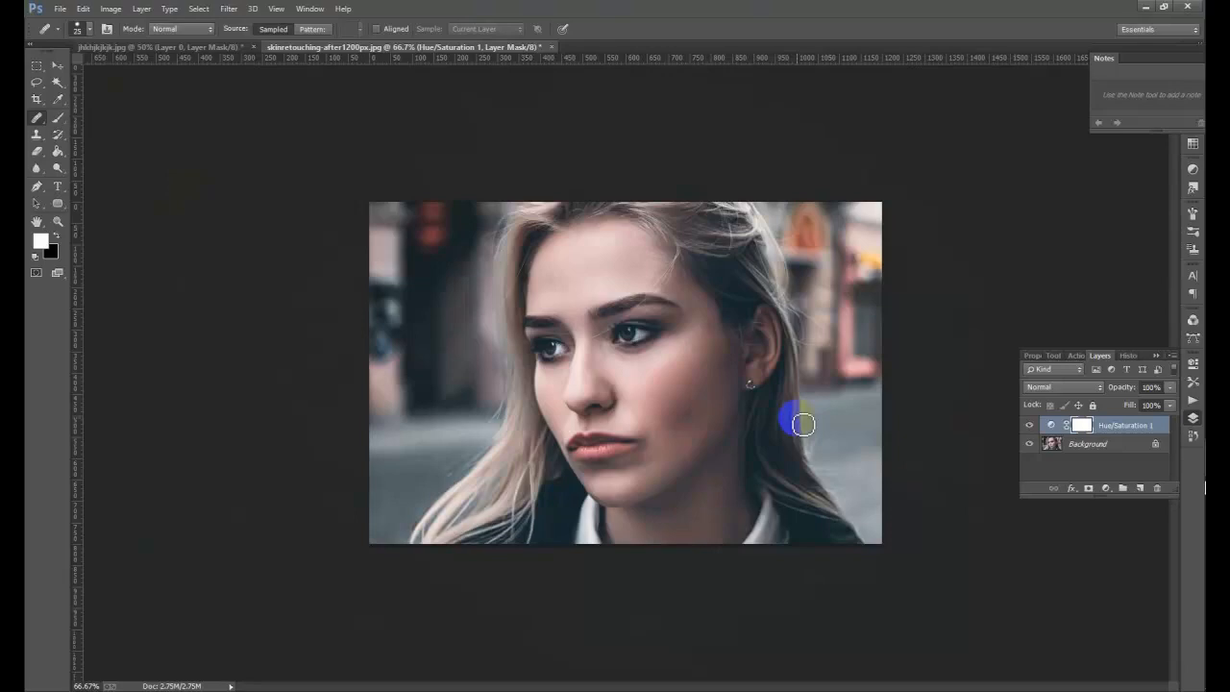
{"action": "mouse_move", "coordinate": [296, 169]}
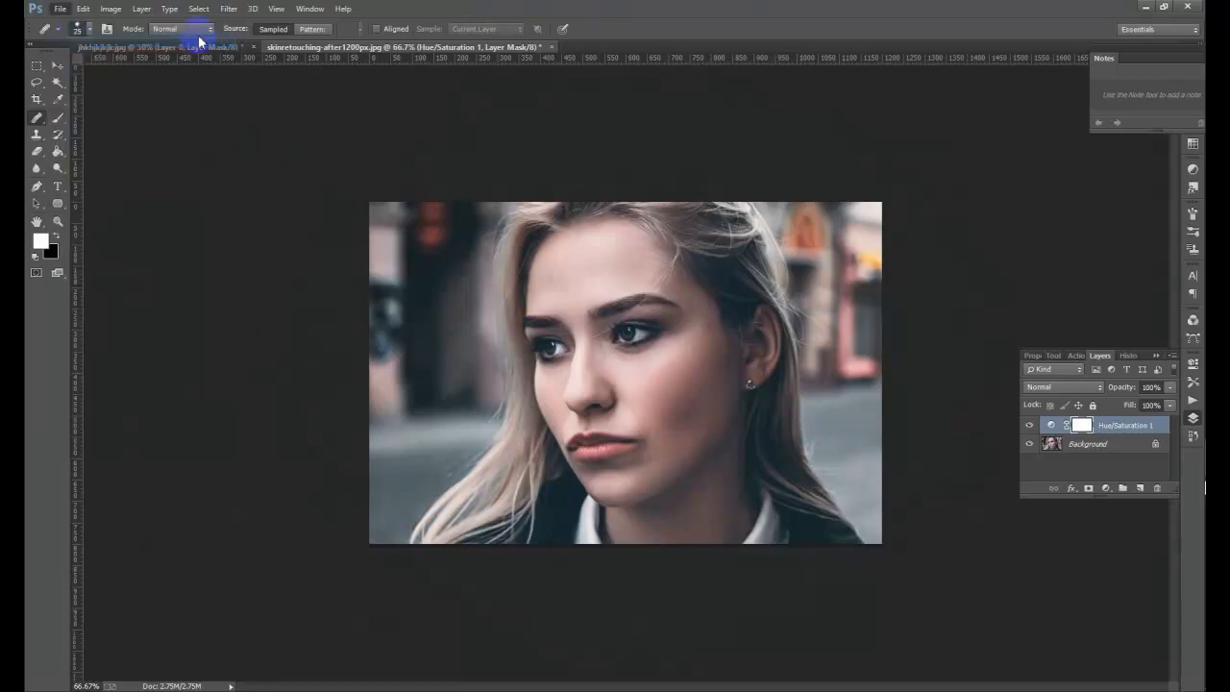
- Bring up the File commands to start opening an image
{"action": "left_click", "coordinate": [61, 8]}
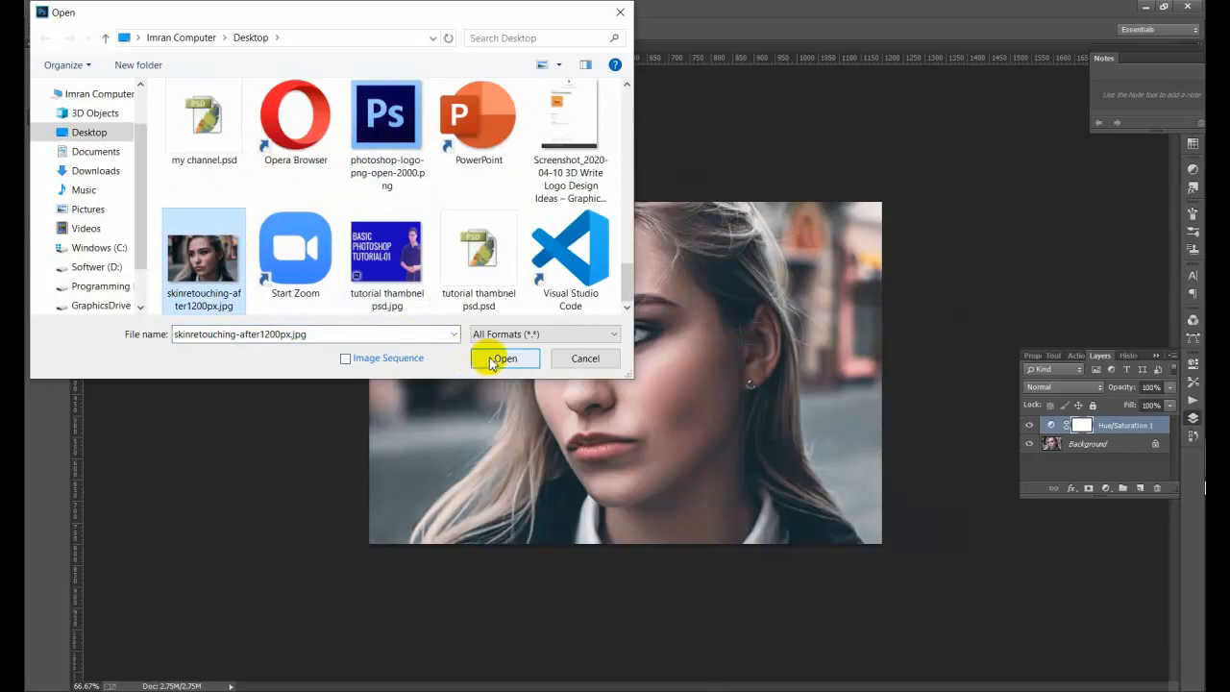
- Open skinretouching-after1200px.jpg from the Desktop in Photoshop
{"action": "left_click", "coordinate": [503, 357]}
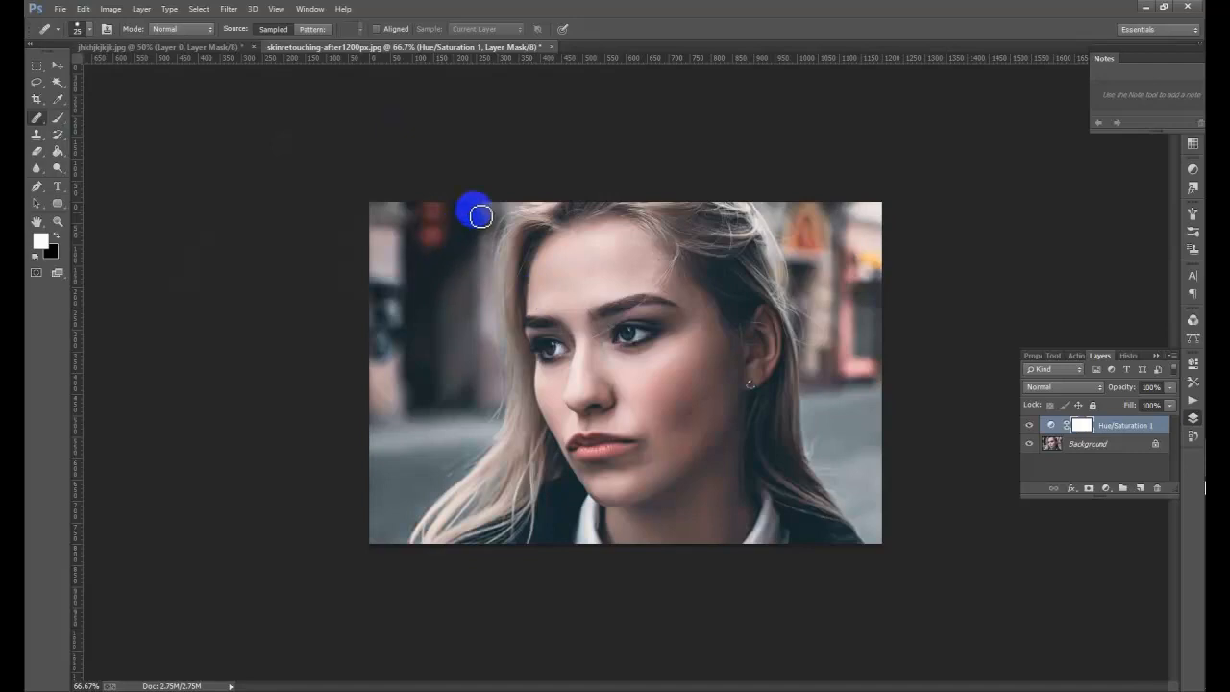
{"action": "mouse_move", "coordinate": [1138, 15]}
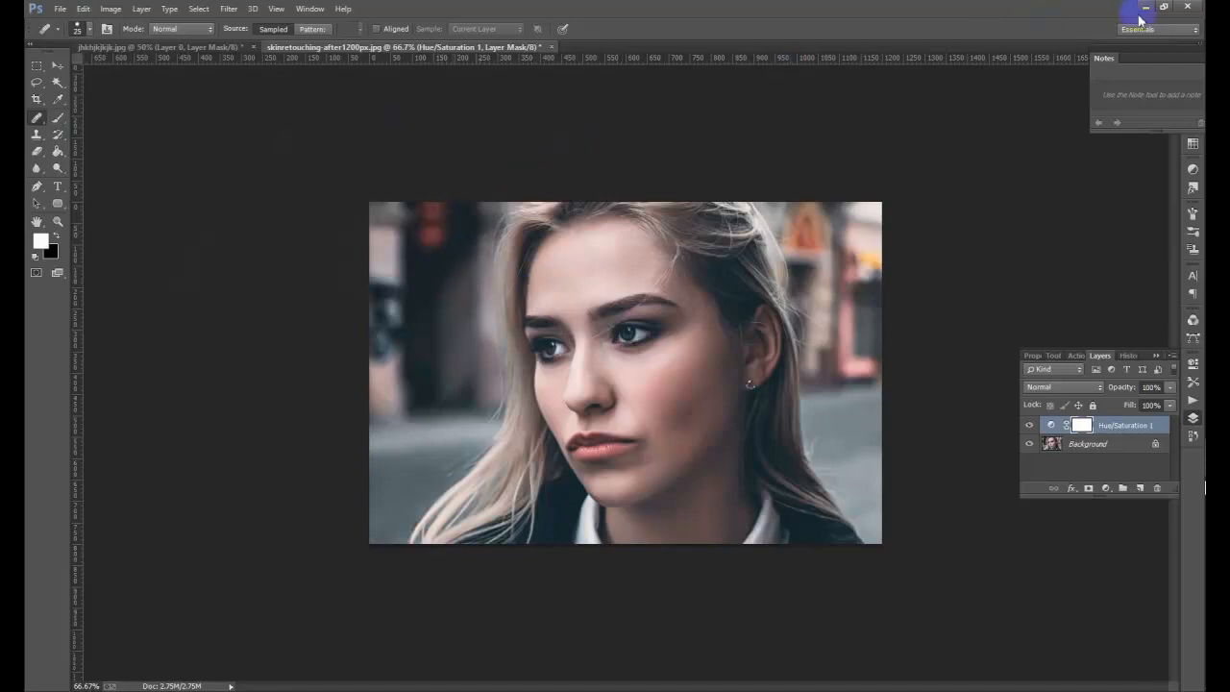
- Shrink Photoshop from full screen so the desktop icons and portrait JPG show
{"action": "left_click", "coordinate": [1145, 7]}
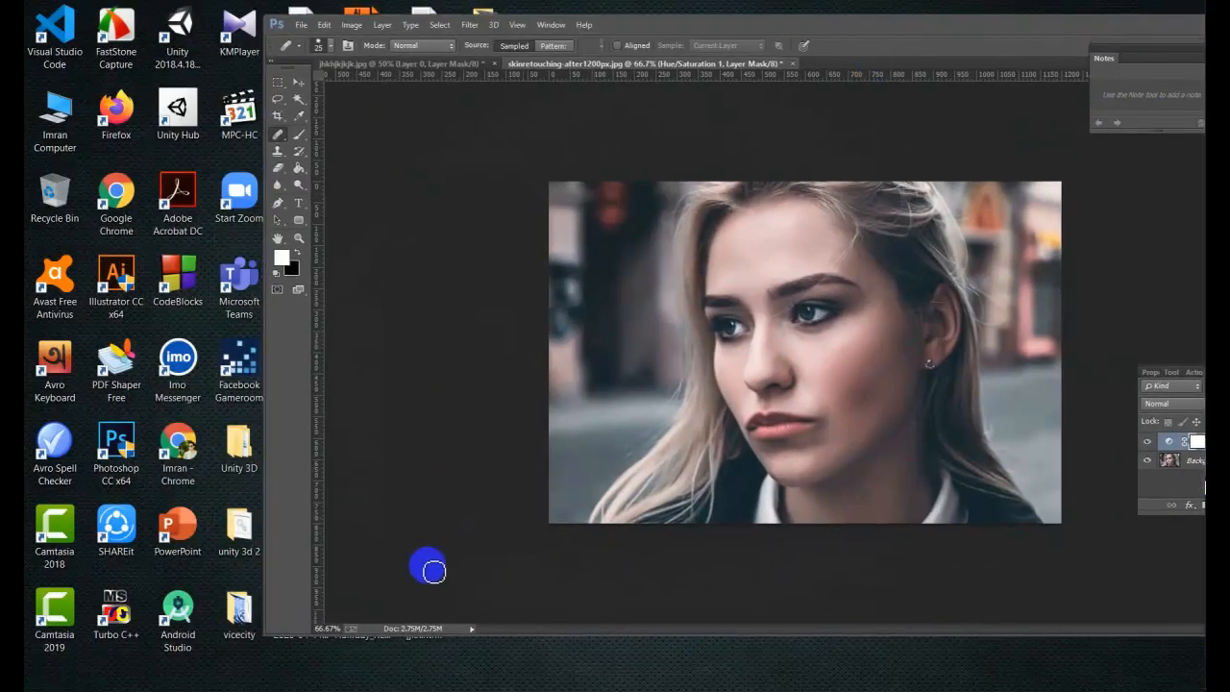
{"action": "mouse_move", "coordinate": [265, 630]}
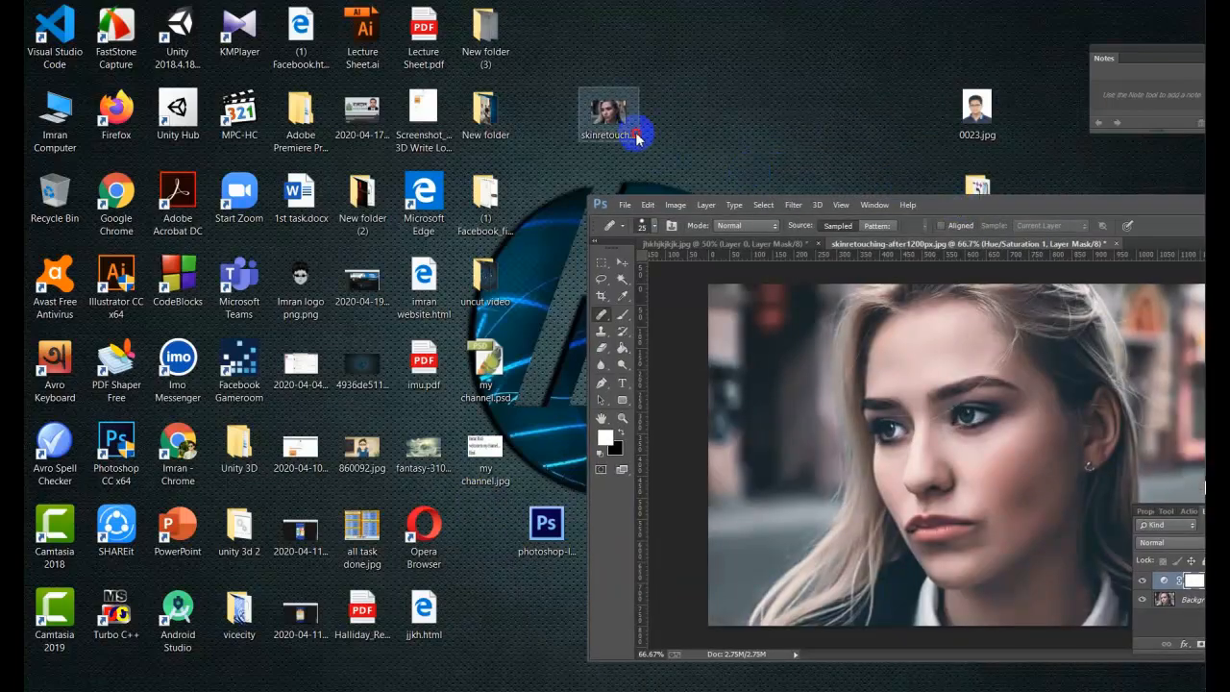
- View skinretouching-after1200px.jpg in Windows Photos beside the Photoshop window
{"action": "double_click", "coordinate": [607, 109]}
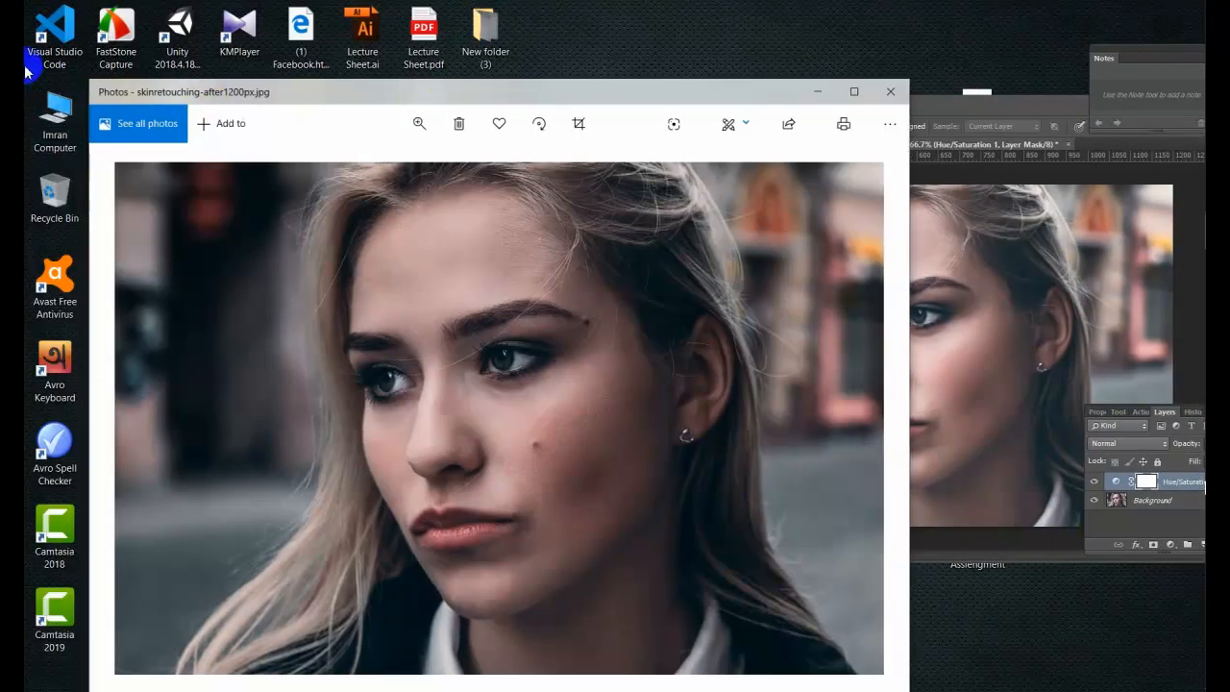
{"action": "mouse_move", "coordinate": [93, 85]}
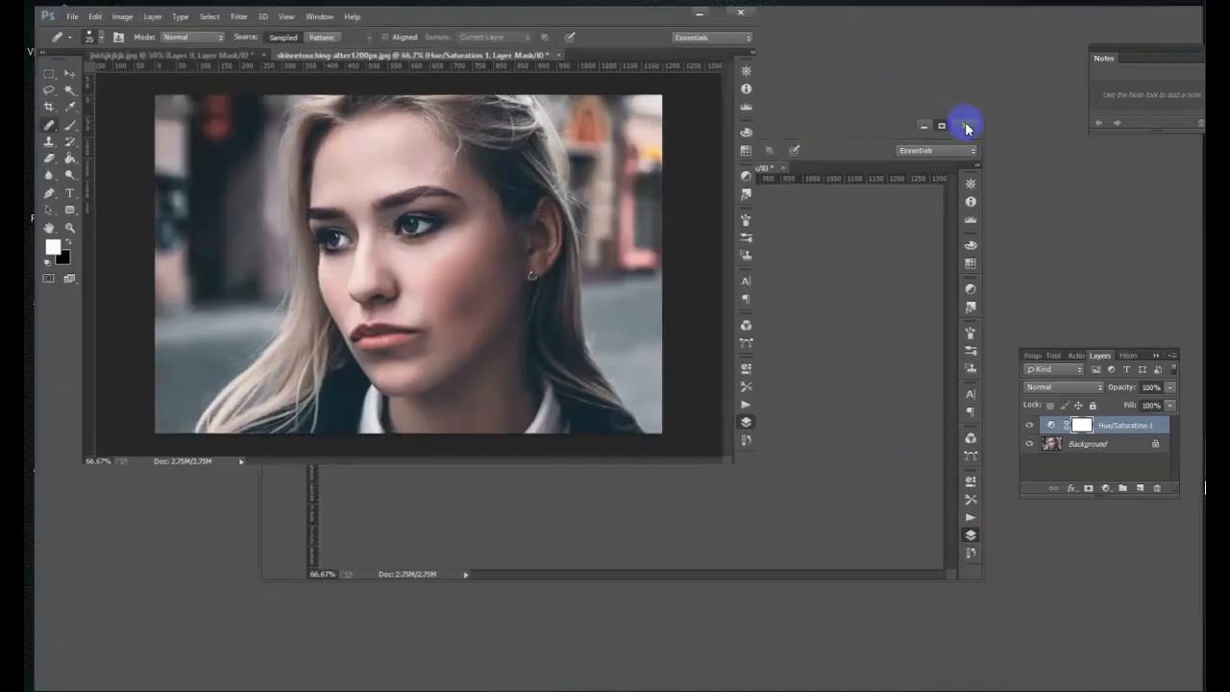
- Maximize Photoshop to full screen with the portrait document showing
{"action": "left_click", "coordinate": [967, 127]}
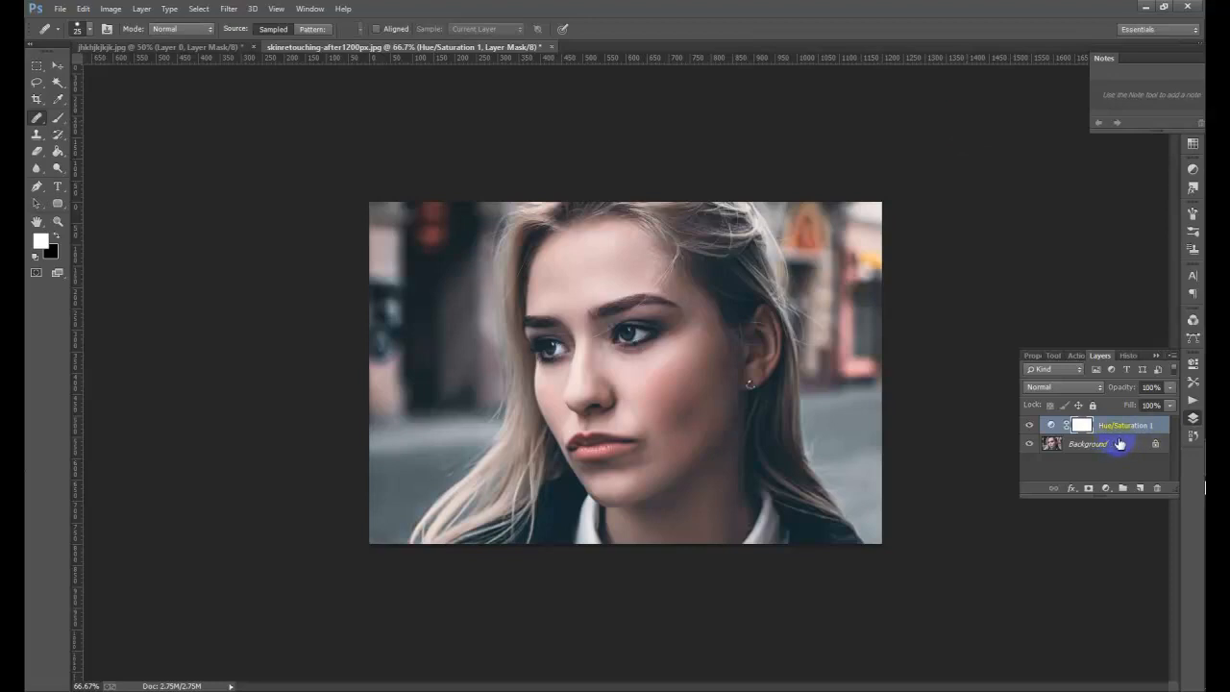
{"action": "left_click", "coordinate": [1087, 442]}
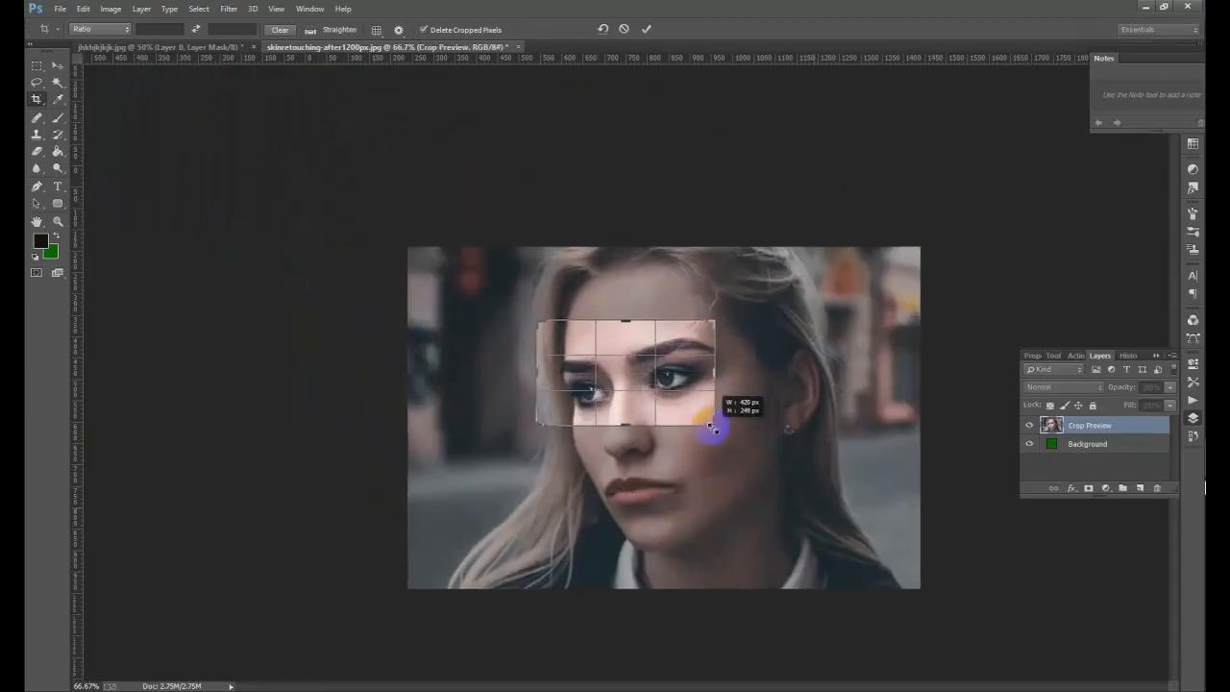
{"action": "left_click_drag", "start_coordinate": [711, 427], "coordinate": [624, 319]}
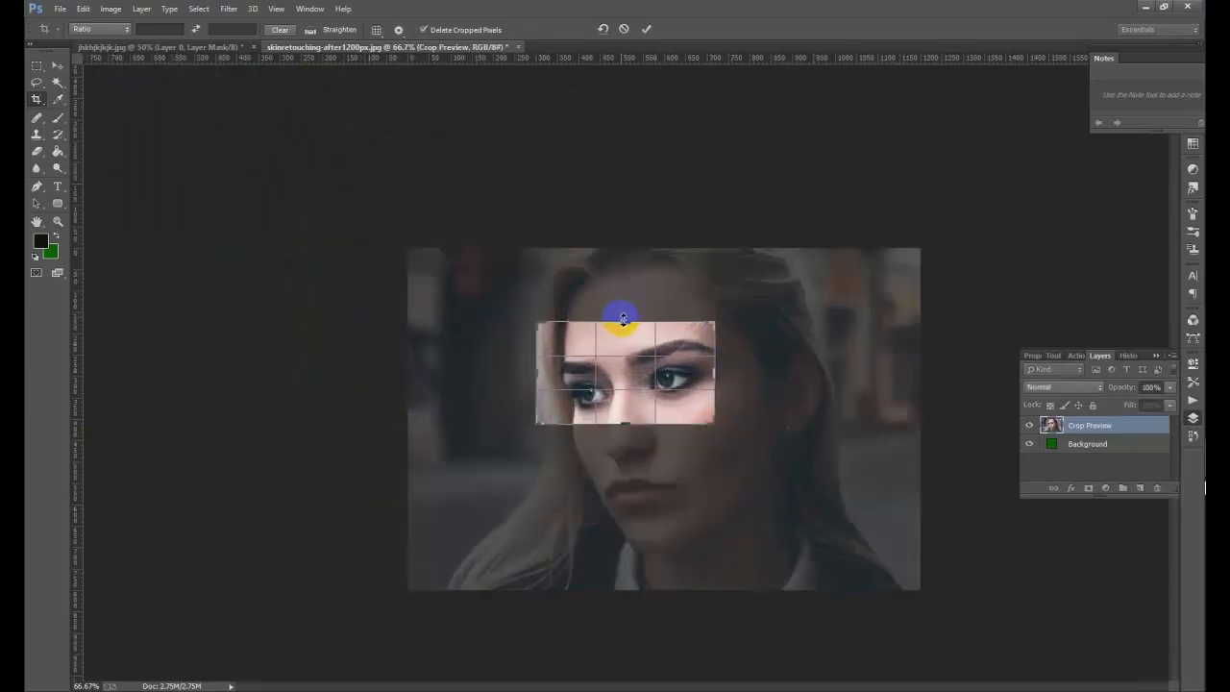
{"action": "left_click_drag", "start_coordinate": [623, 319], "coordinate": [677, 381]}
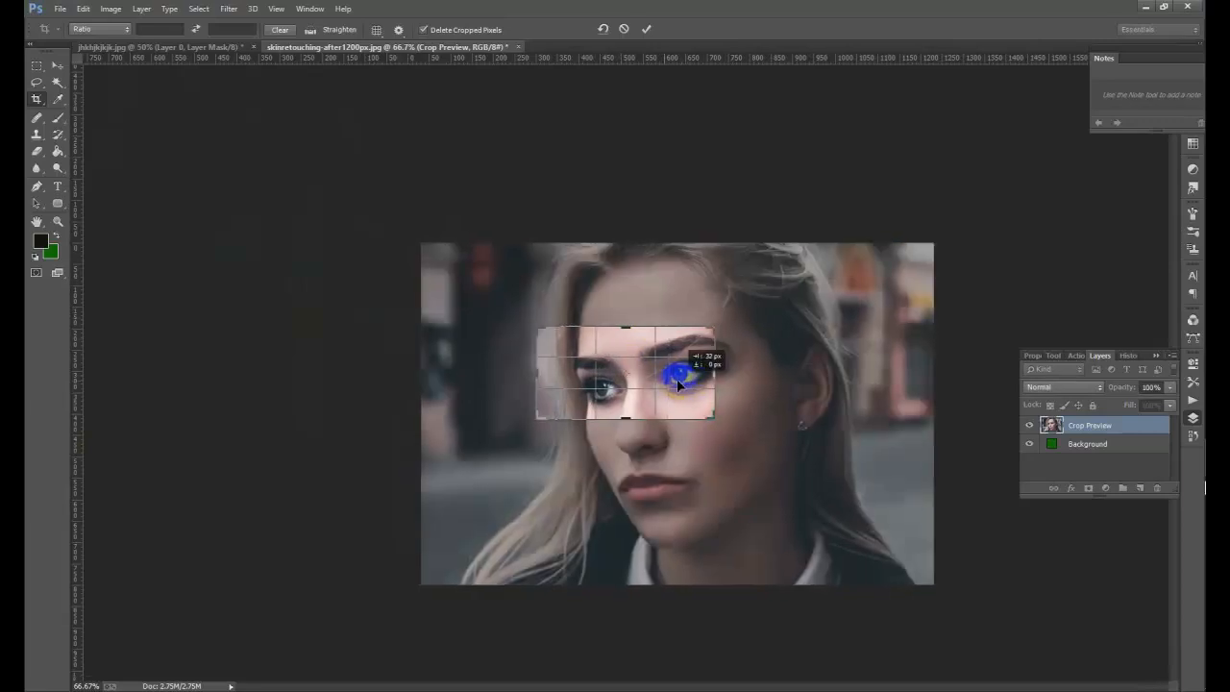
{"action": "left_click", "coordinate": [645, 29]}
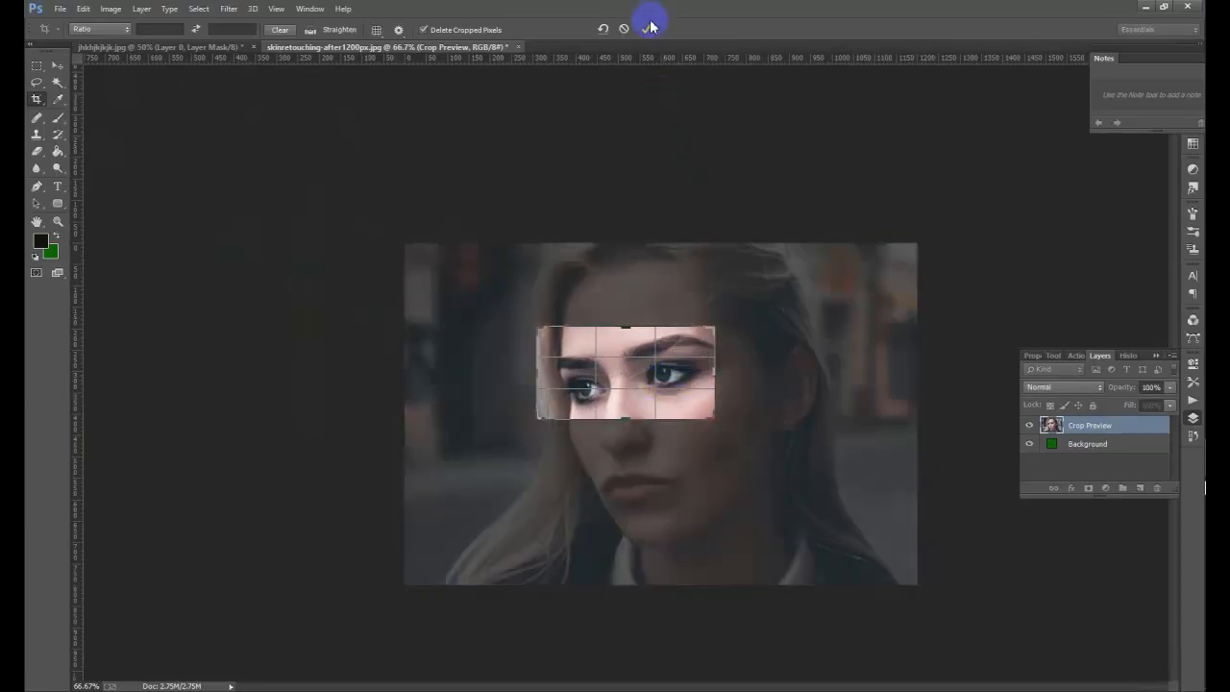
{"action": "left_click", "coordinate": [650, 25]}
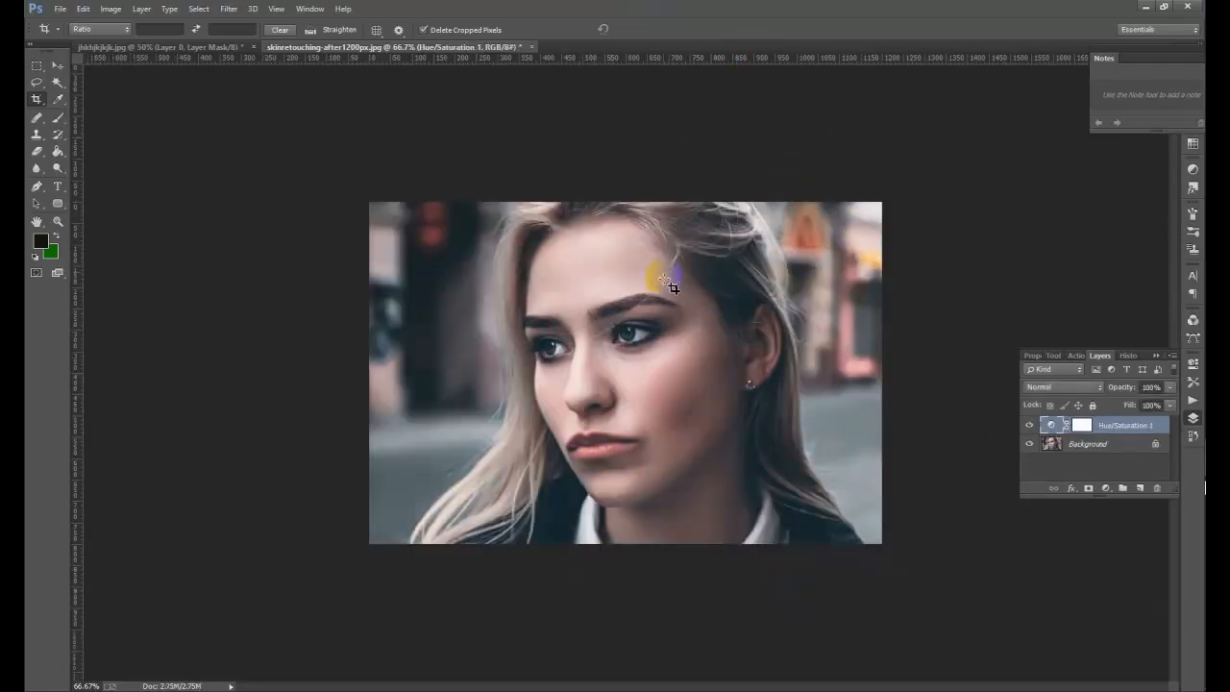
- Switch to the Clone Stamp tool and bring the woman's cheek below the eye into view
{"action": "left_click", "coordinate": [55, 134]}
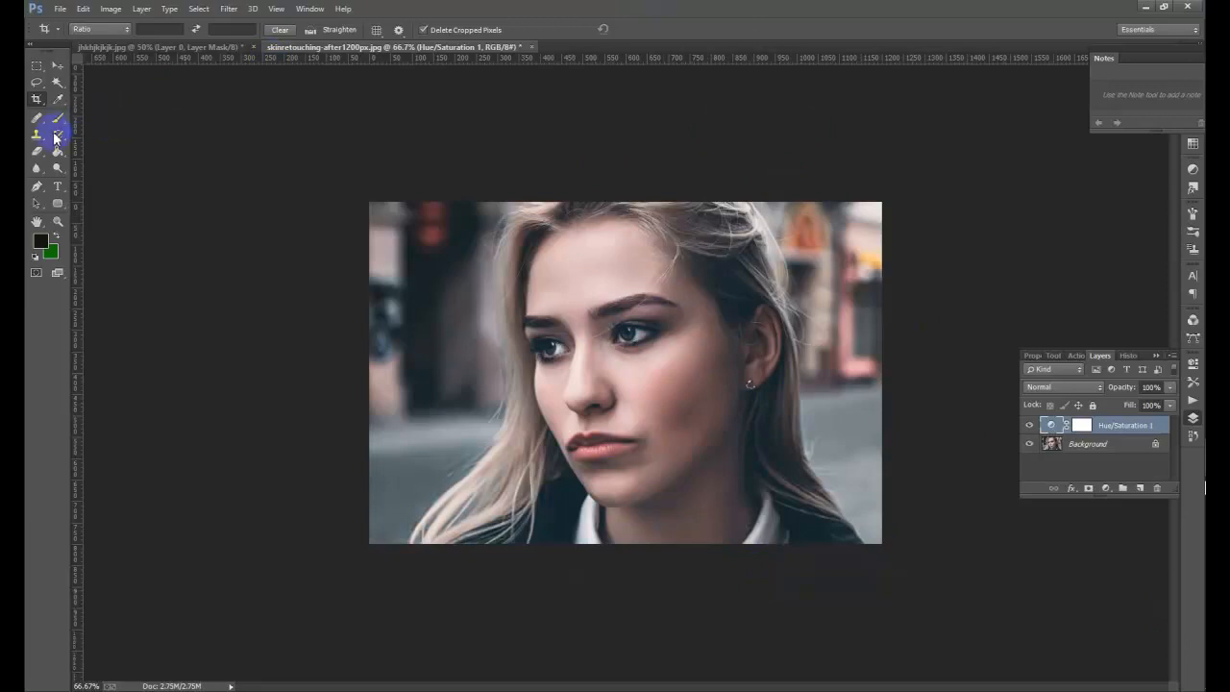
{"action": "left_click", "coordinate": [38, 134]}
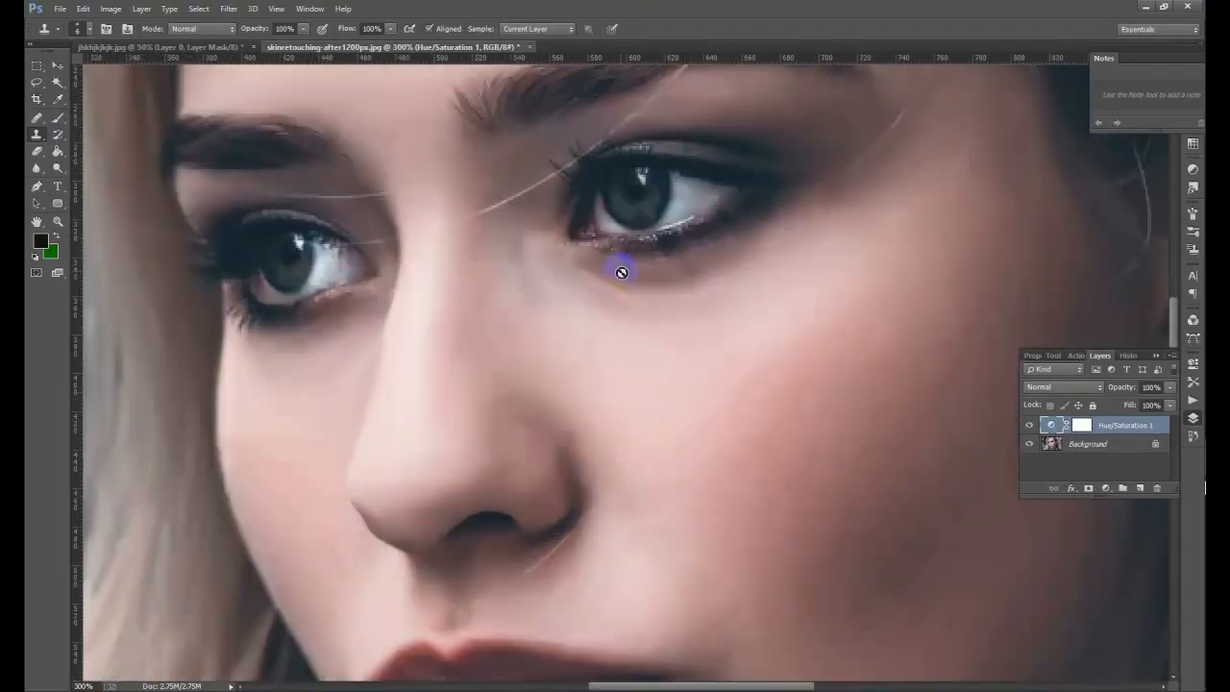
{"action": "left_click_drag", "start_coordinate": [621, 271], "coordinate": [653, 470]}
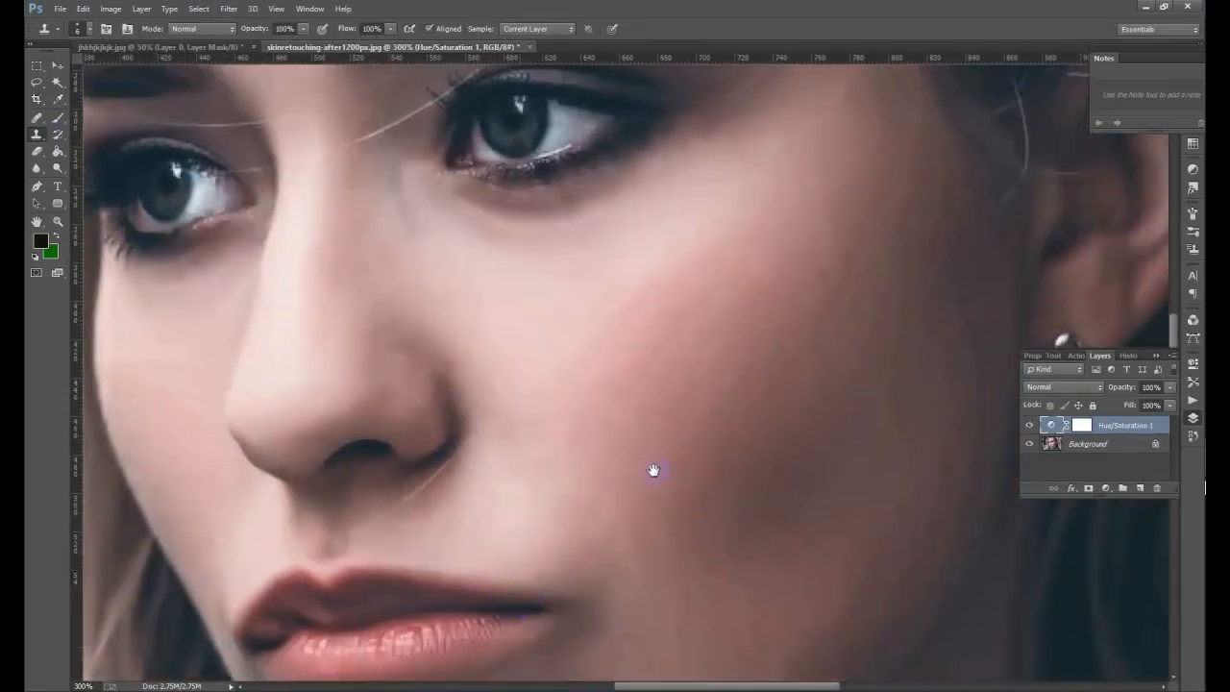
{"action": "mouse_move", "coordinate": [798, 356]}
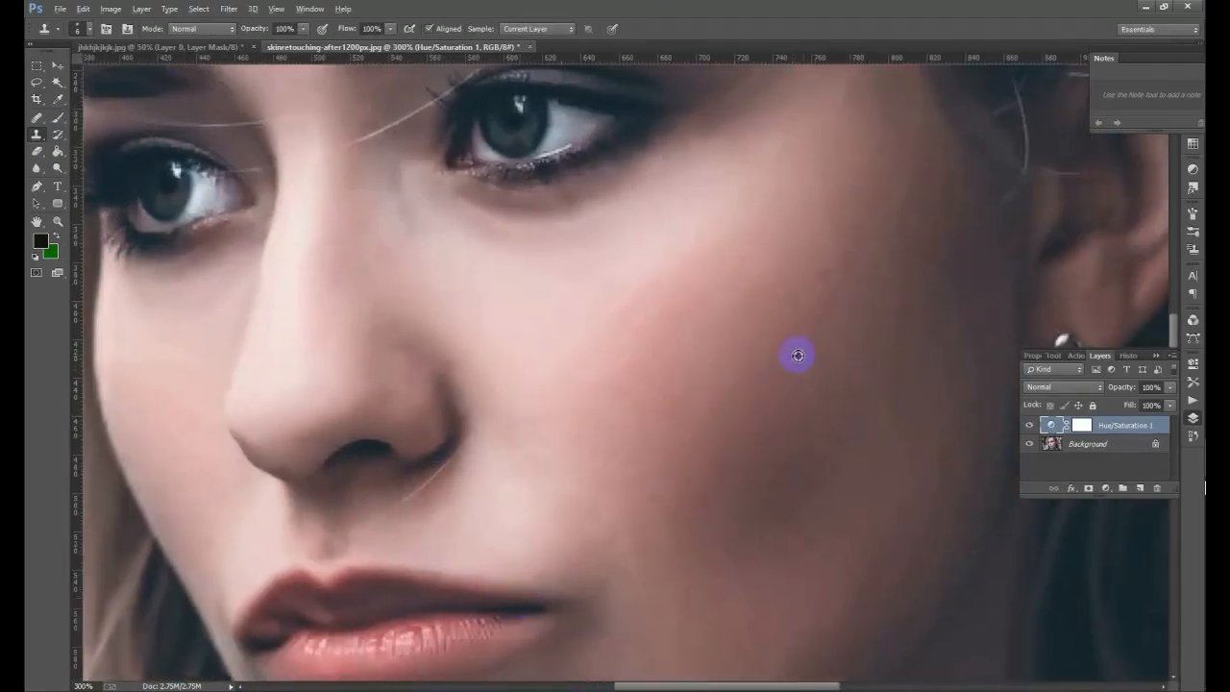
{"action": "mouse_move", "coordinate": [838, 258]}
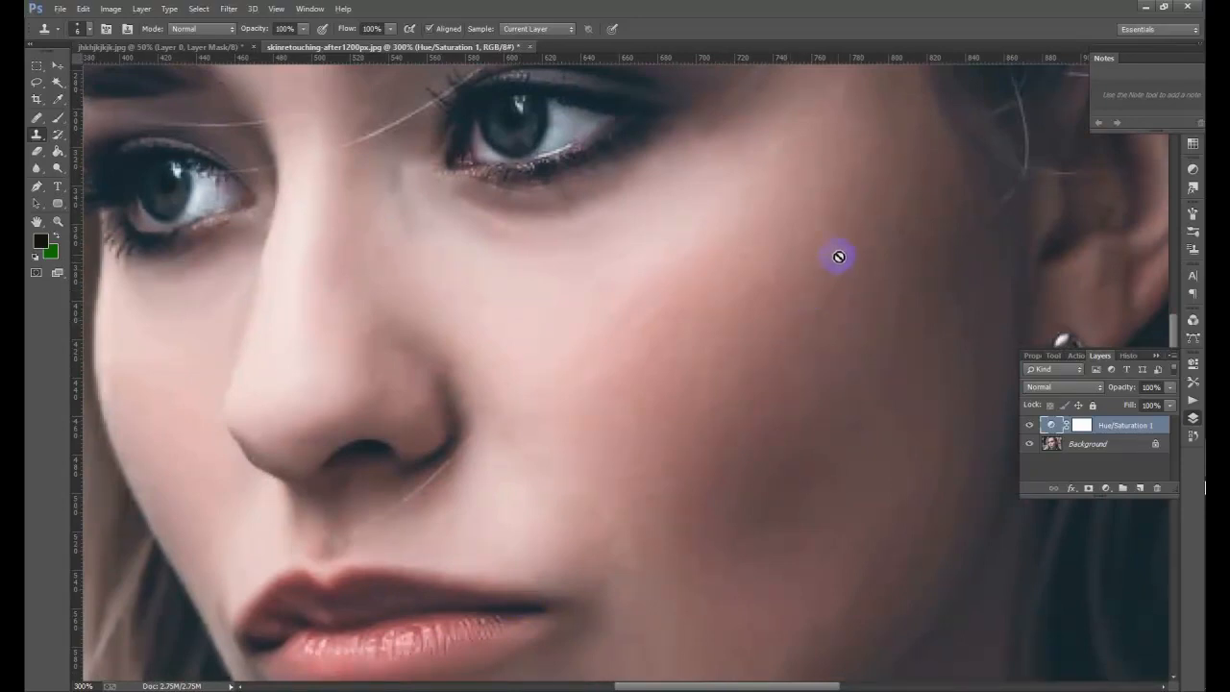
- Stamp sampled skin over cheek blemishes on the Background layer
{"action": "left_click", "coordinate": [1087, 442]}
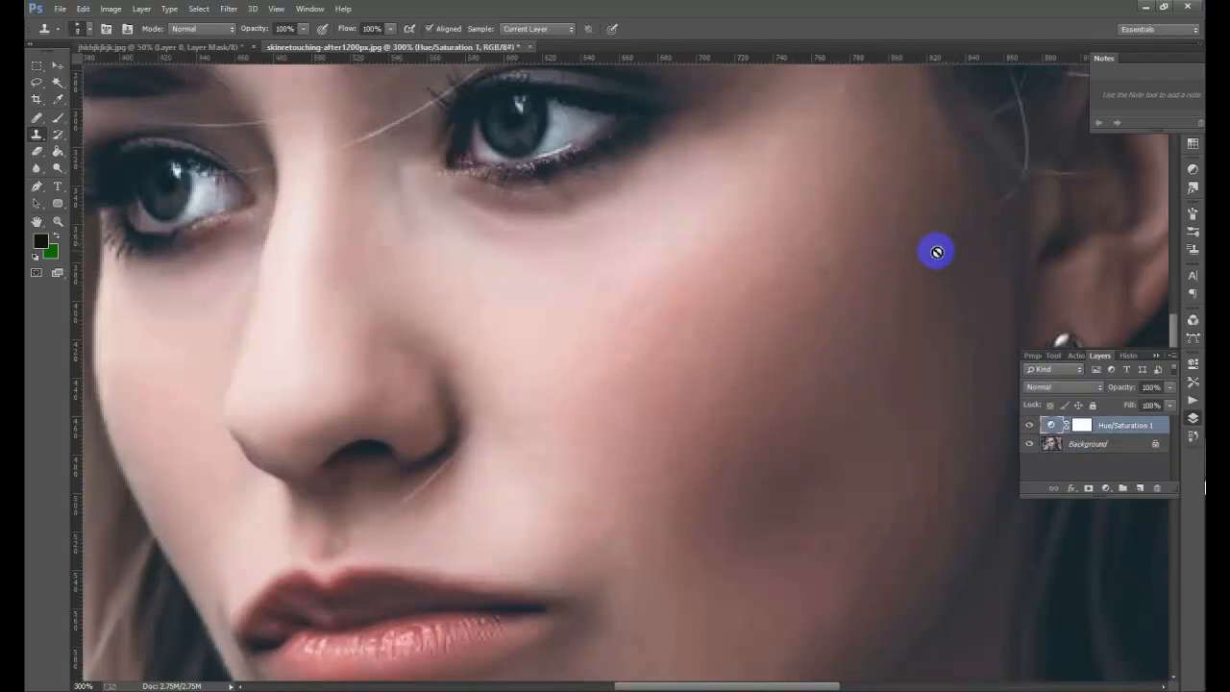
{"action": "left_click", "coordinate": [1088, 442]}
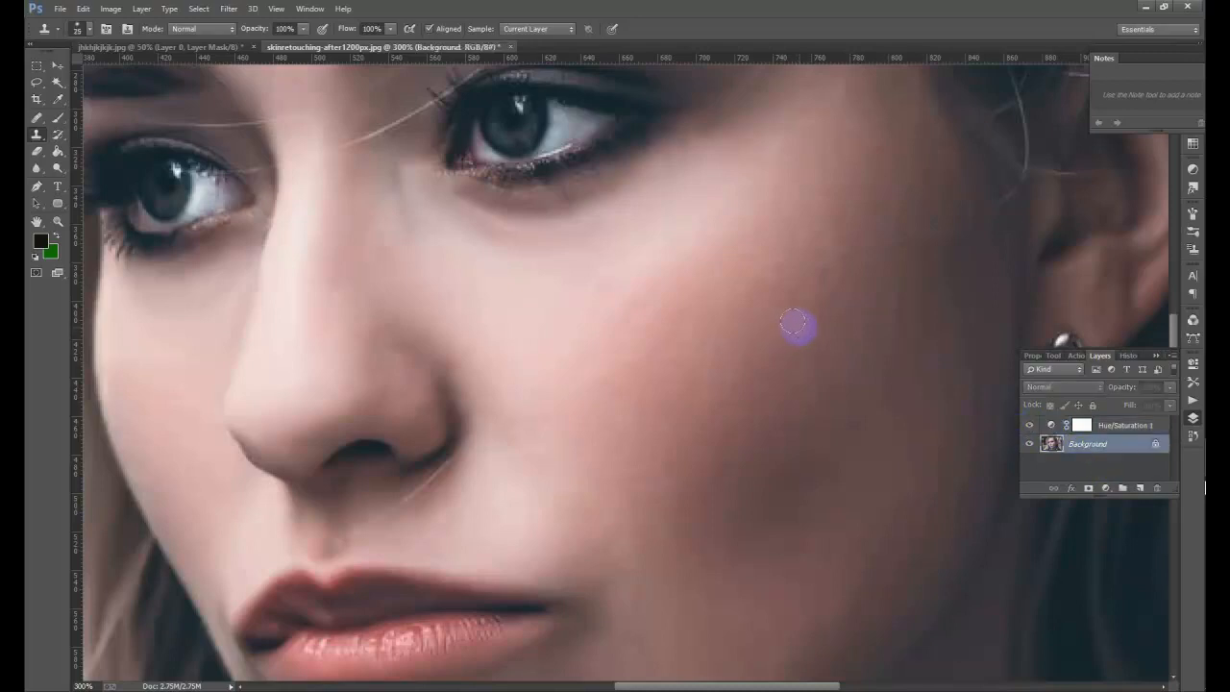
{"action": "mouse_move", "coordinate": [956, 240]}
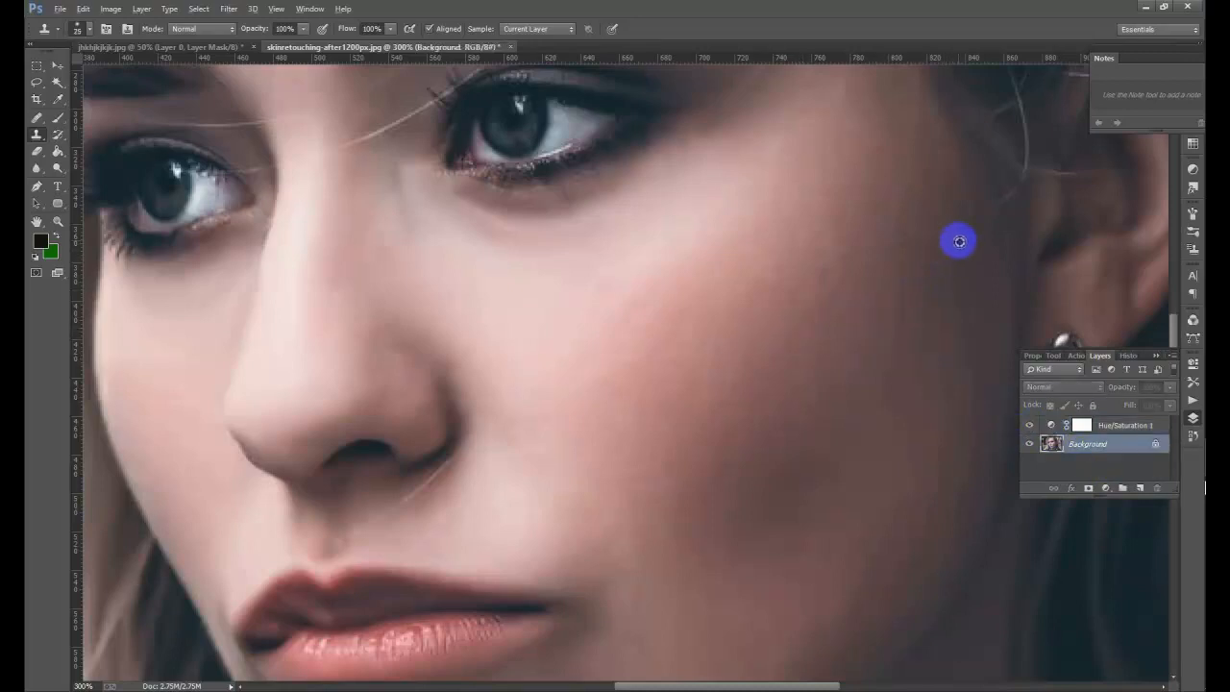
{"action": "mouse_move", "coordinate": [944, 267]}
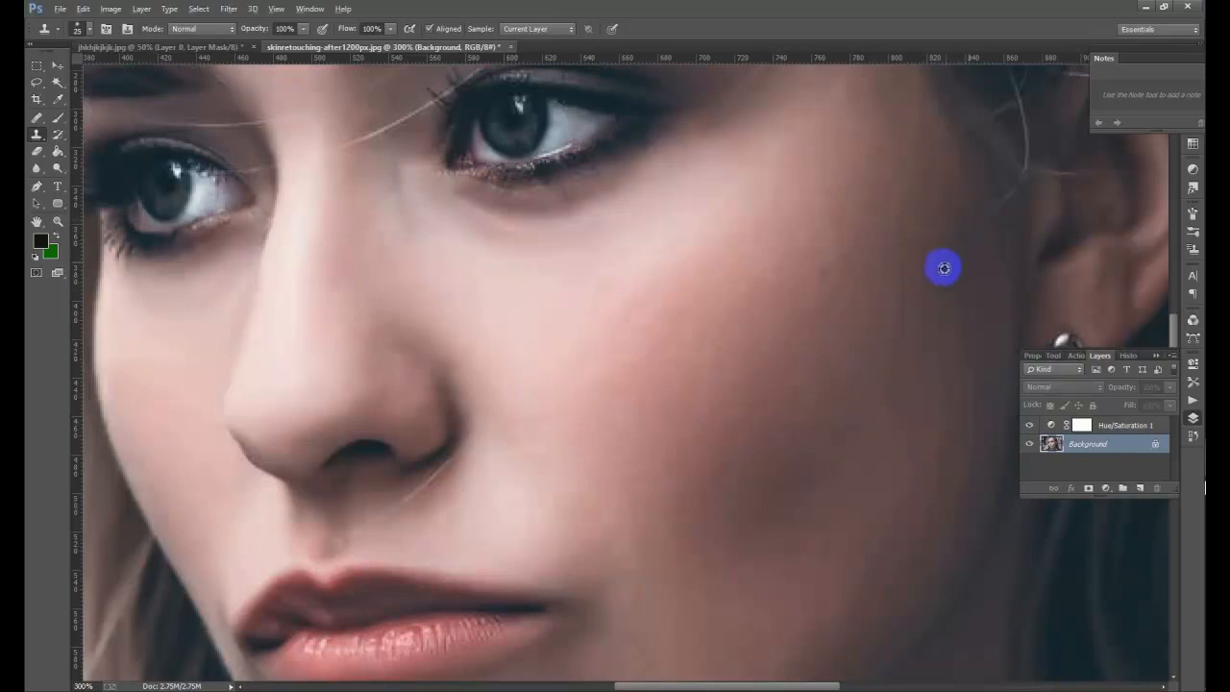
{"action": "mouse_move", "coordinate": [917, 269]}
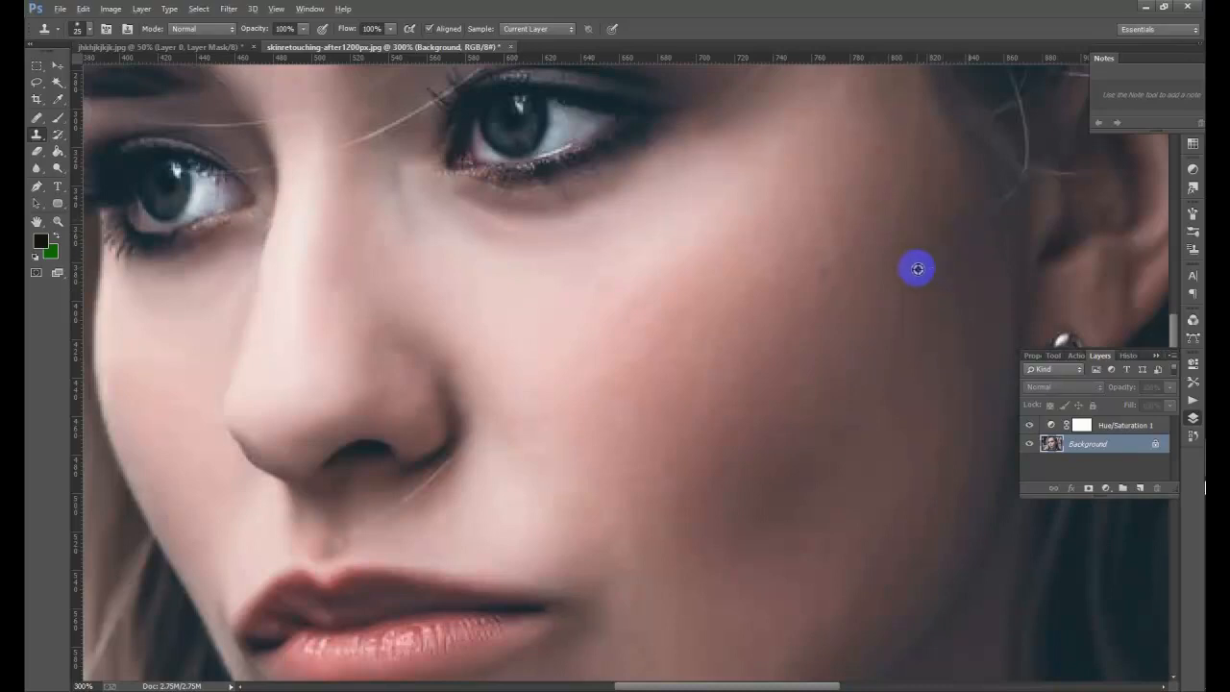
{"action": "mouse_move", "coordinate": [888, 271]}
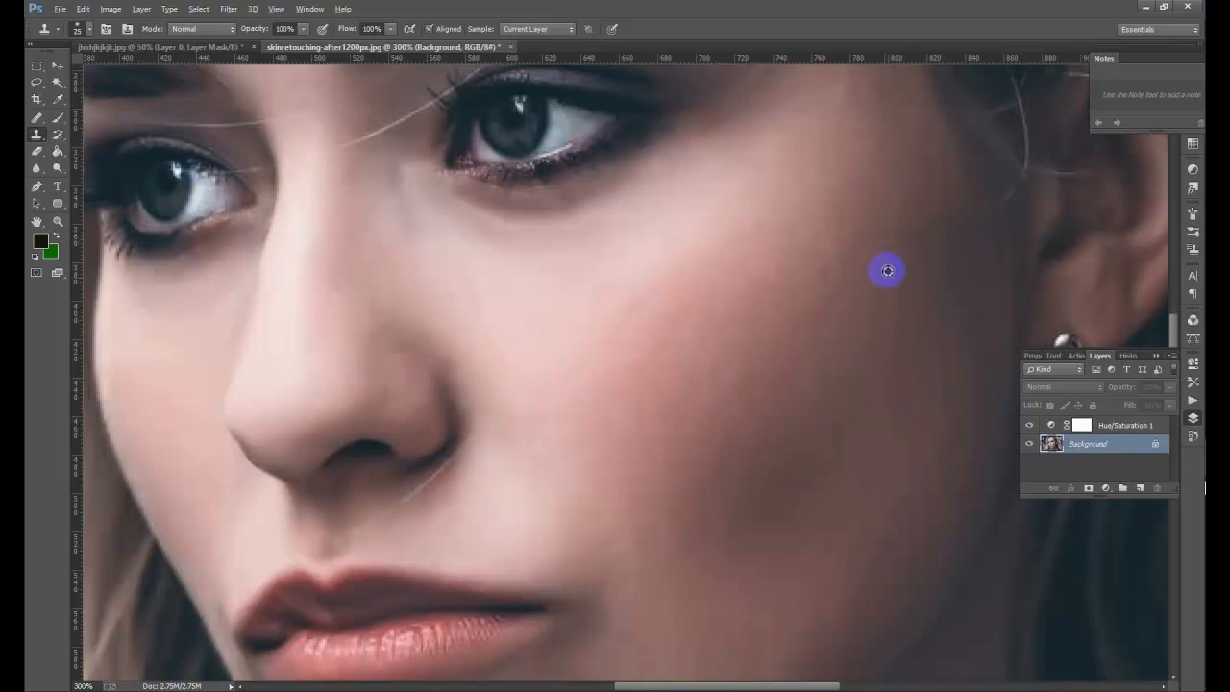
{"action": "mouse_move", "coordinate": [854, 254]}
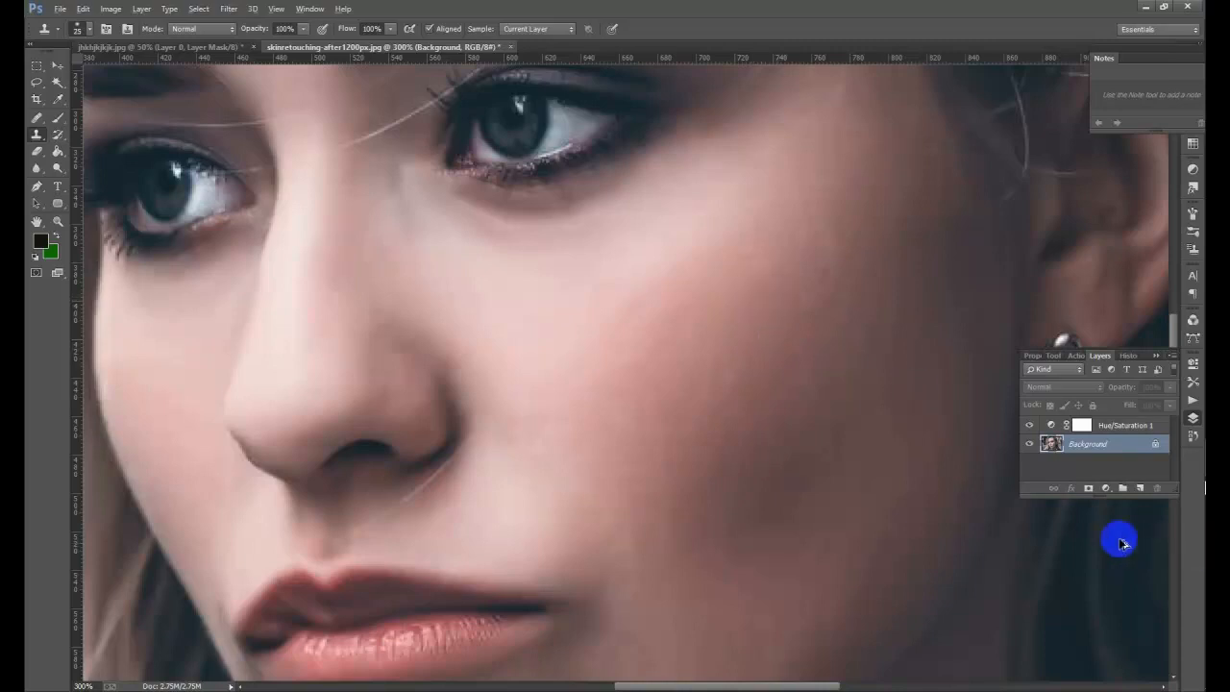
{"action": "mouse_move", "coordinate": [740, 315]}
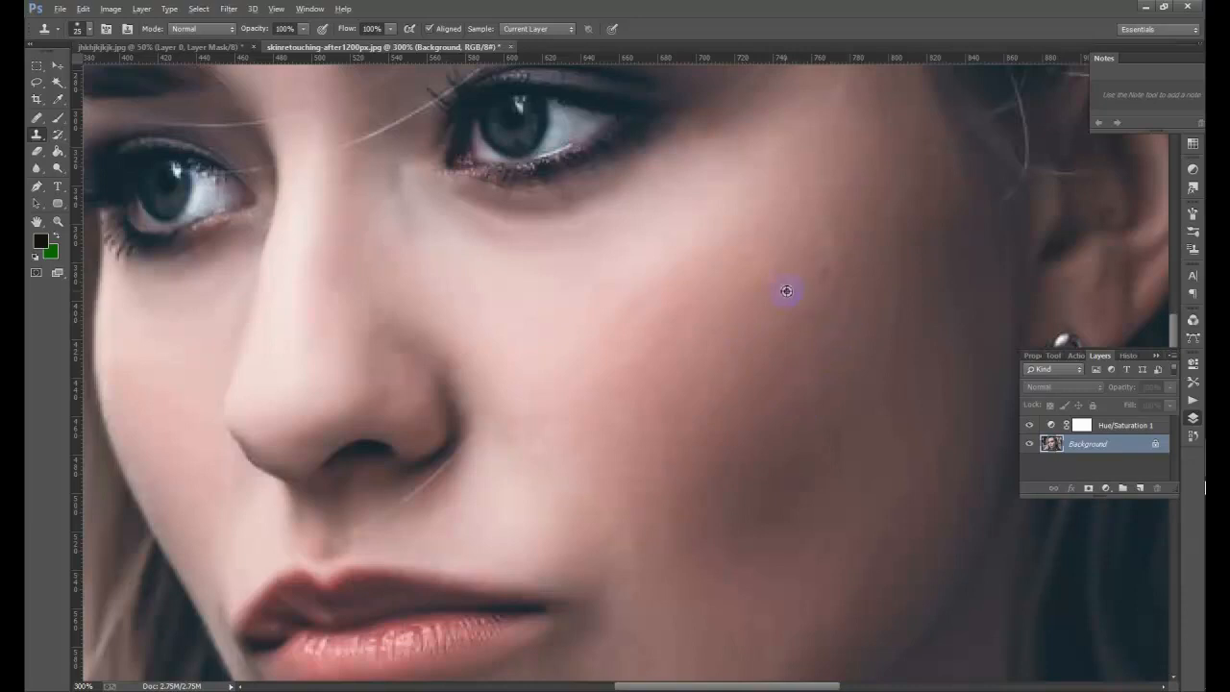
{"action": "left_click", "coordinate": [786, 291]}
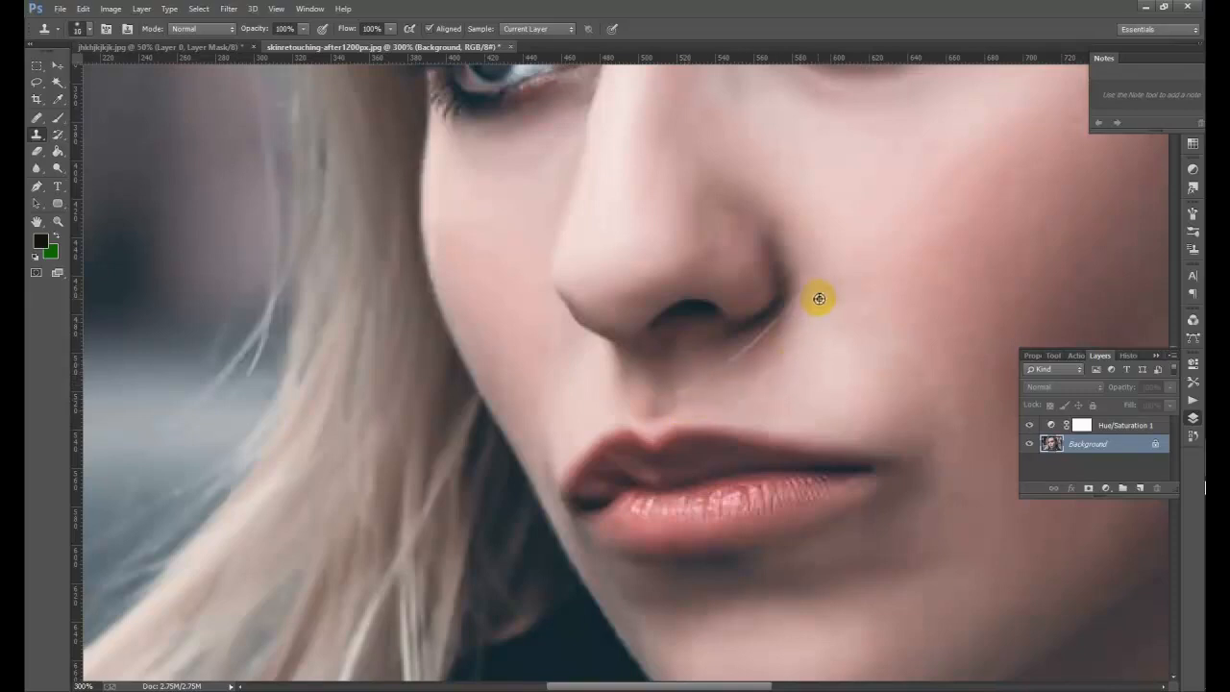
{"action": "mouse_move", "coordinate": [822, 305]}
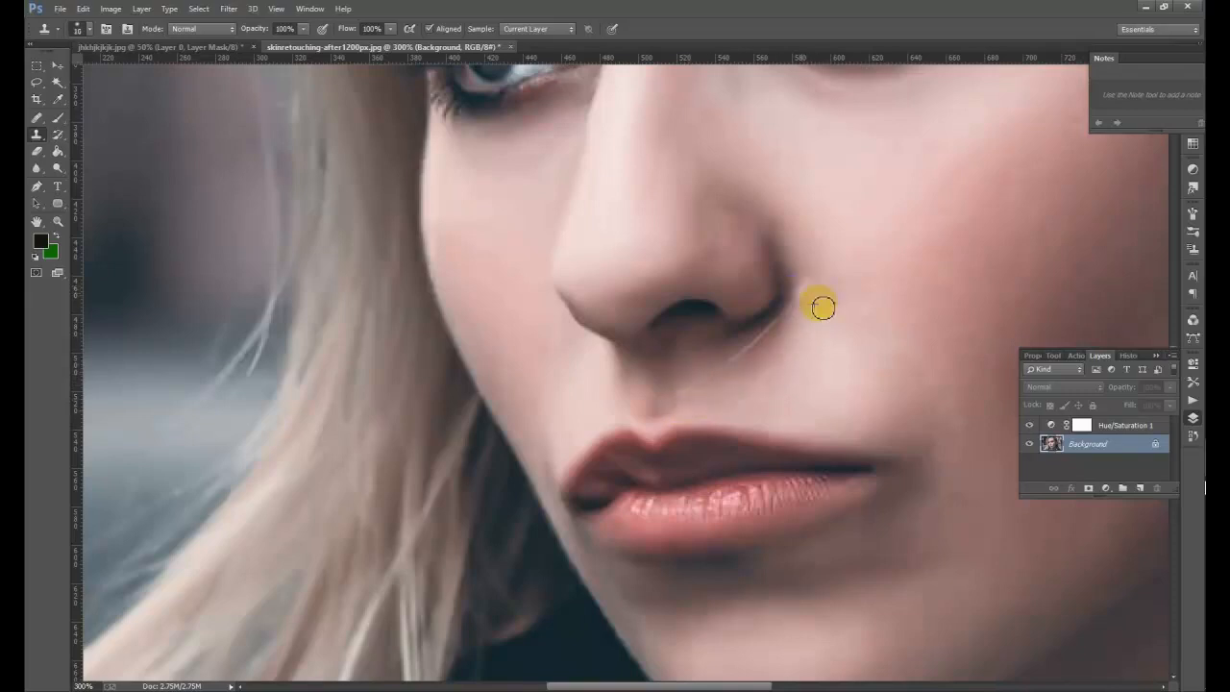
{"action": "mouse_move", "coordinate": [819, 271]}
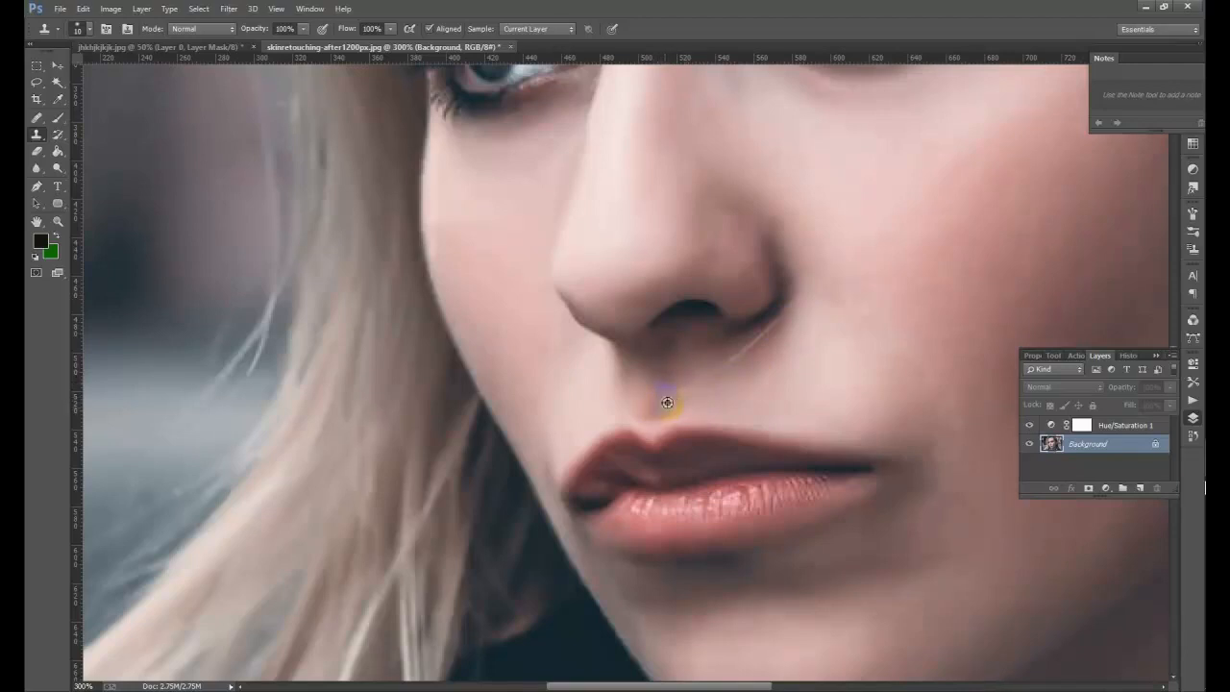
{"action": "mouse_move", "coordinate": [822, 385]}
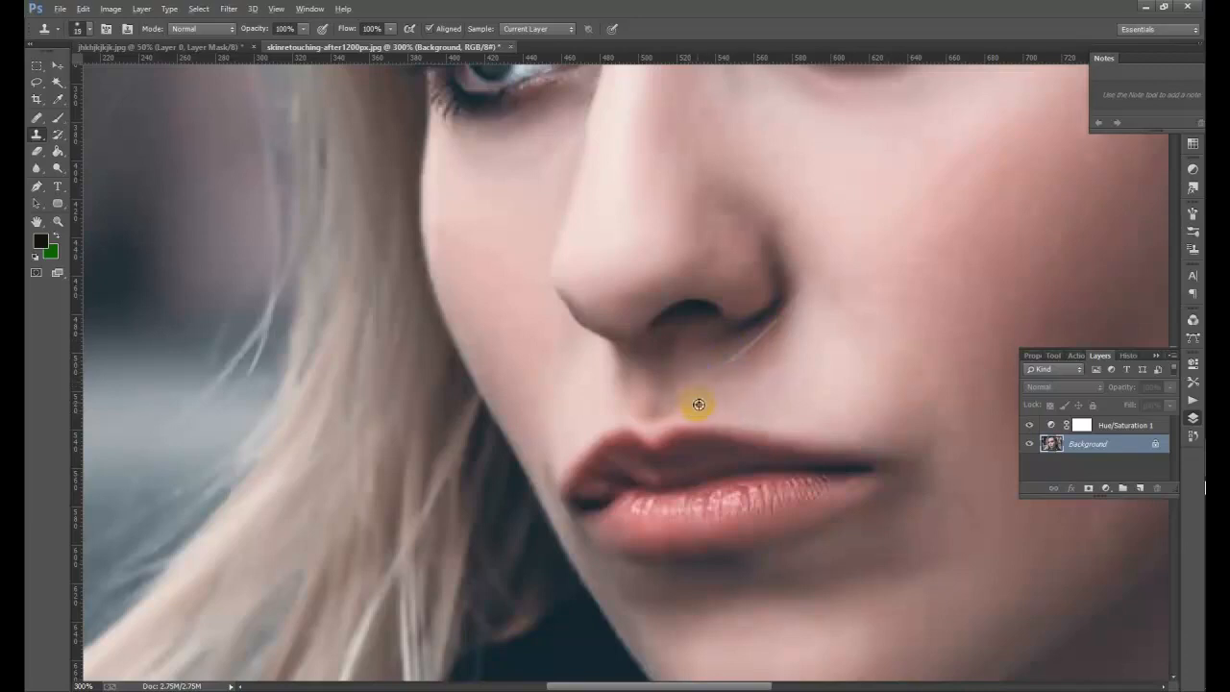
{"action": "mouse_move", "coordinate": [690, 392]}
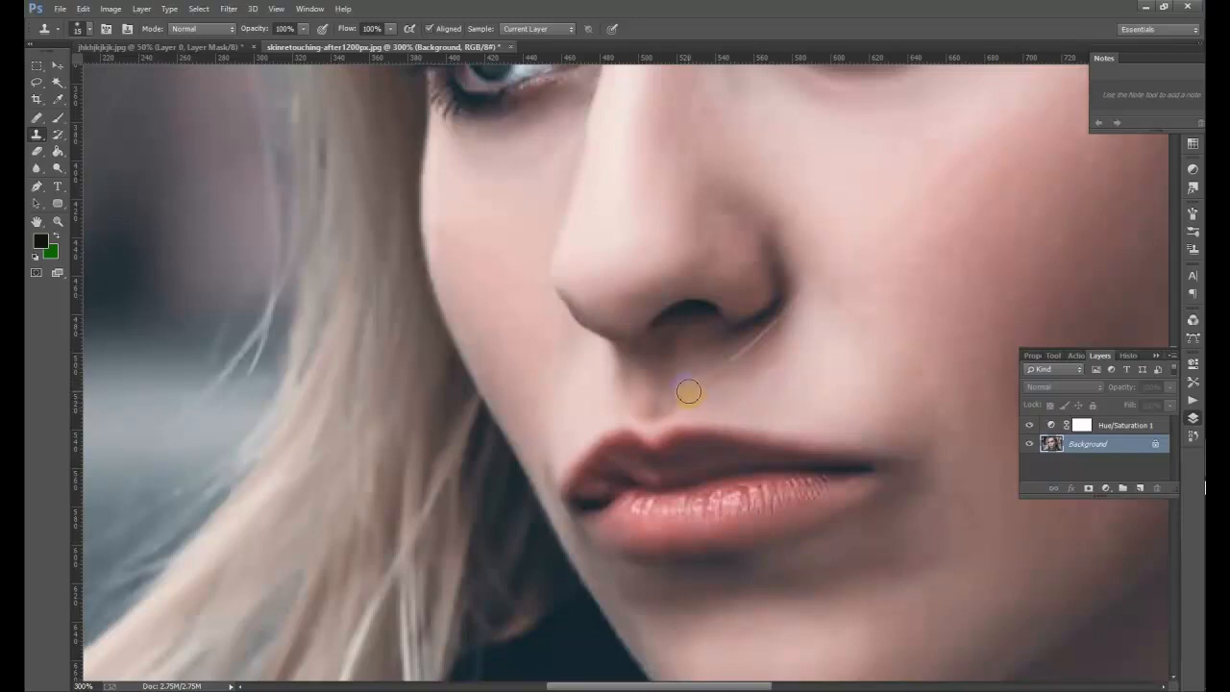
{"action": "mouse_move", "coordinate": [711, 386]}
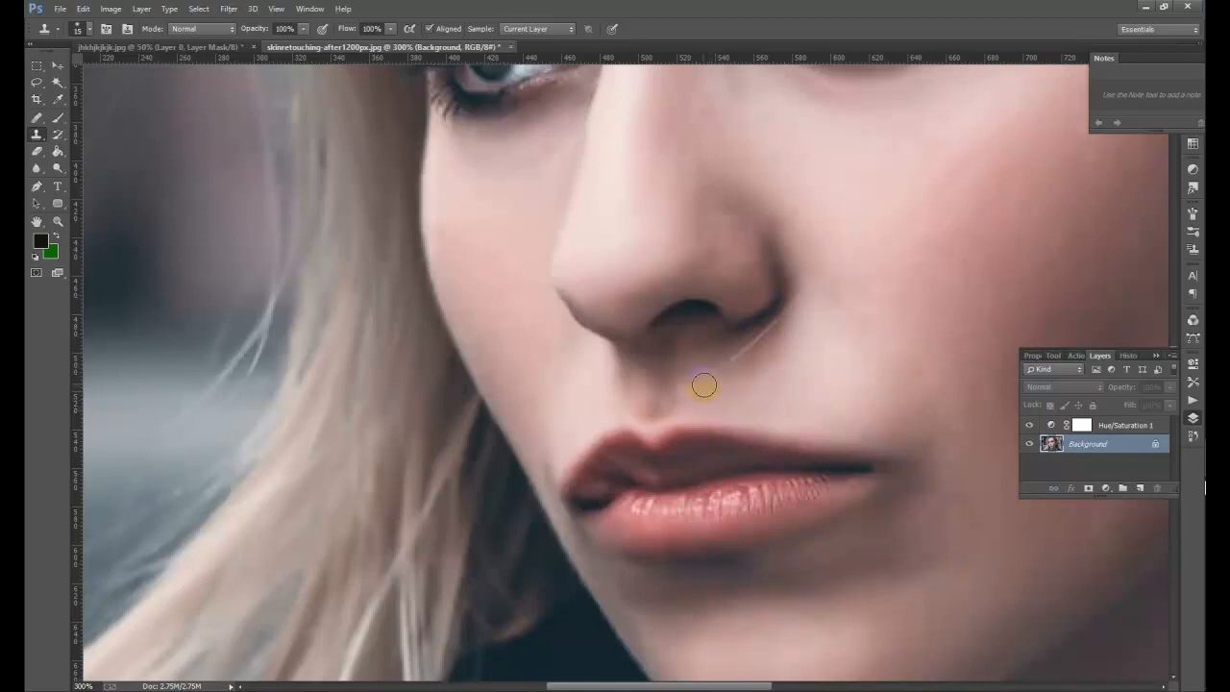
{"action": "mouse_move", "coordinate": [702, 378]}
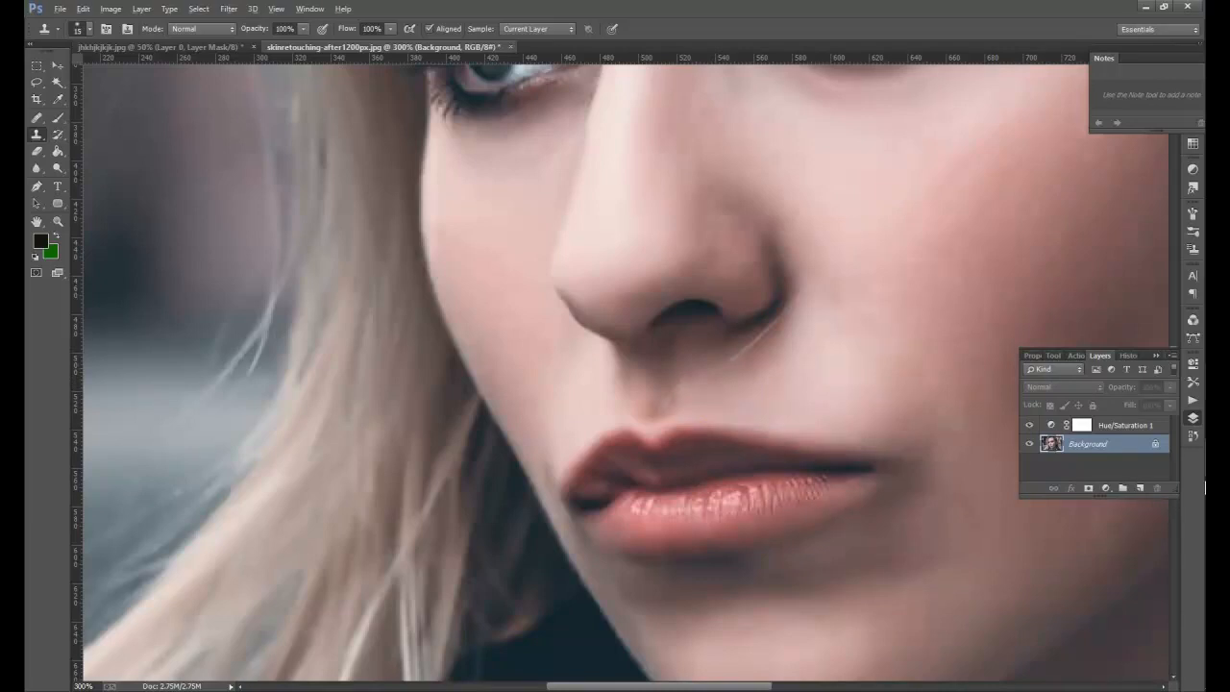
{"action": "mouse_move", "coordinate": [841, 345]}
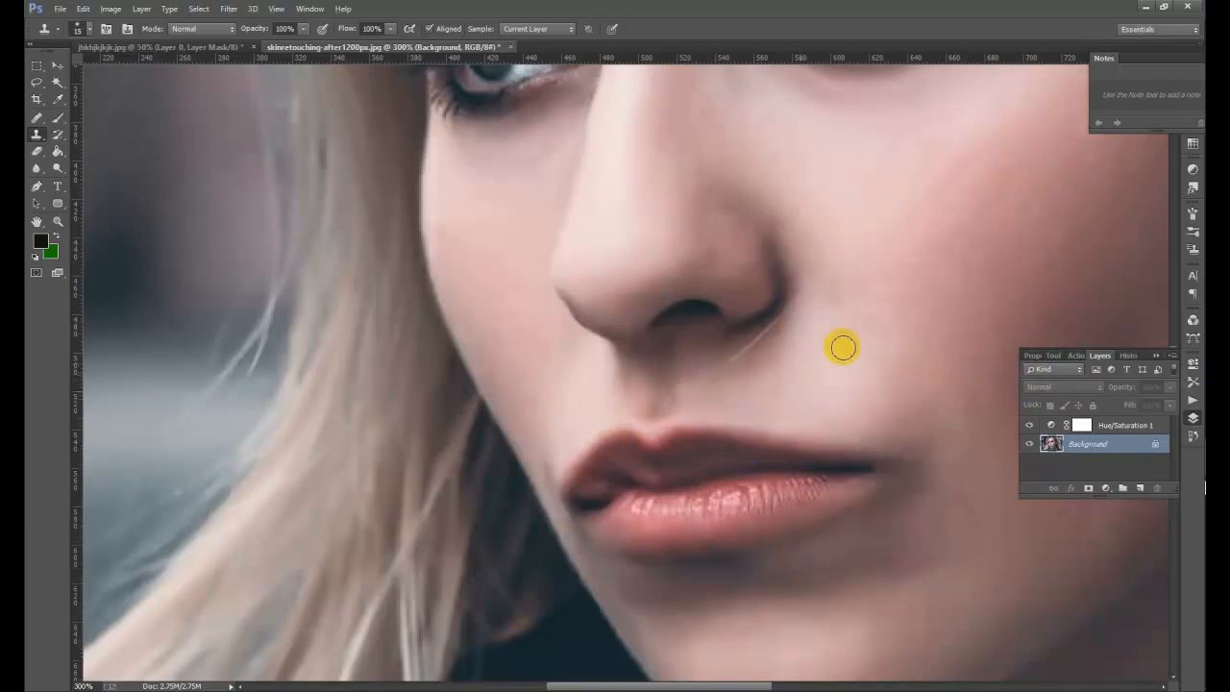
{"action": "mouse_move", "coordinate": [384, 284]}
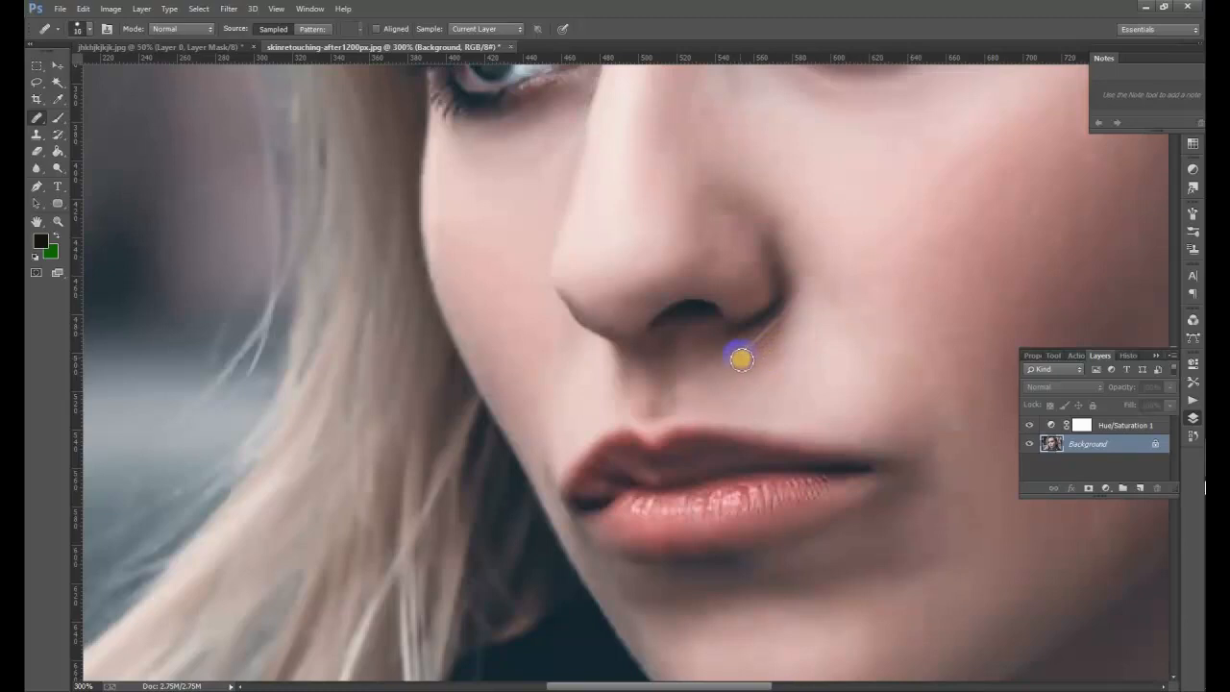
{"action": "mouse_move", "coordinate": [778, 323]}
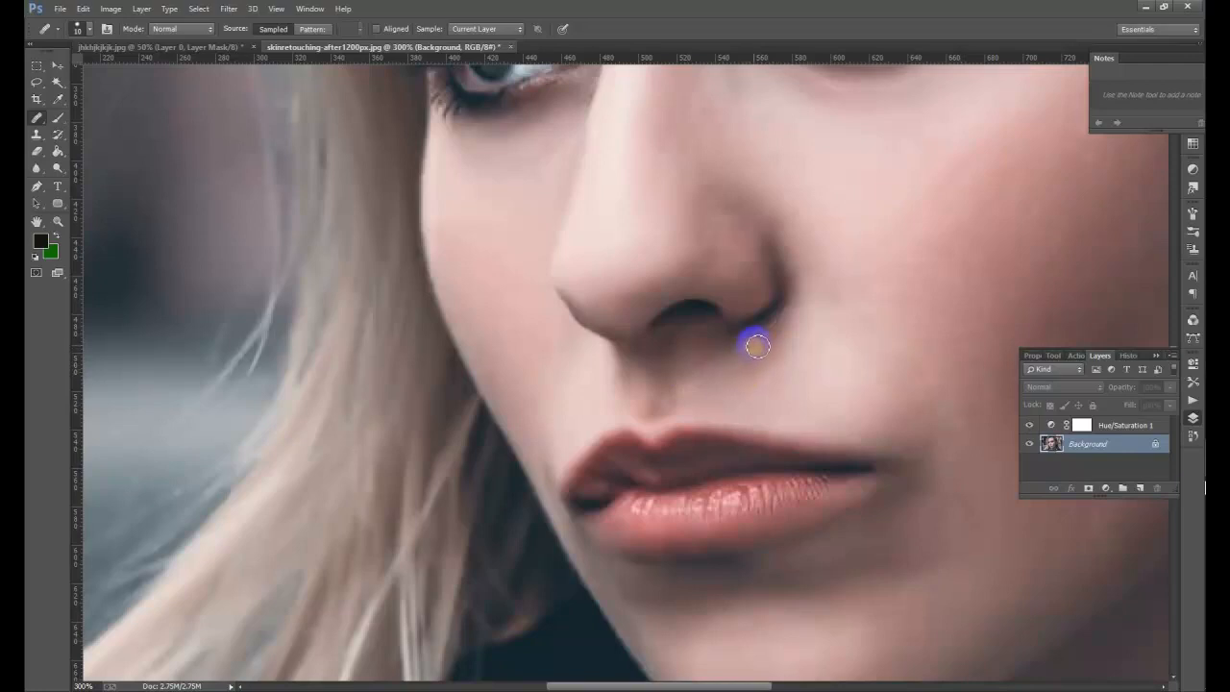
{"action": "mouse_move", "coordinate": [834, 315]}
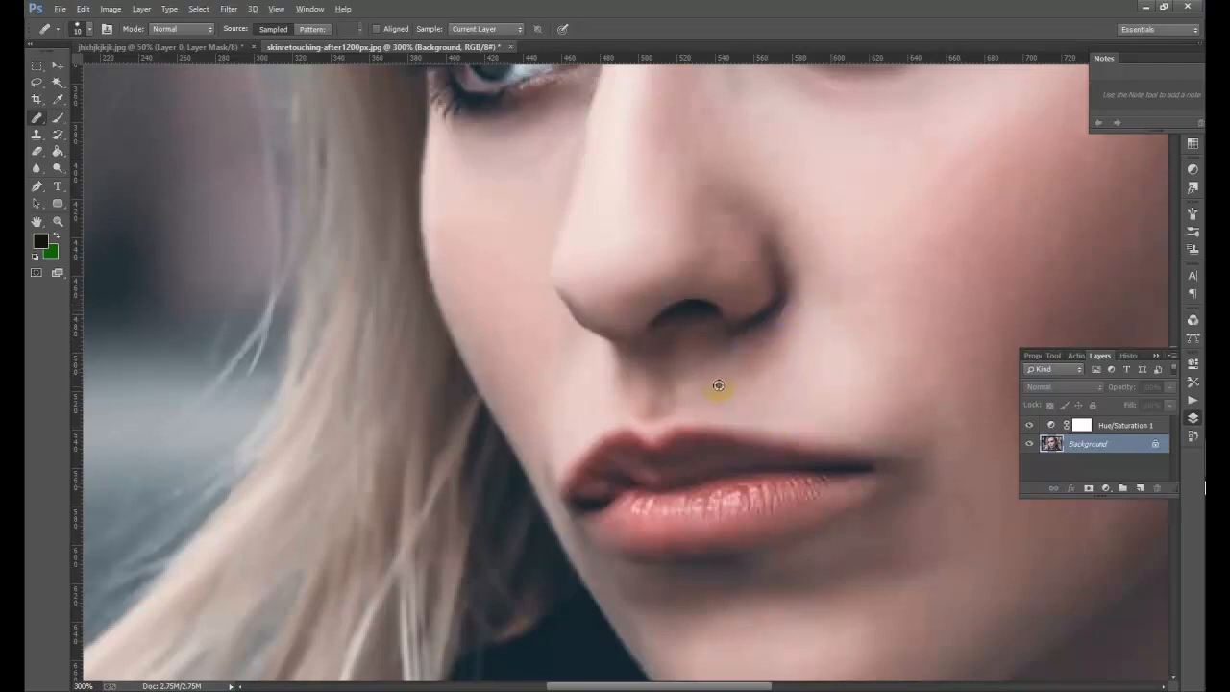
{"action": "mouse_move", "coordinate": [728, 404]}
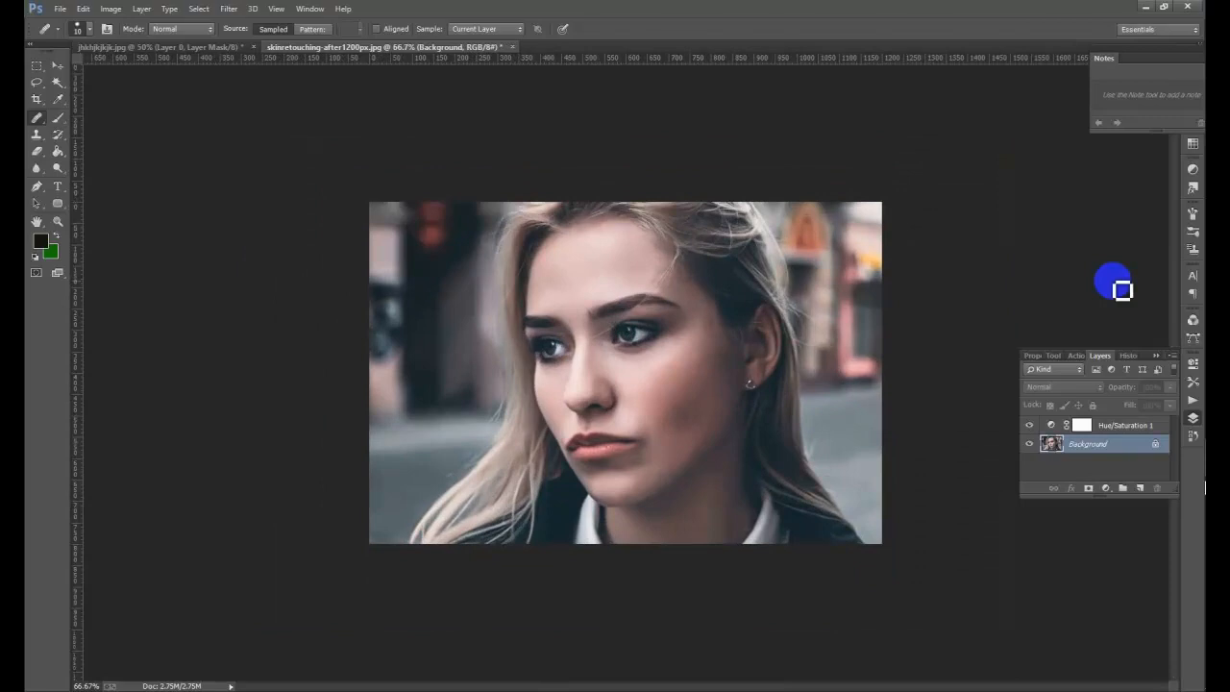
{"action": "mouse_move", "coordinate": [1126, 267]}
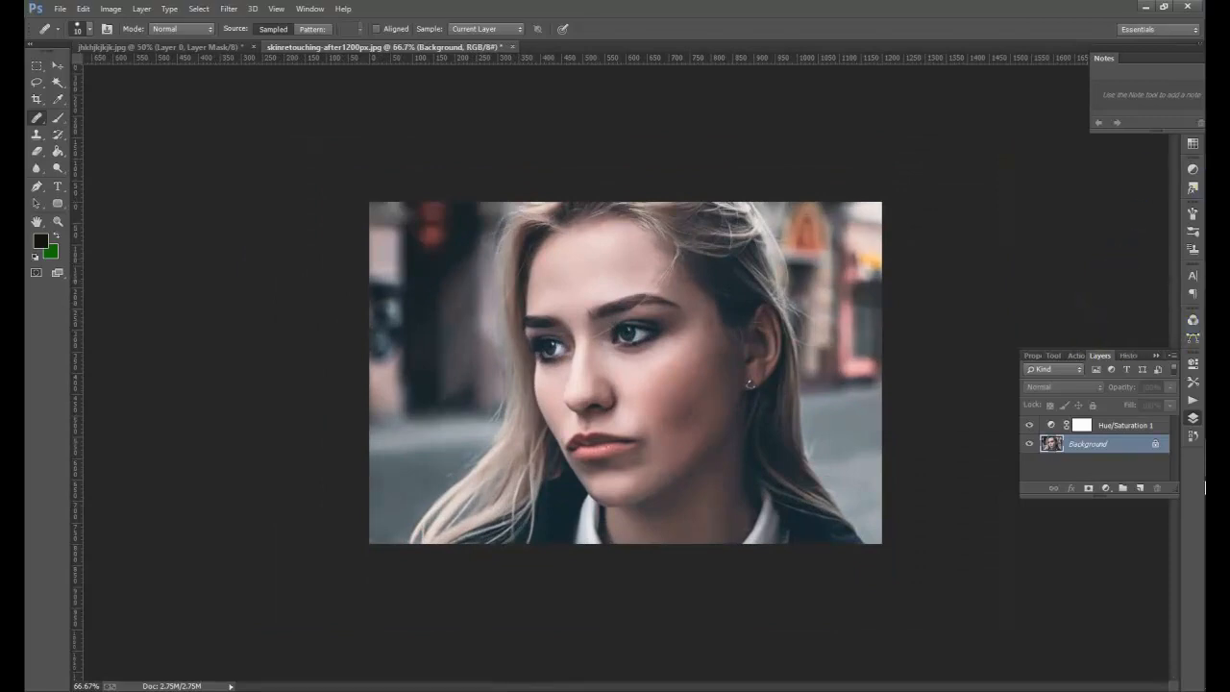
{"action": "mouse_move", "coordinate": [1145, 62]}
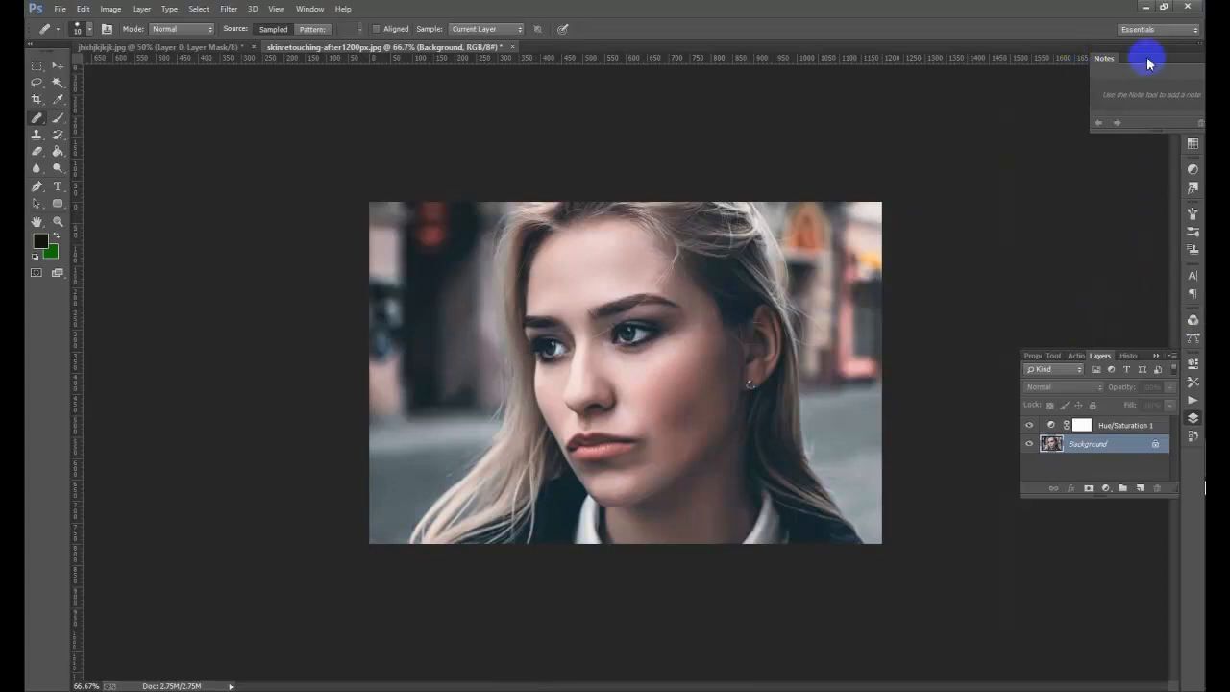
{"action": "mouse_move", "coordinate": [919, 131]}
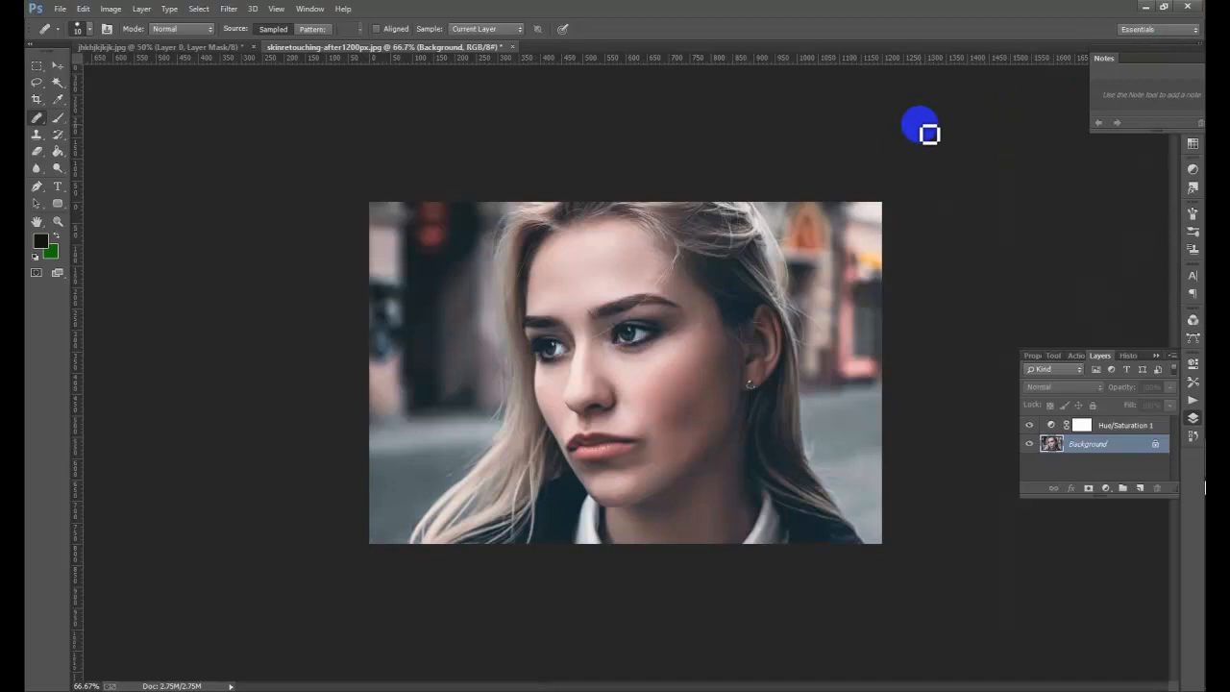
{"action": "mouse_move", "coordinate": [817, 471]}
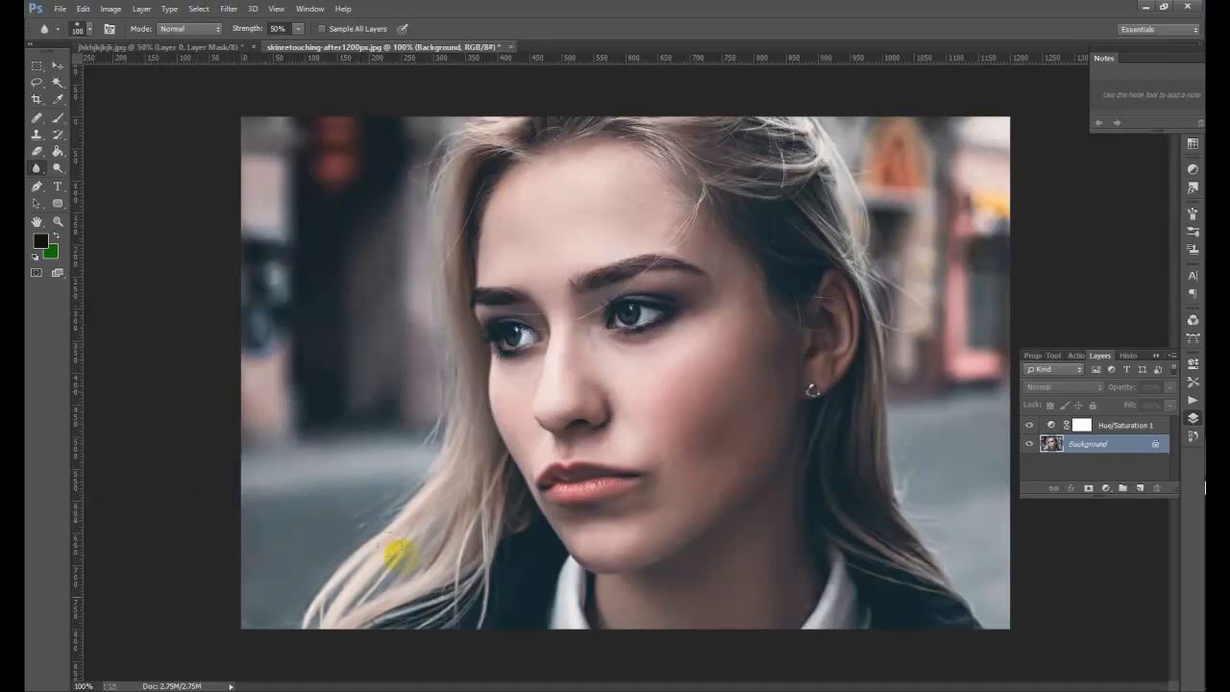
- Soften the lower-left hair strands, raise Strength to 100% and switch to the Smudge Tool
{"action": "left_click_drag", "start_coordinate": [399, 554], "coordinate": [323, 615]}
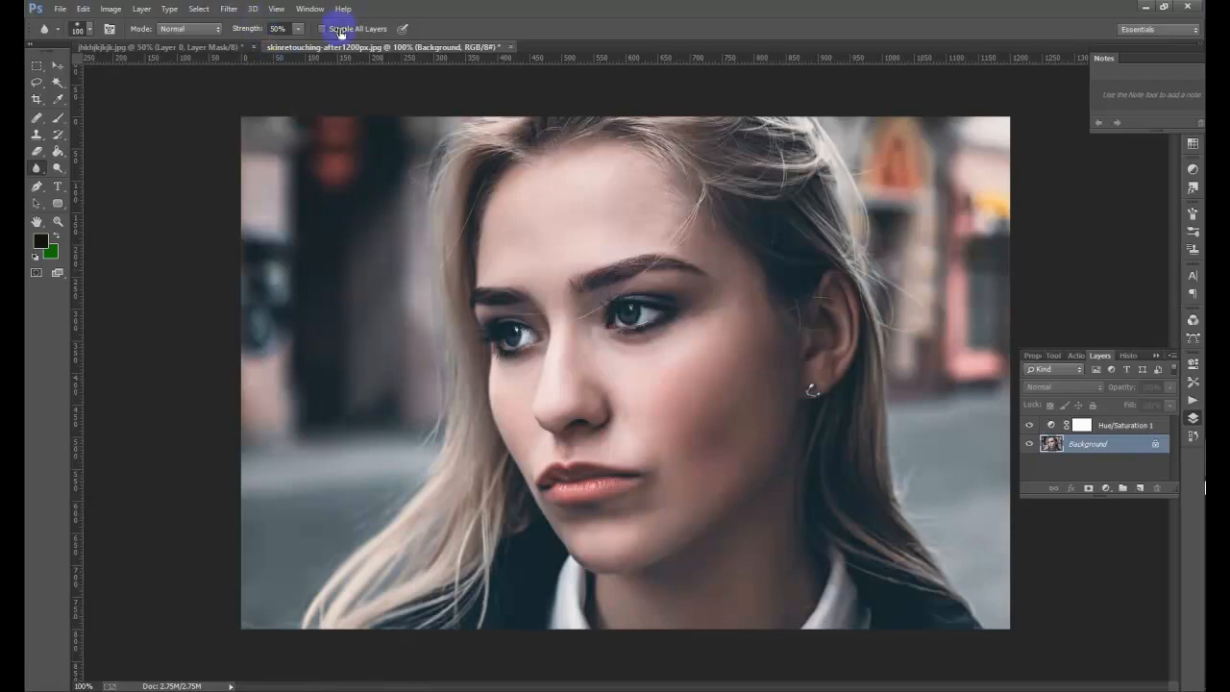
{"action": "triple_click", "coordinate": [279, 29]}
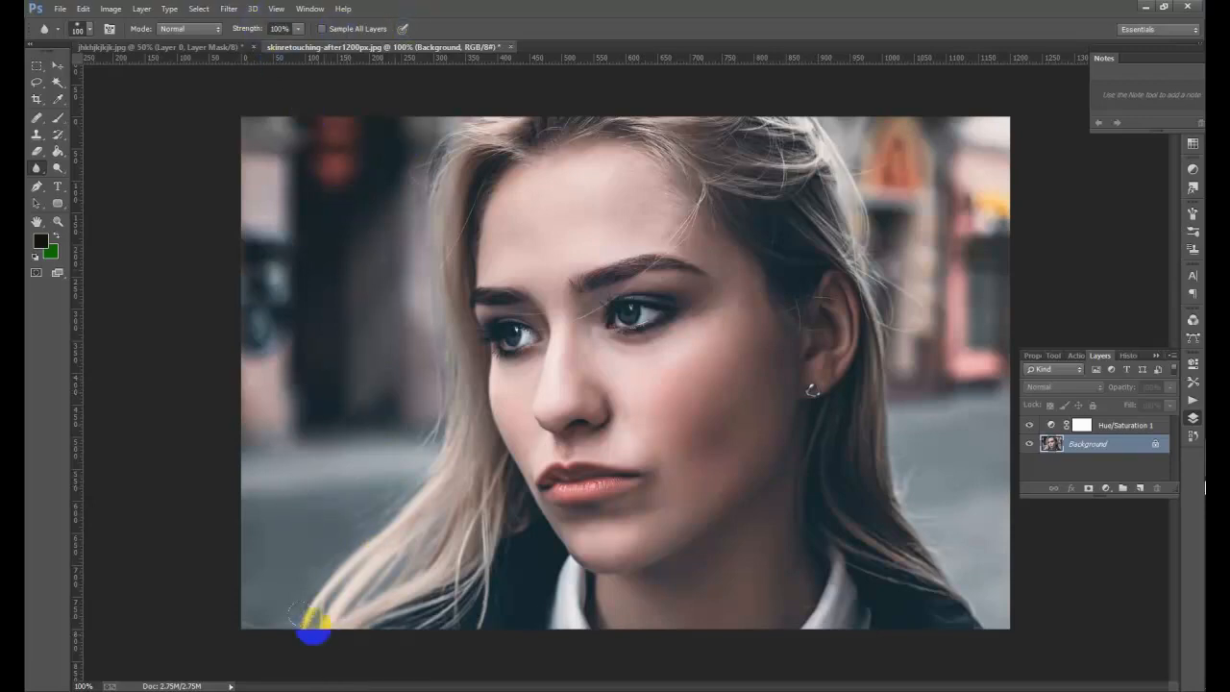
{"action": "mouse_move", "coordinate": [311, 538]}
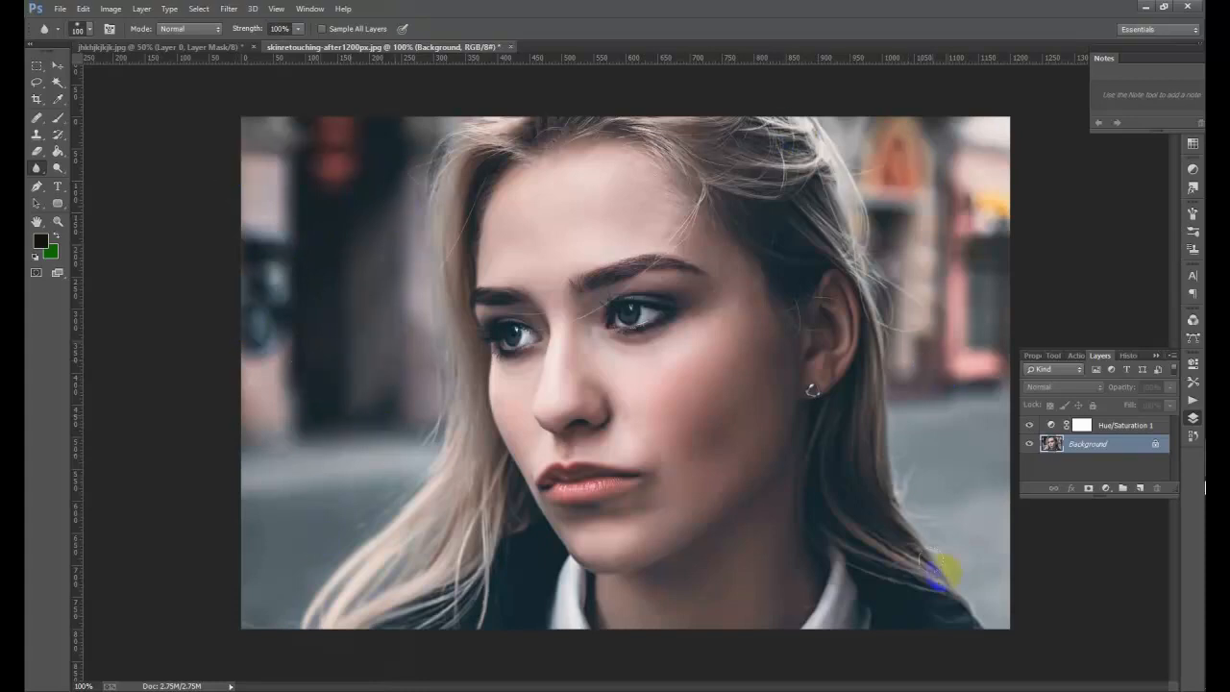
{"action": "mouse_move", "coordinate": [183, 307]}
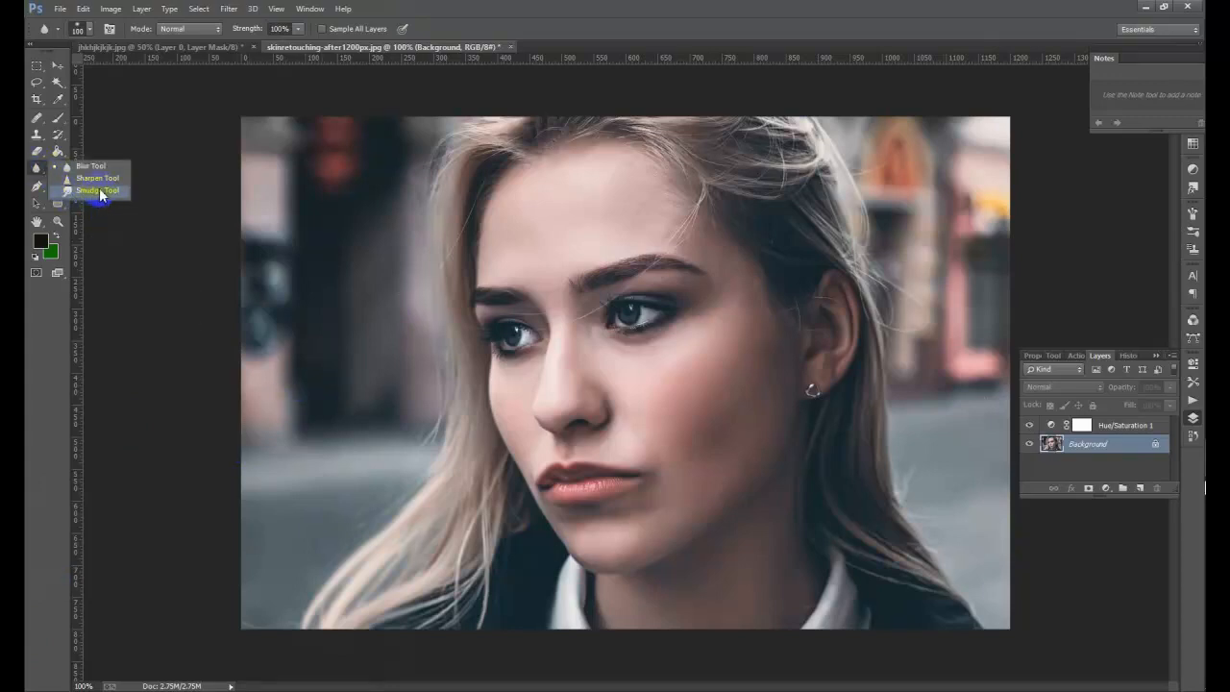
{"action": "left_click", "coordinate": [97, 191]}
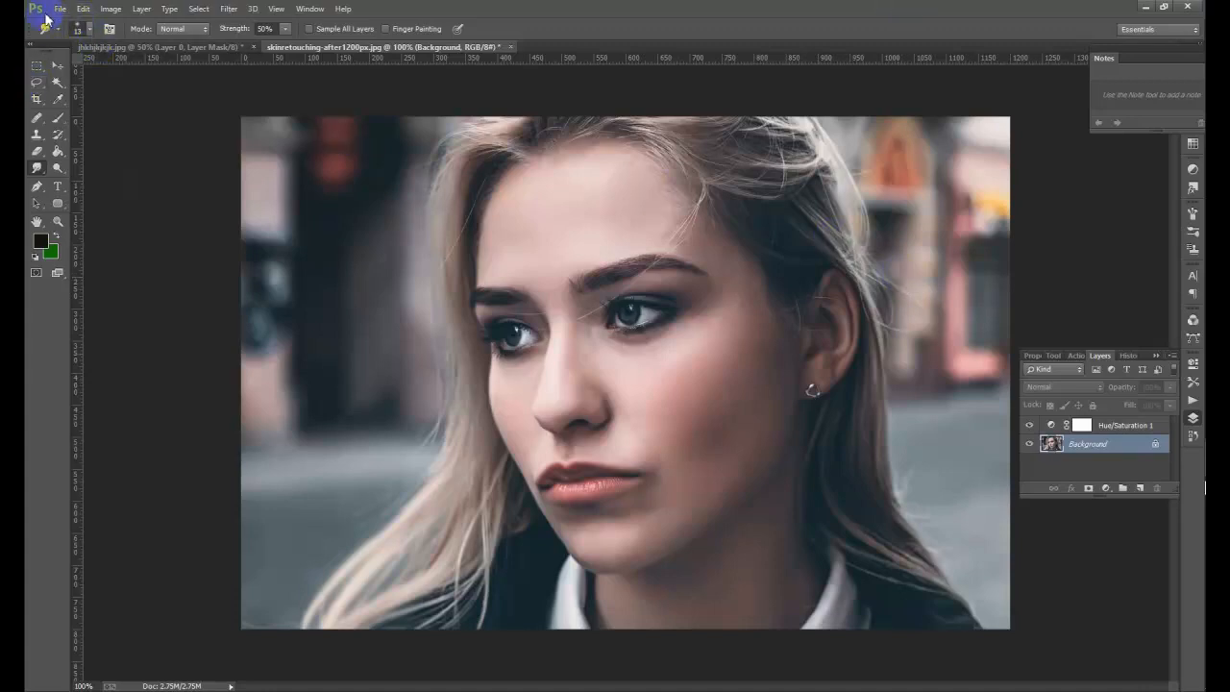
{"action": "left_click", "coordinate": [59, 8]}
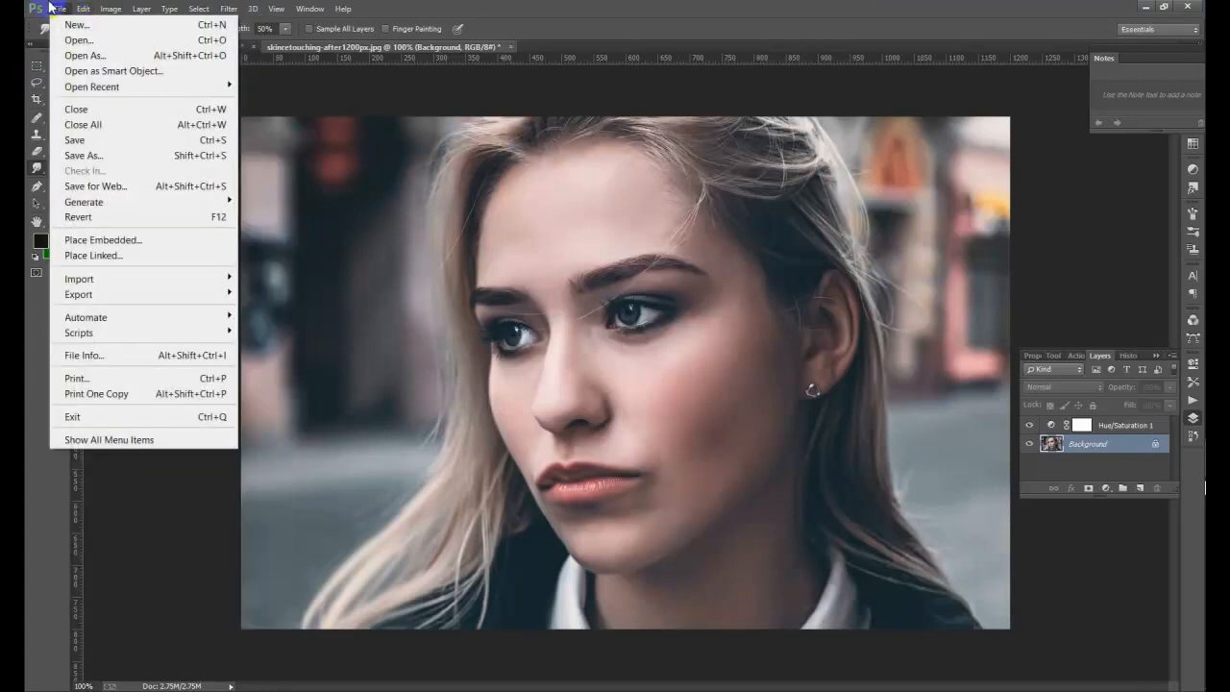
{"action": "mouse_move", "coordinate": [77, 23]}
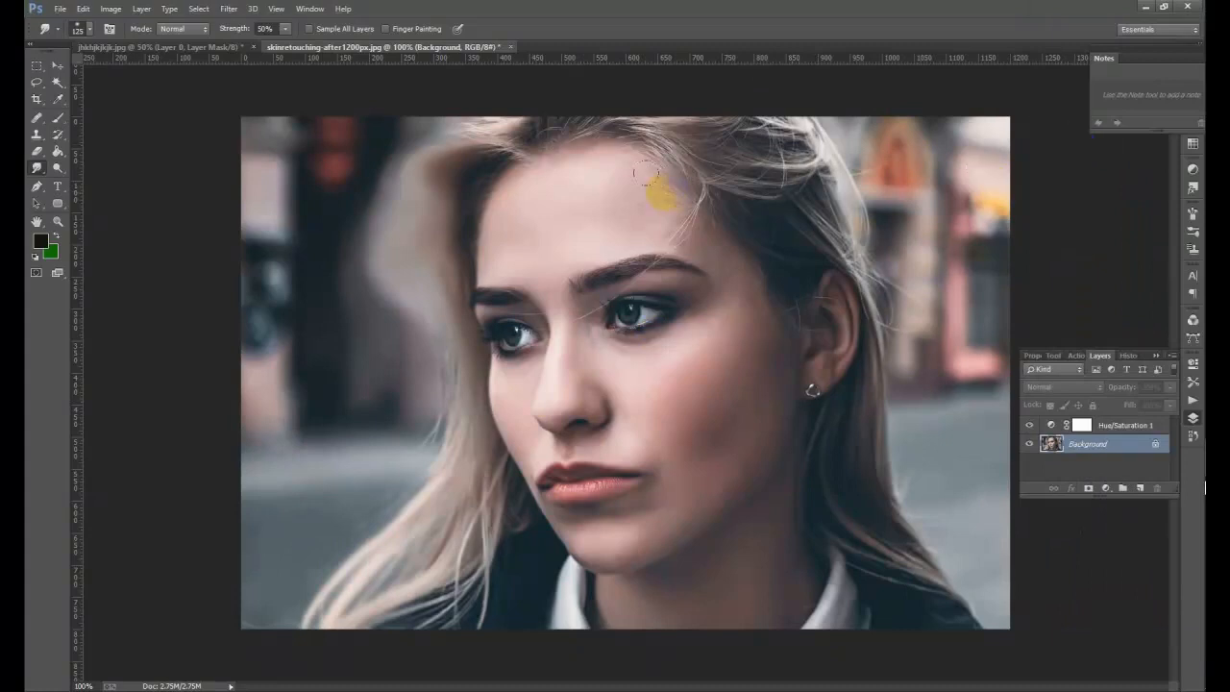
- Smudge the loose hair strands over the woman's forehead into the background
{"action": "left_click_drag", "start_coordinate": [657, 196], "coordinate": [465, 240]}
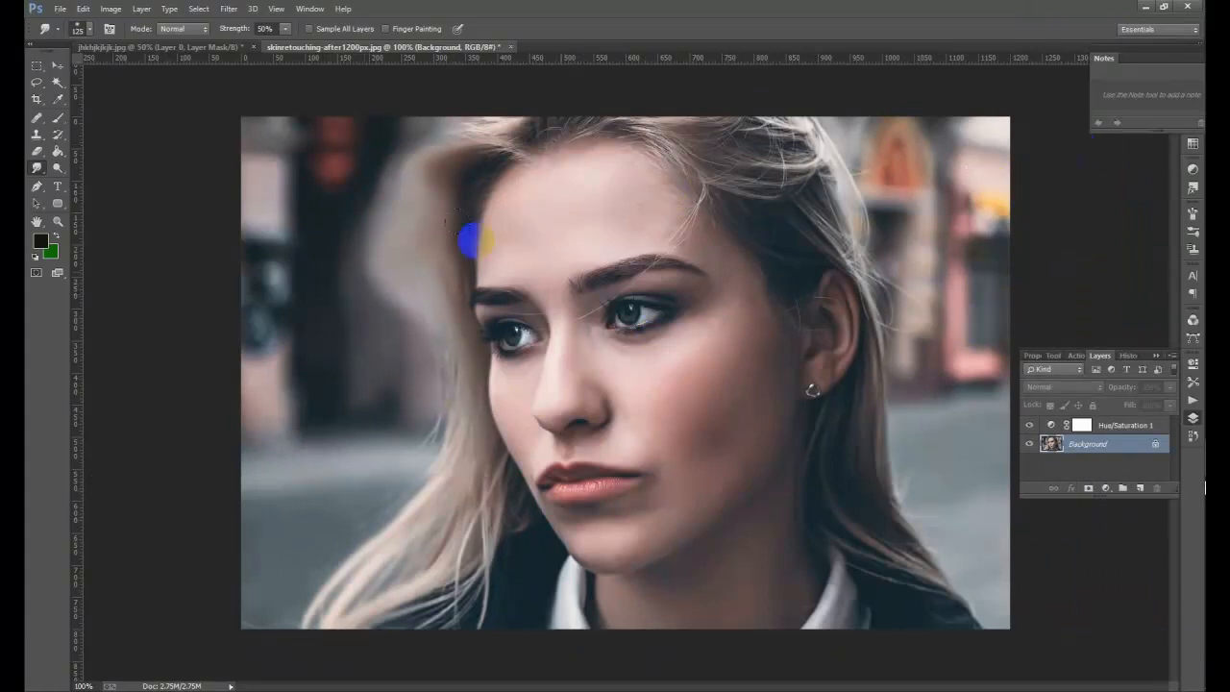
{"action": "left_click_drag", "start_coordinate": [465, 238], "coordinate": [692, 267]}
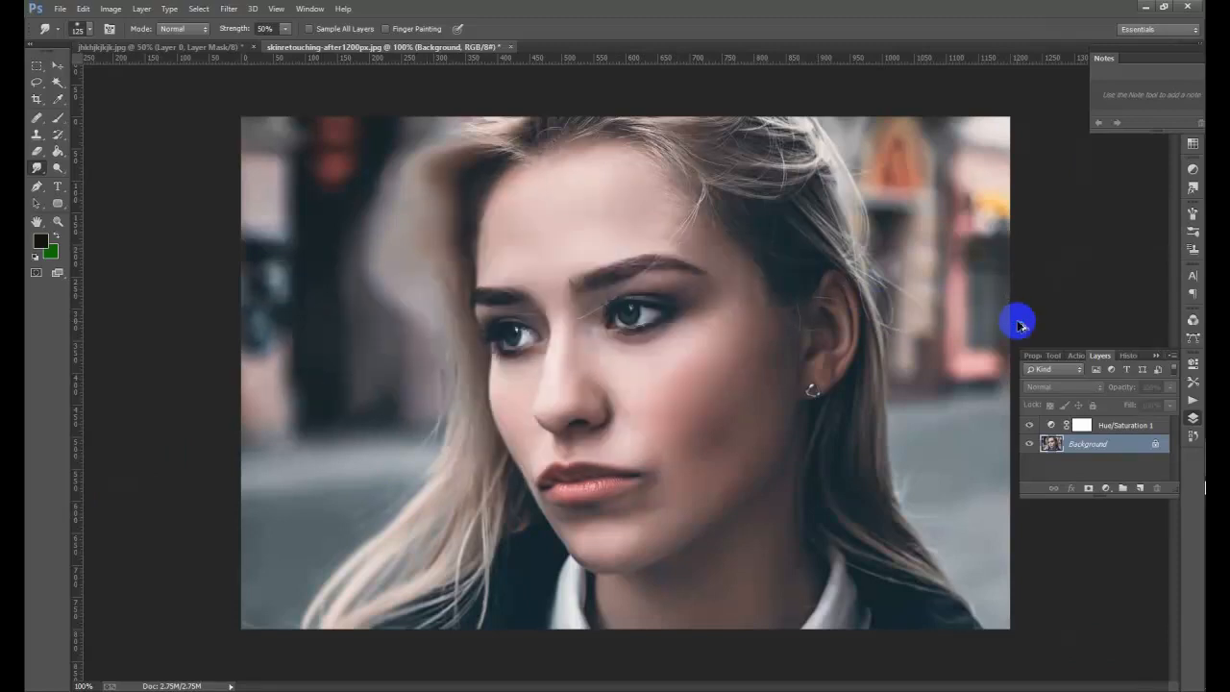
{"action": "mouse_move", "coordinate": [997, 303]}
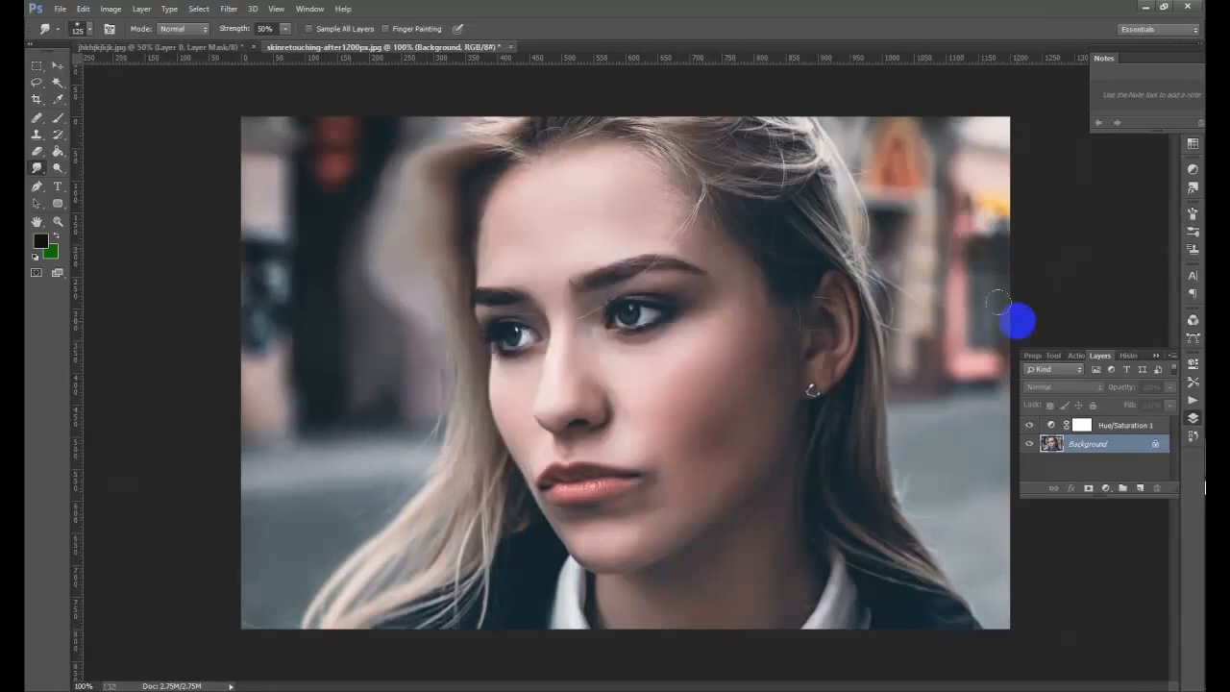
{"action": "mouse_move", "coordinate": [400, 67]}
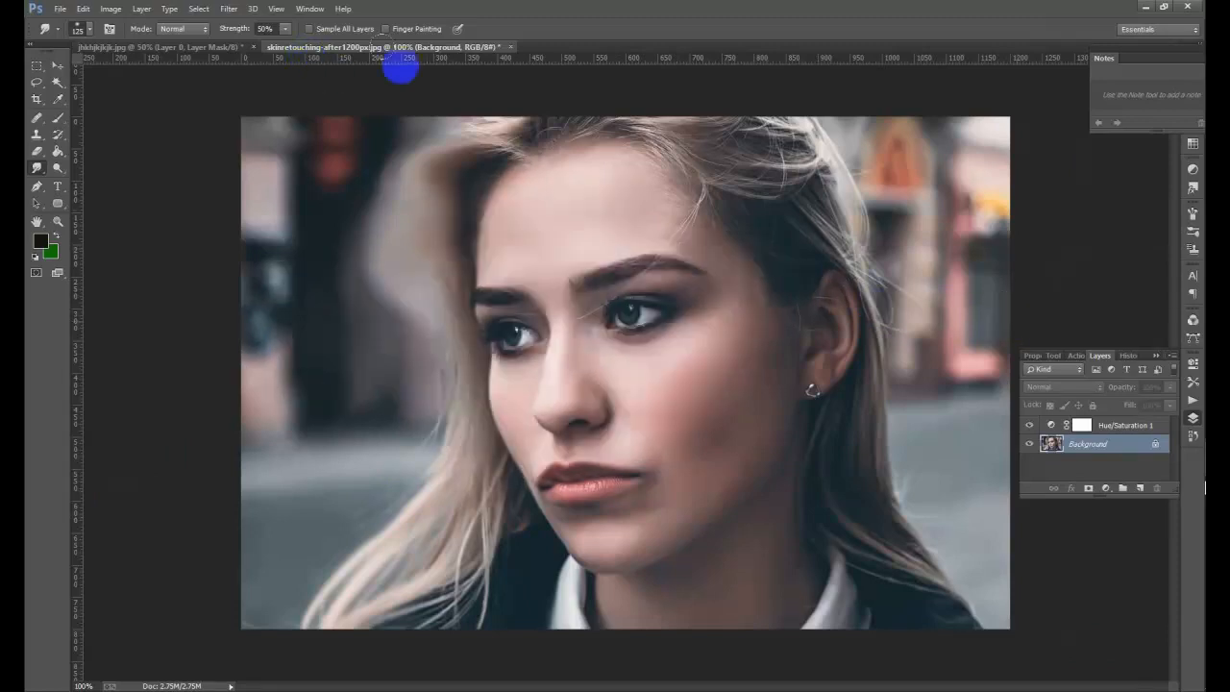
- Close the woman's and boy's portrait documents, discarding unsaved changes in both
{"action": "left_click", "coordinate": [511, 46]}
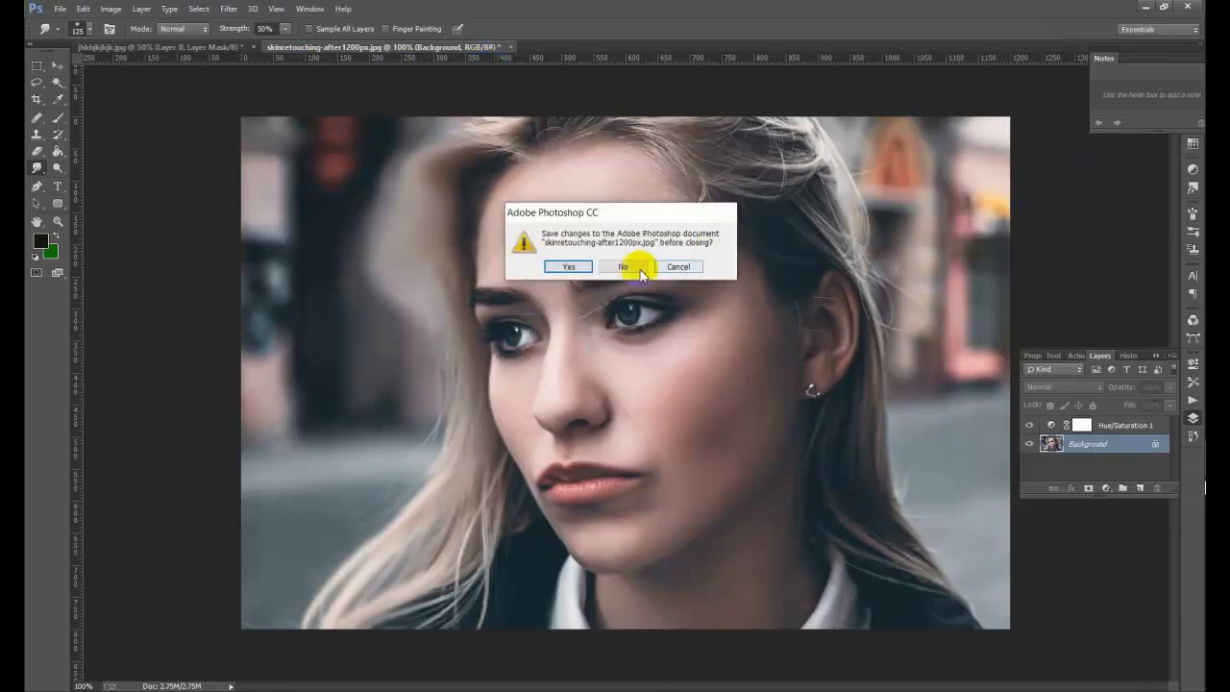
{"action": "left_click", "coordinate": [623, 265]}
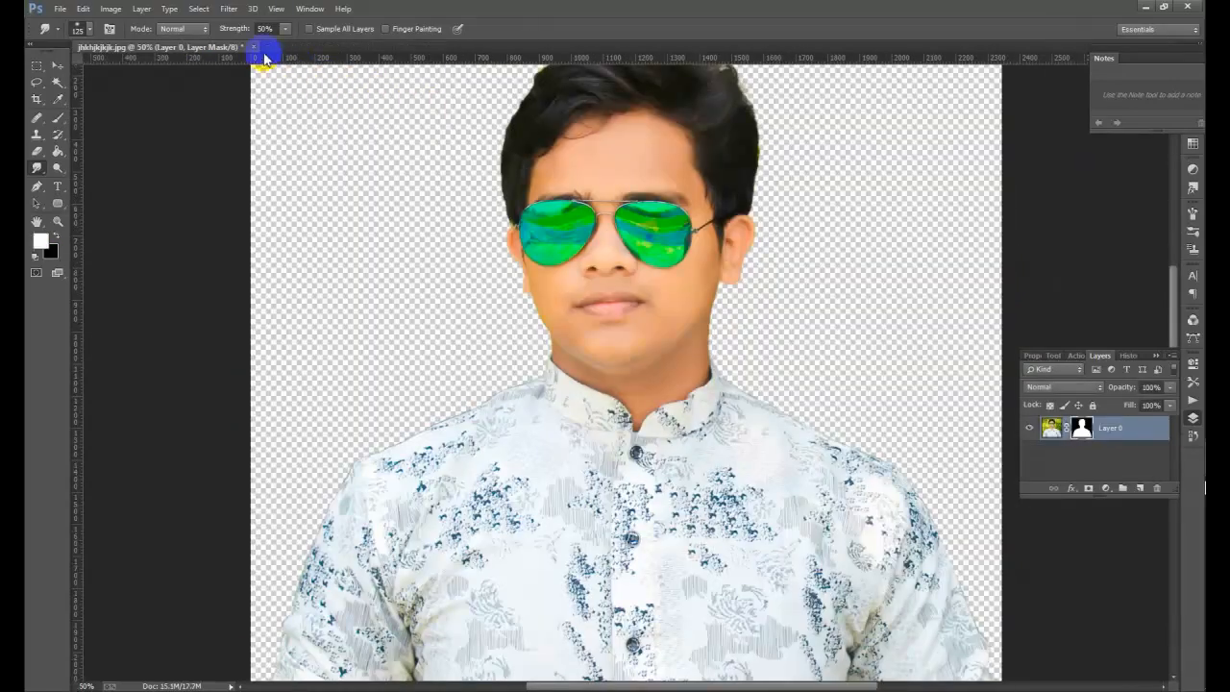
{"action": "left_click", "coordinate": [265, 46]}
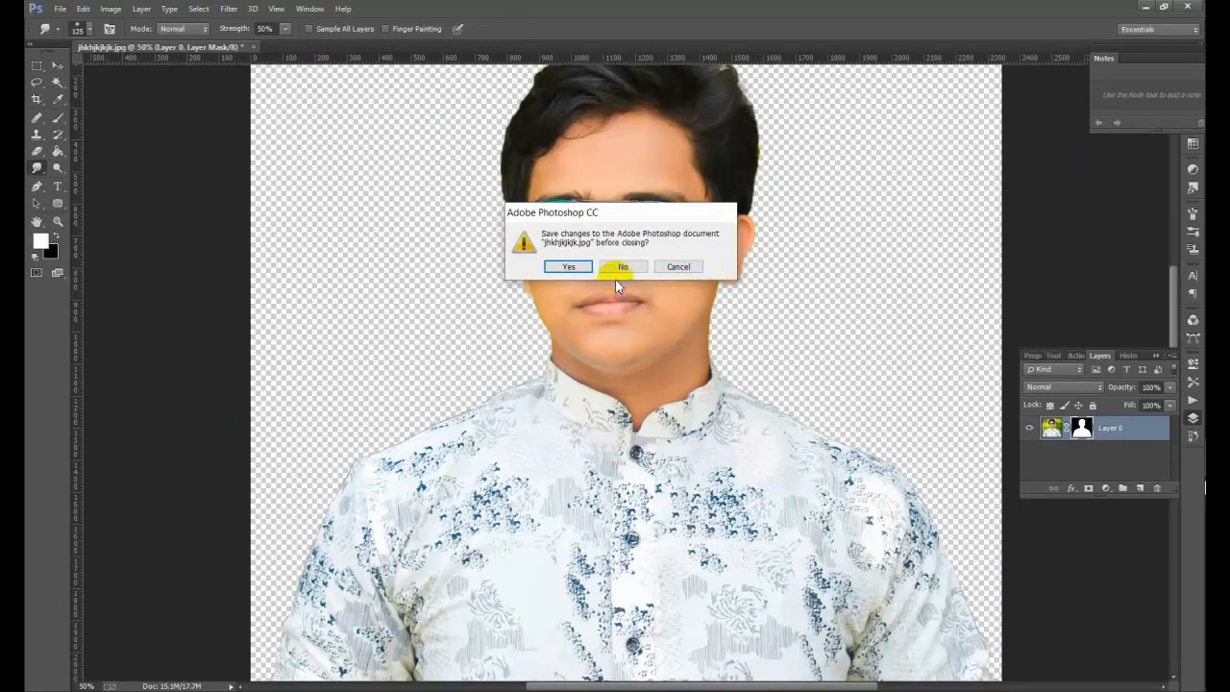
{"action": "left_click", "coordinate": [623, 265]}
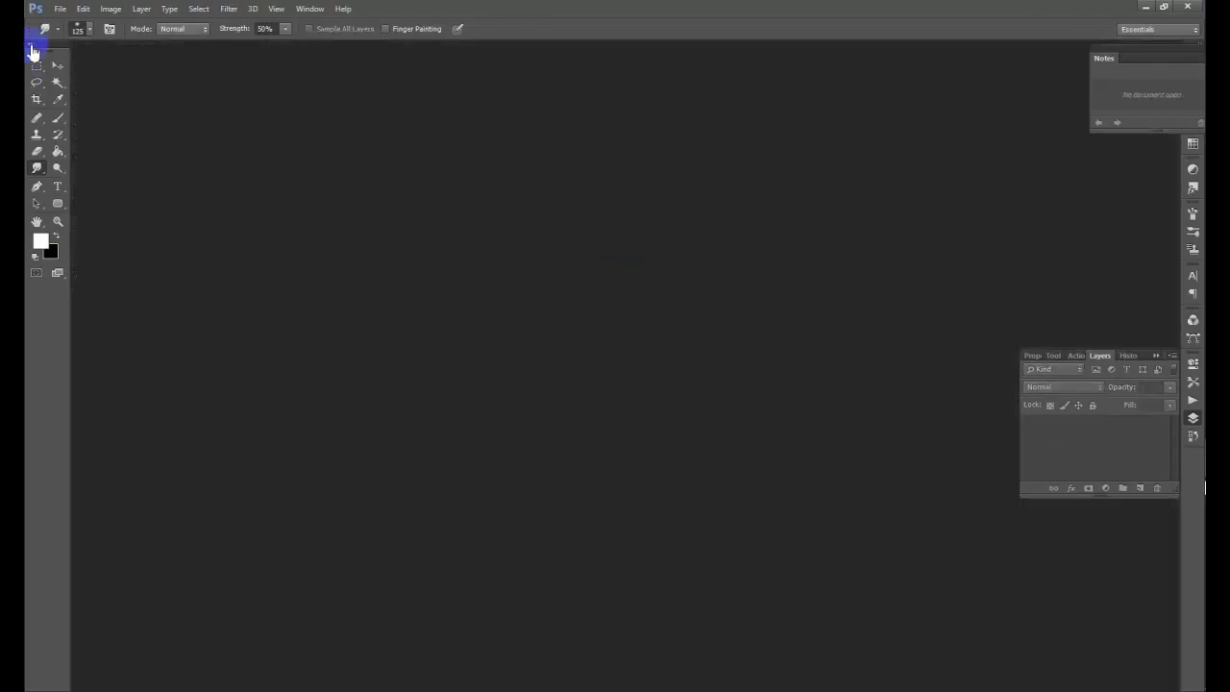
{"action": "left_click", "coordinate": [61, 8]}
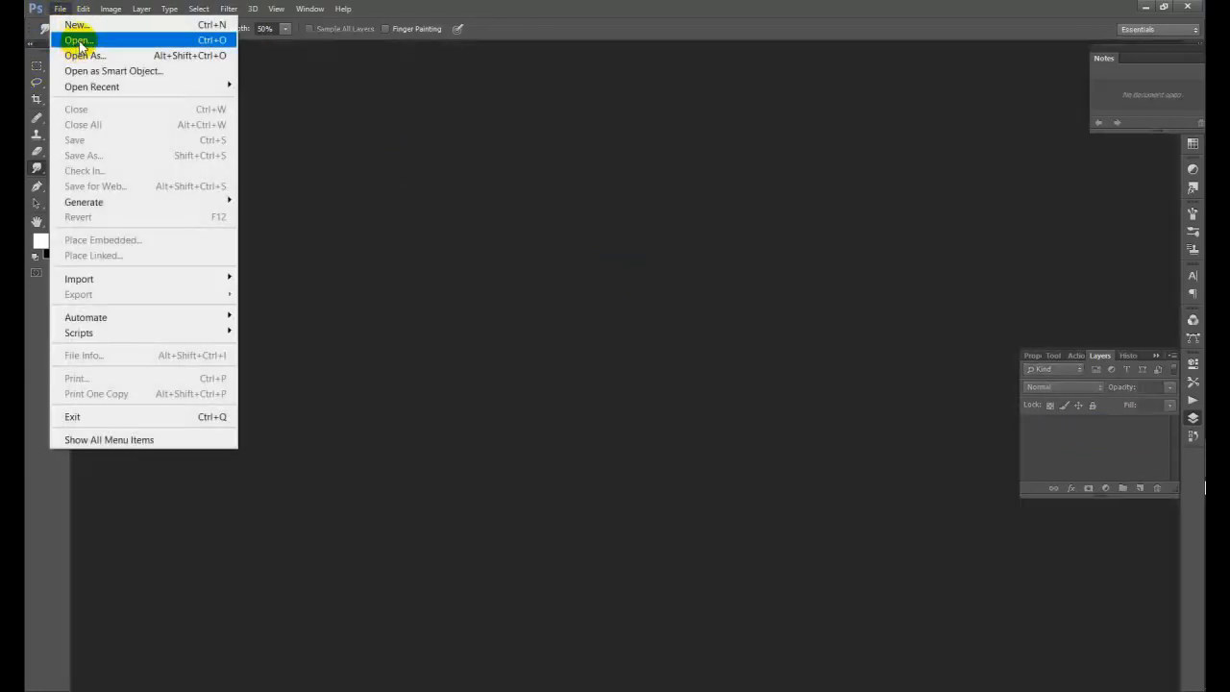
- Open the boy's portrait JPG from the Desktop as a single Background layer
{"action": "left_click", "coordinate": [77, 39]}
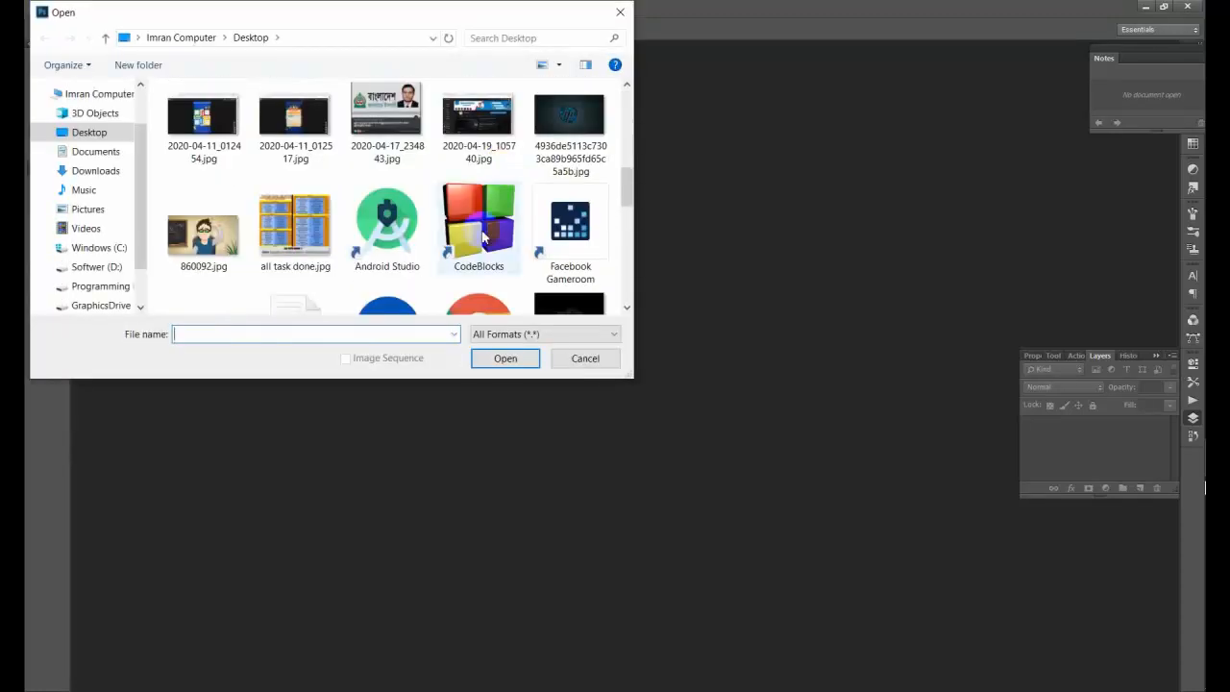
{"action": "scroll", "scroll_direction": "down", "scroll_amount": 3}
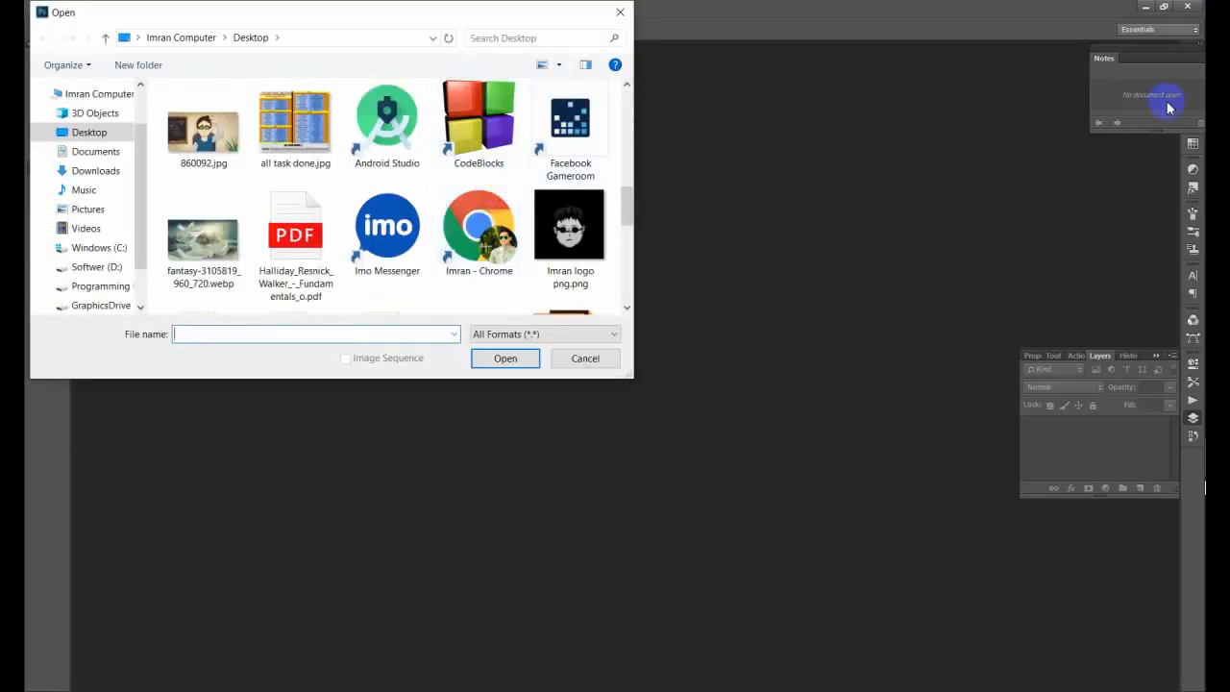
{"action": "scroll", "scroll_direction": "down", "scroll_amount": 3}
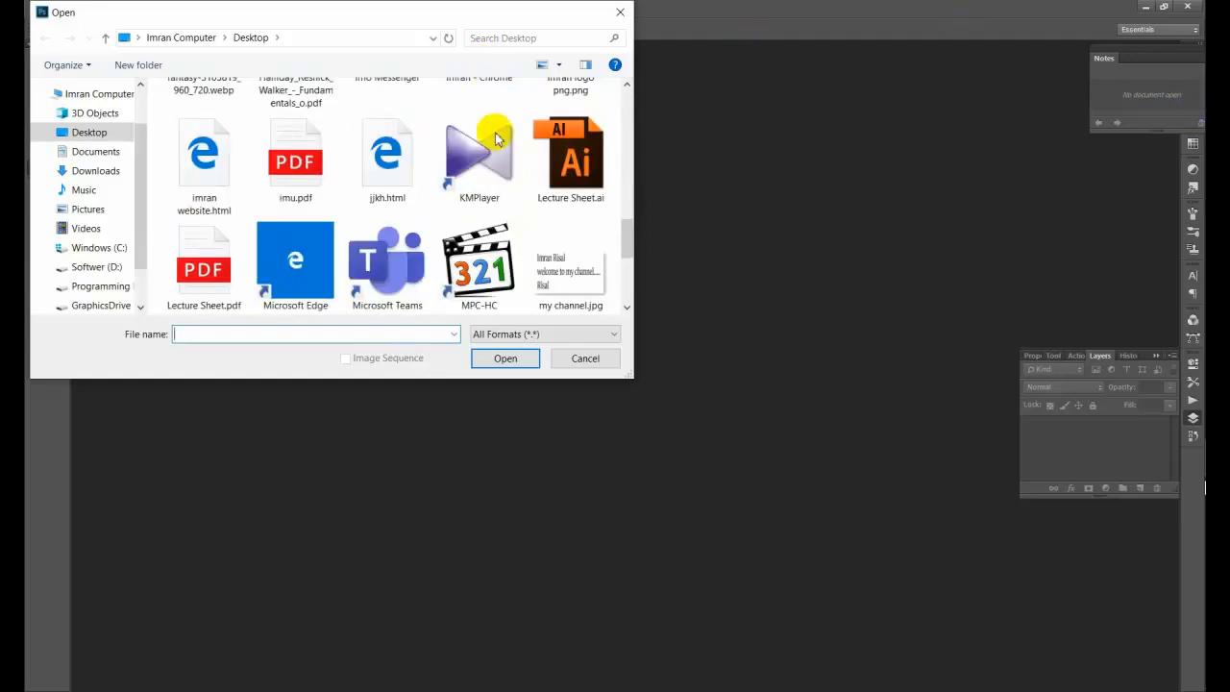
{"action": "scroll", "scroll_direction": "up", "scroll_amount": 3}
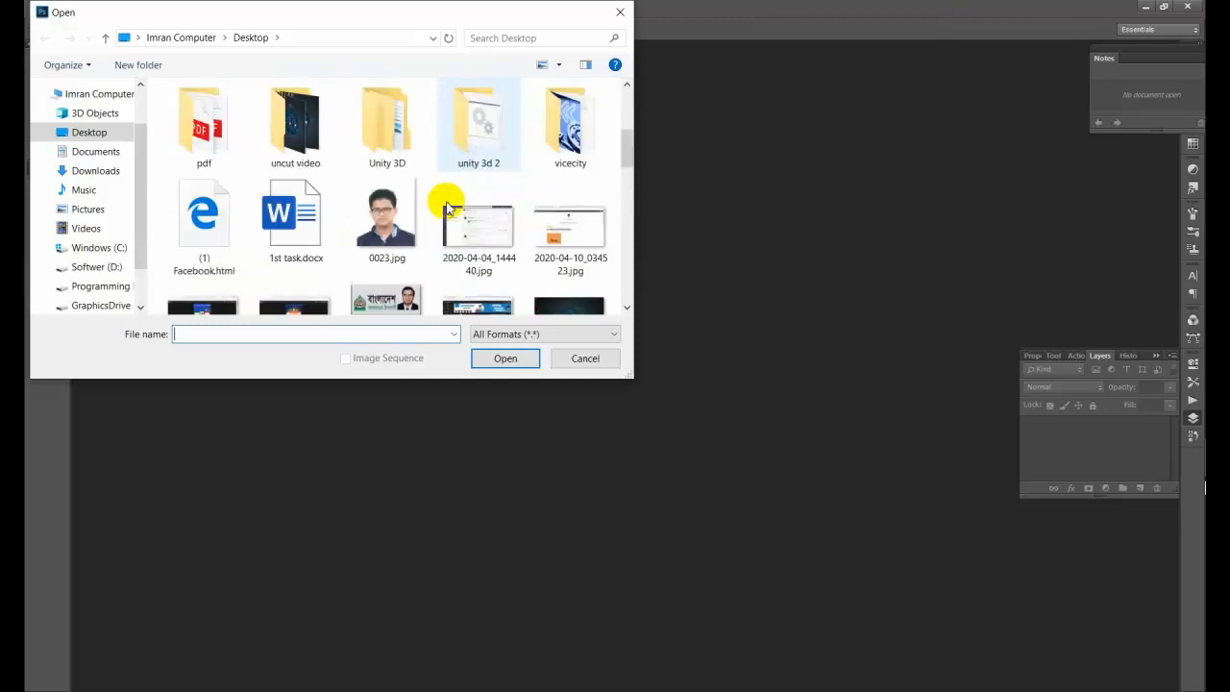
{"action": "left_click", "coordinate": [584, 357]}
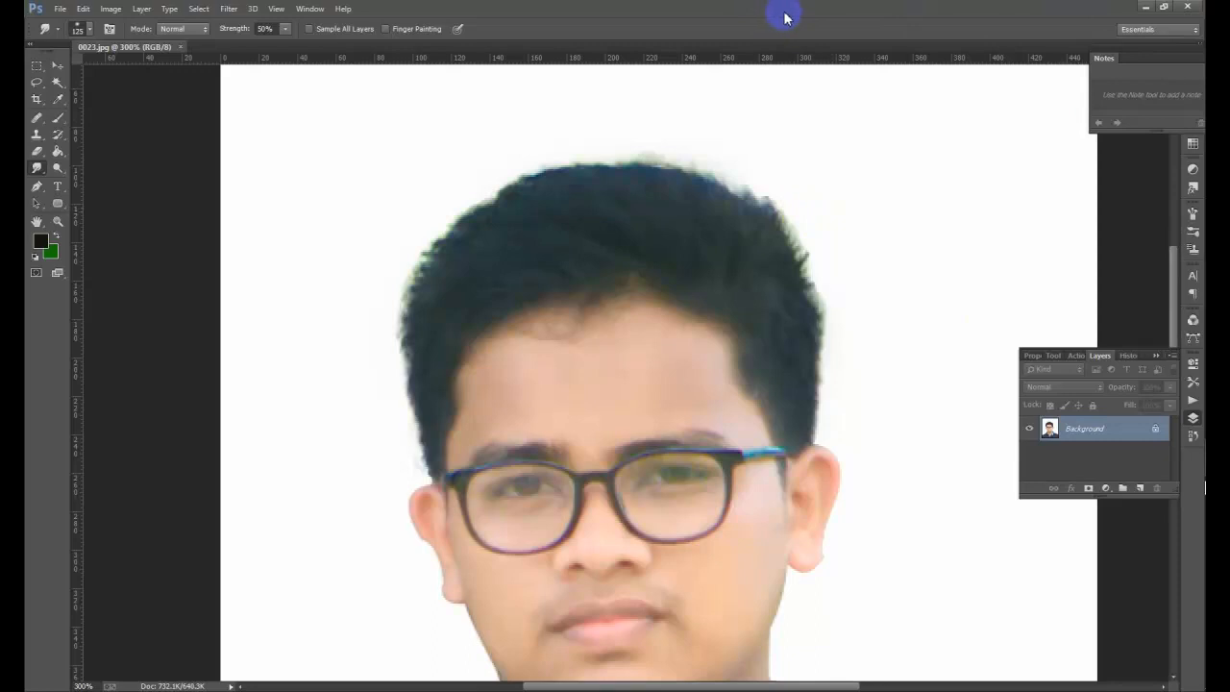
- Set the foreground colour to a bright orange in the Color Picker
{"action": "left_click", "coordinate": [40, 240]}
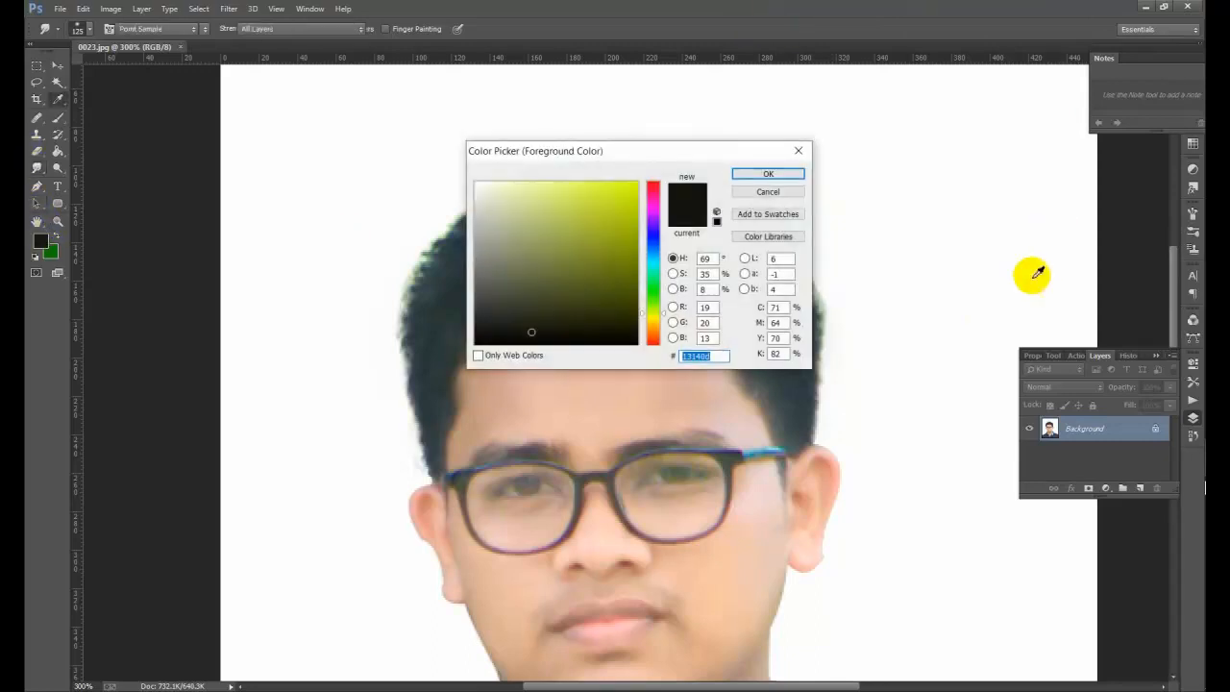
{"action": "left_click", "coordinate": [657, 334]}
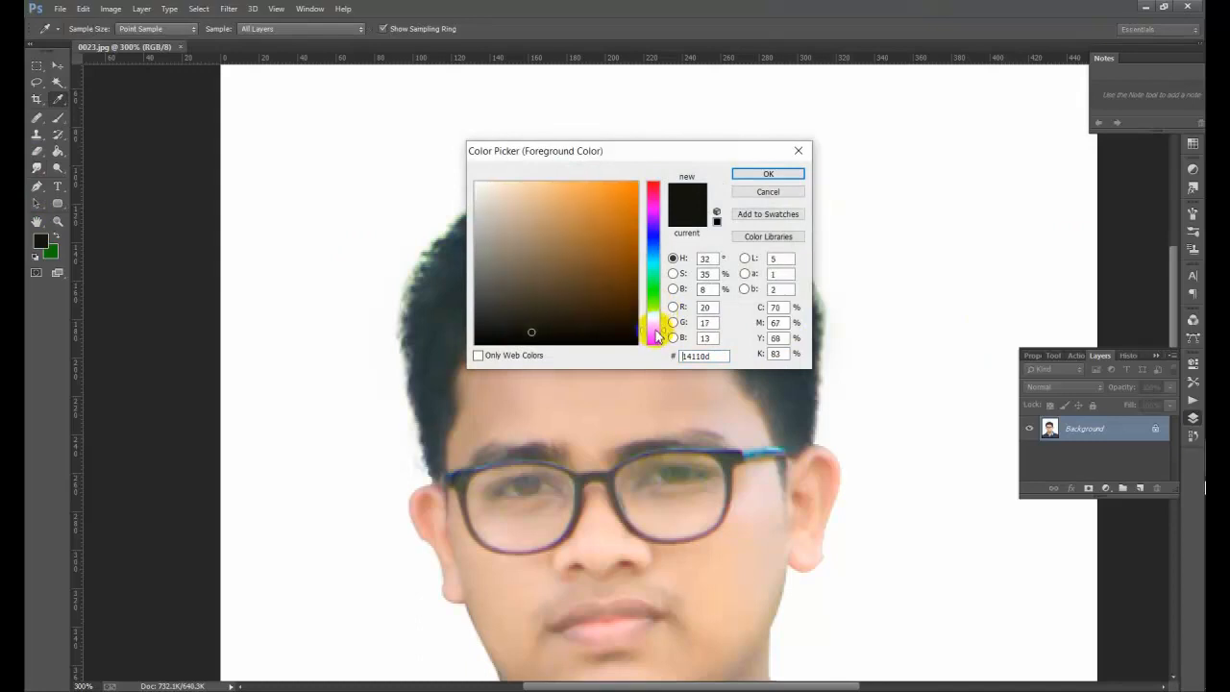
{"action": "left_click", "coordinate": [653, 271]}
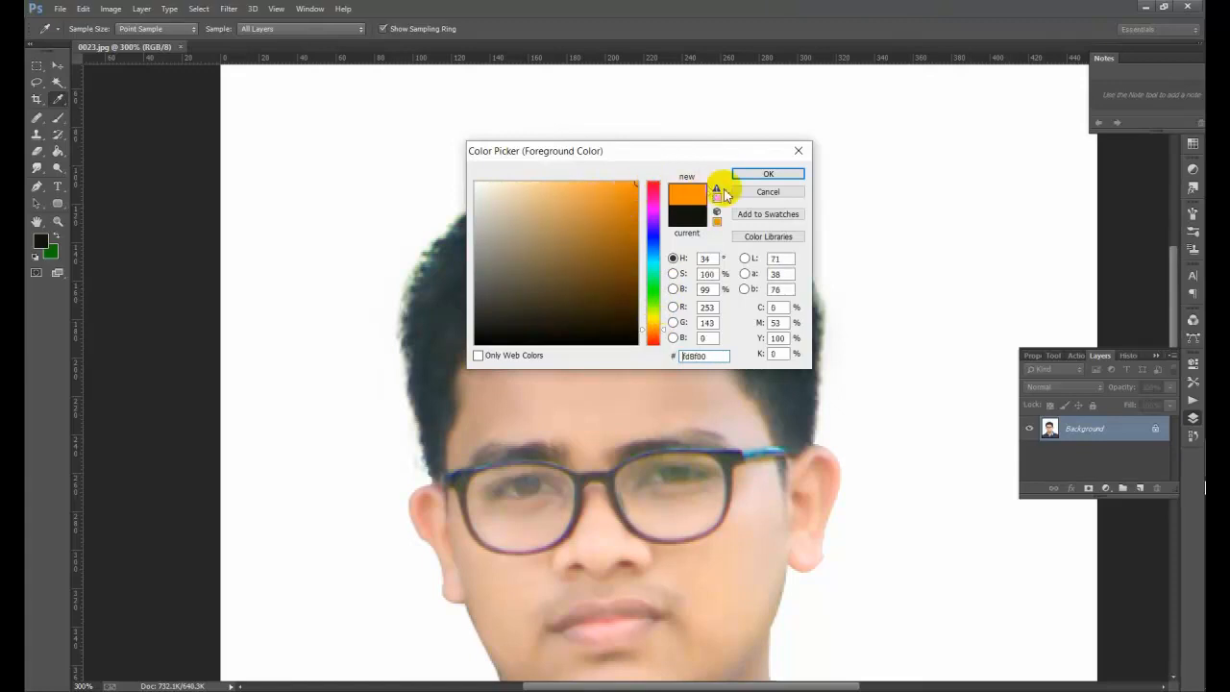
{"action": "left_click", "coordinate": [768, 172]}
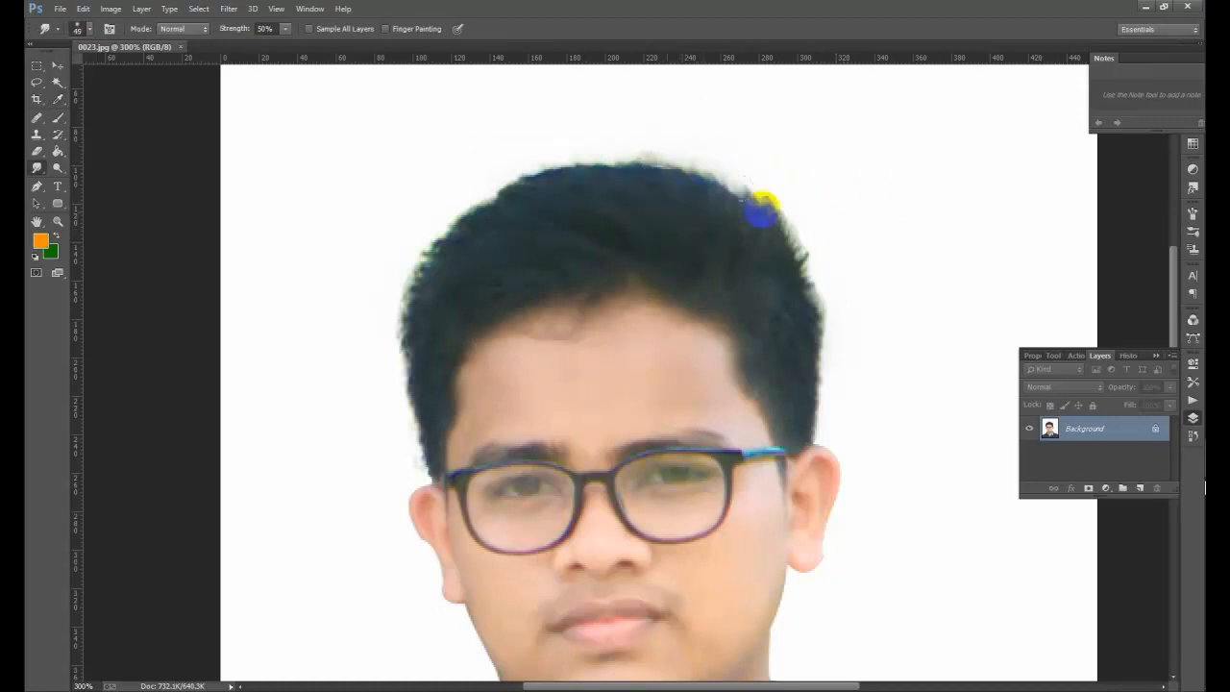
{"action": "left_click_drag", "start_coordinate": [759, 209], "coordinate": [729, 273]}
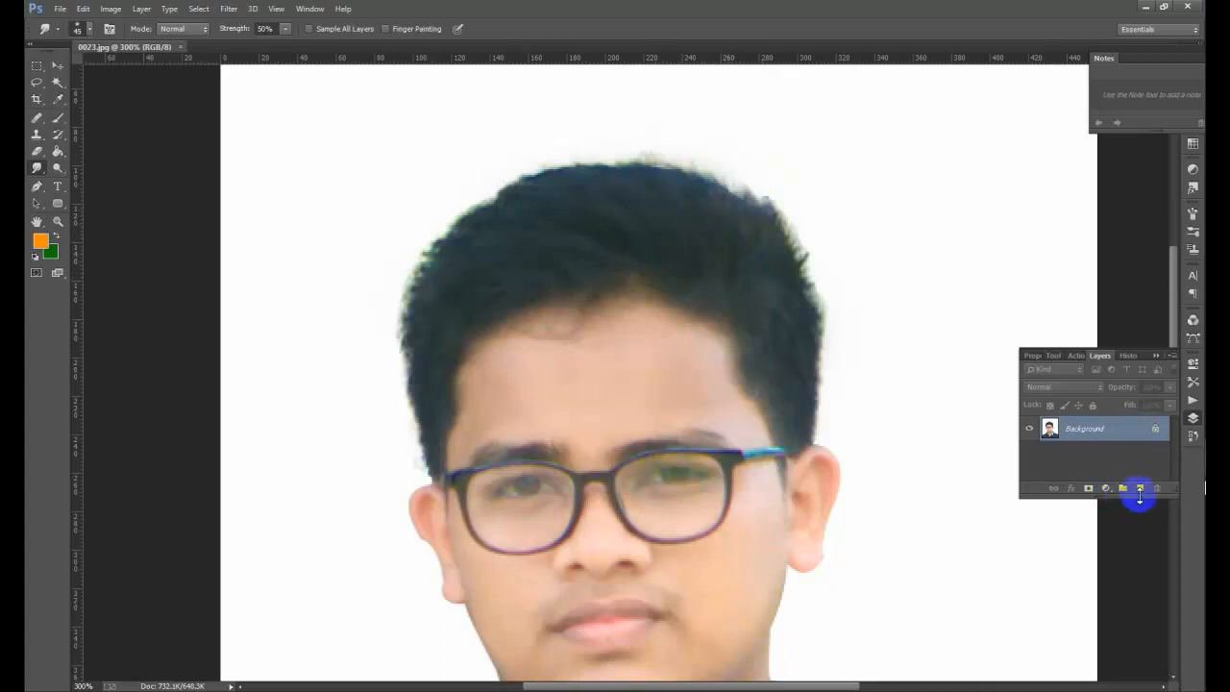
- Add an empty layer above the portrait and ready a soft brush at 100% opacity for the orange band
{"action": "left_click", "coordinate": [1138, 488]}
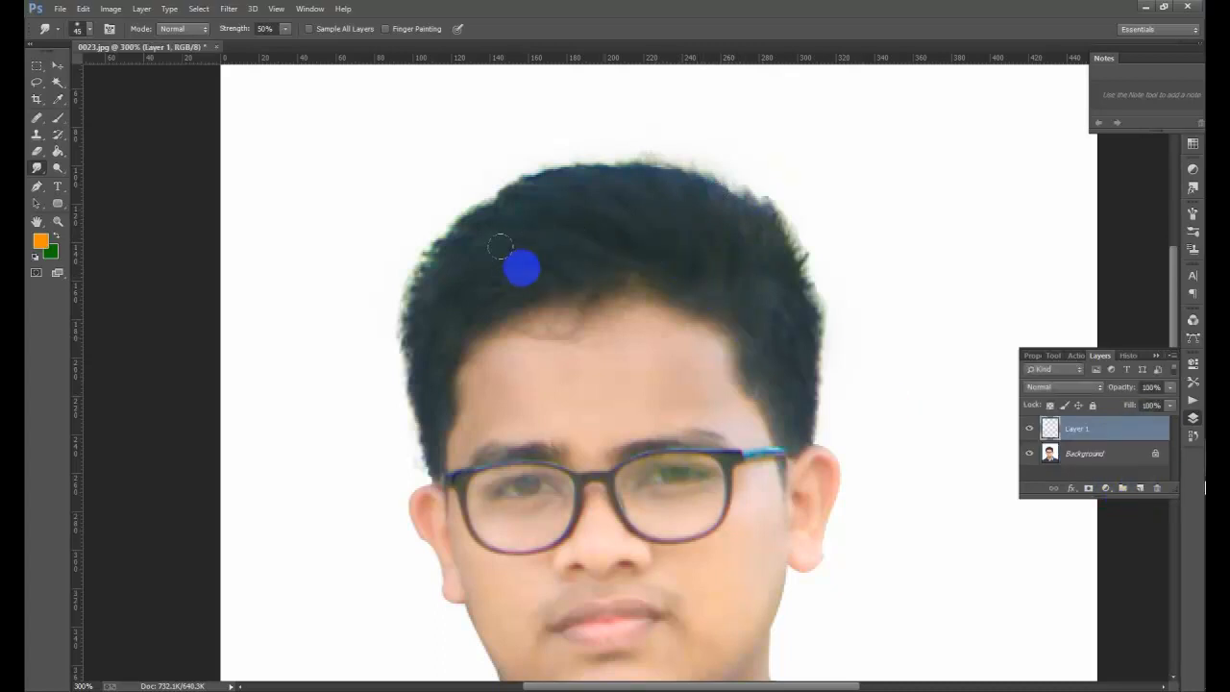
{"action": "left_click", "coordinate": [38, 242]}
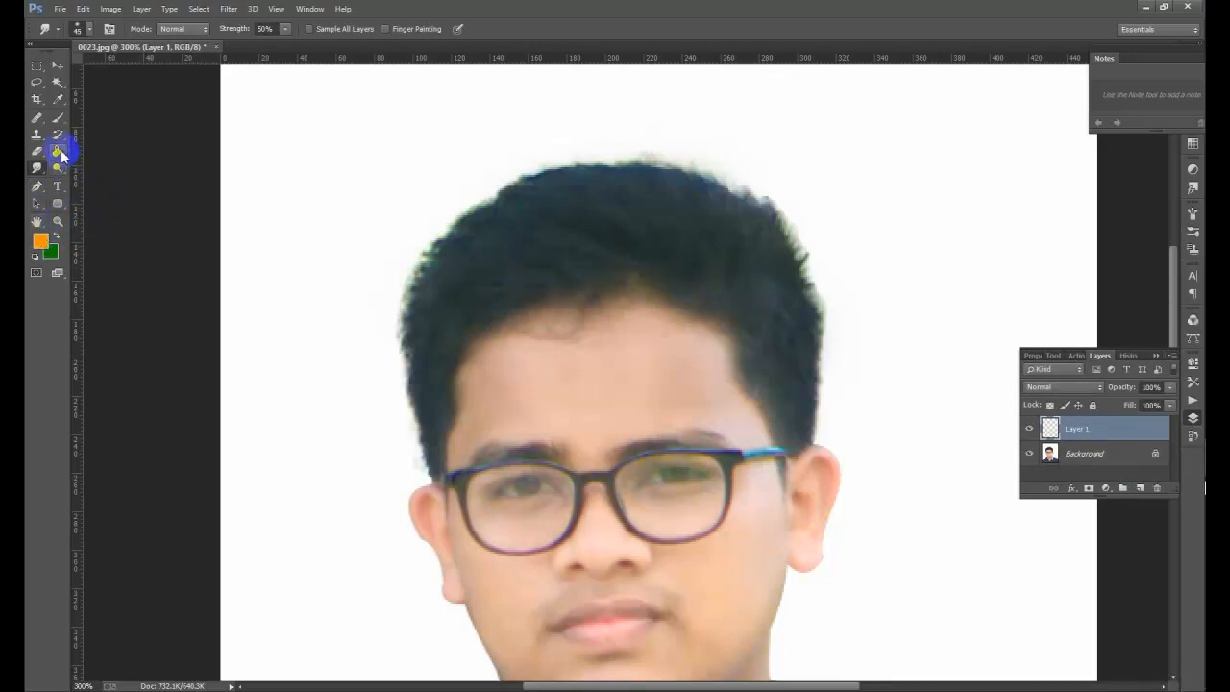
{"action": "left_click", "coordinate": [39, 134]}
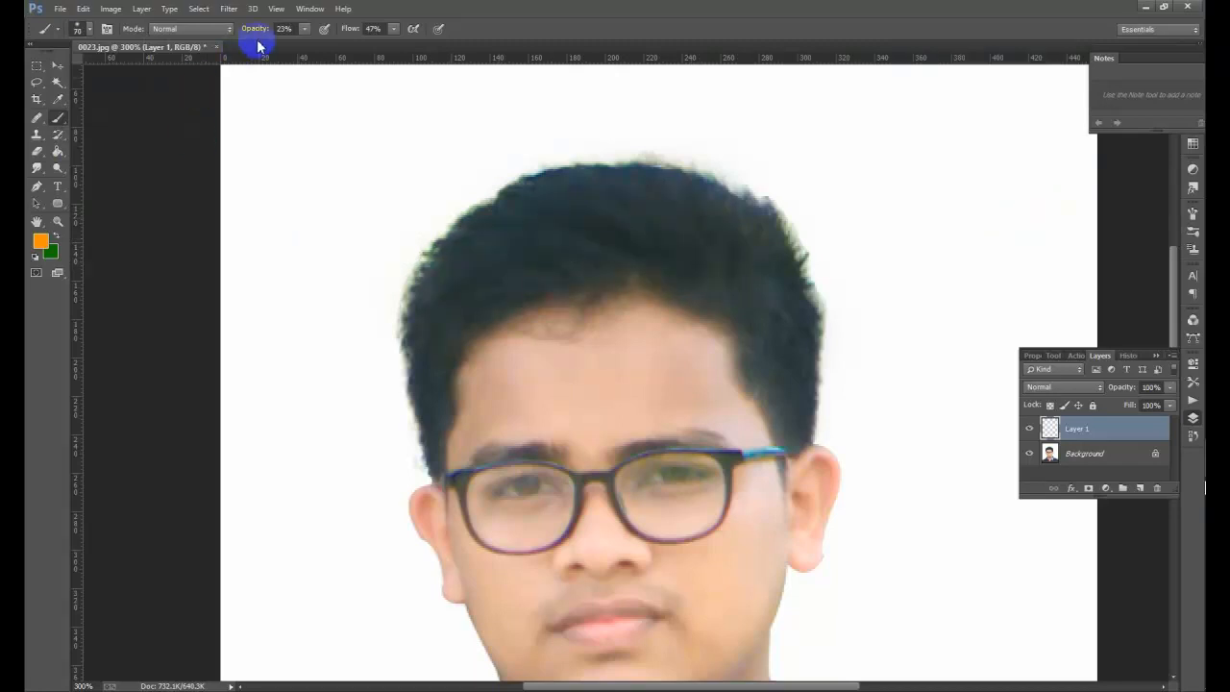
{"action": "left_click", "coordinate": [375, 29]}
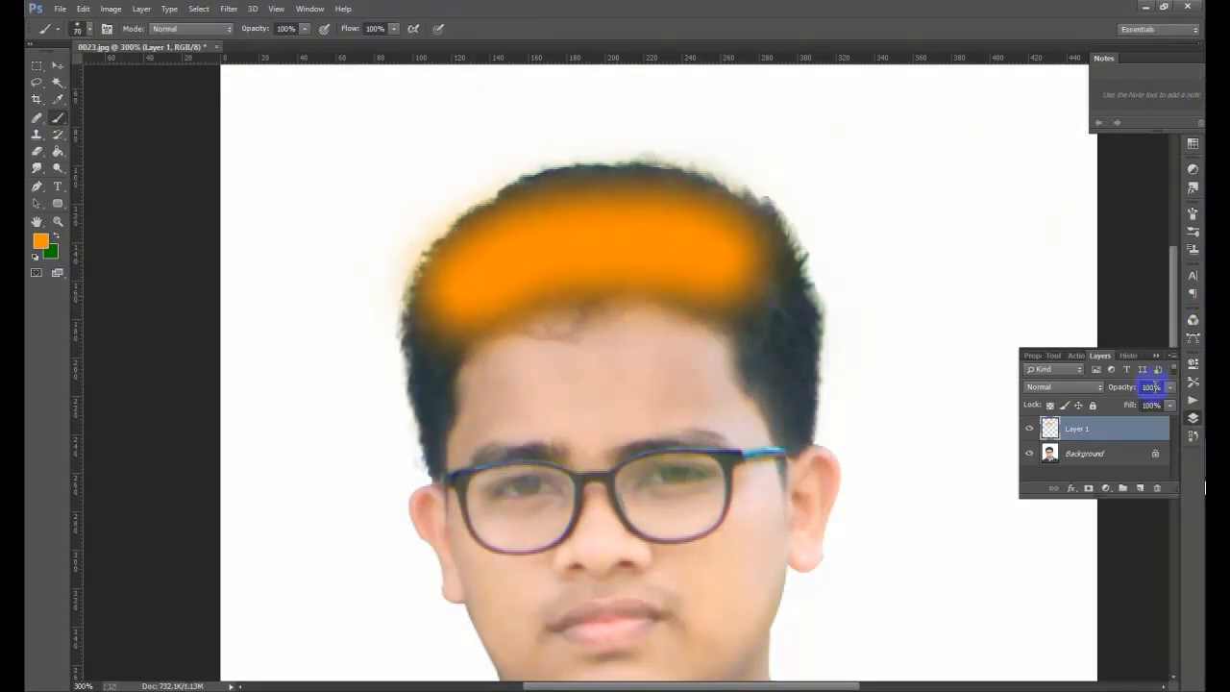
- Preview several blend modes on the orange layer to see how each tints the hair
{"action": "left_click", "coordinate": [1060, 386]}
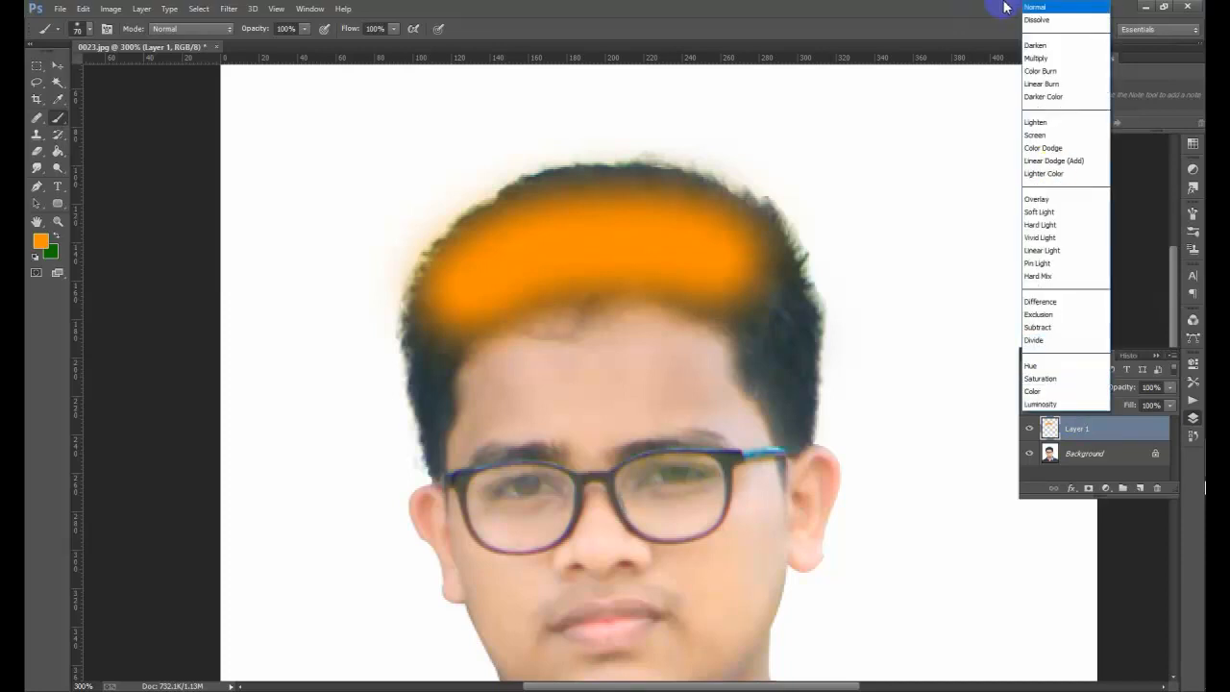
{"action": "left_click", "coordinate": [1065, 8]}
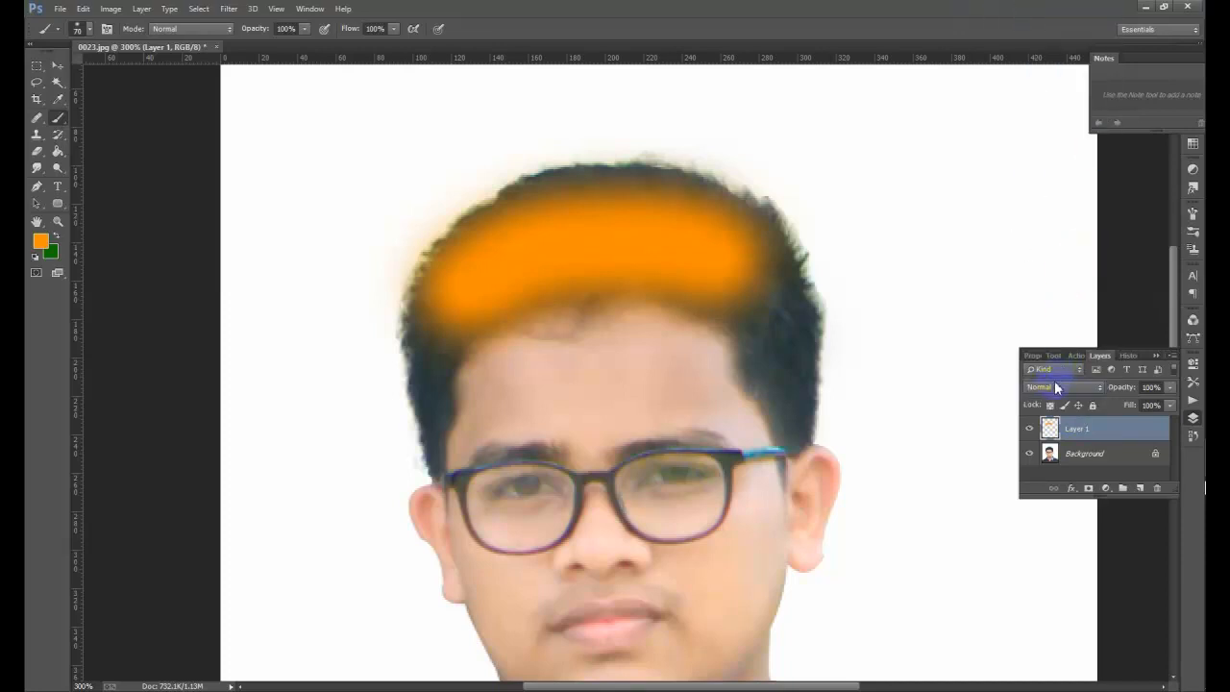
{"action": "left_click", "coordinate": [1065, 386]}
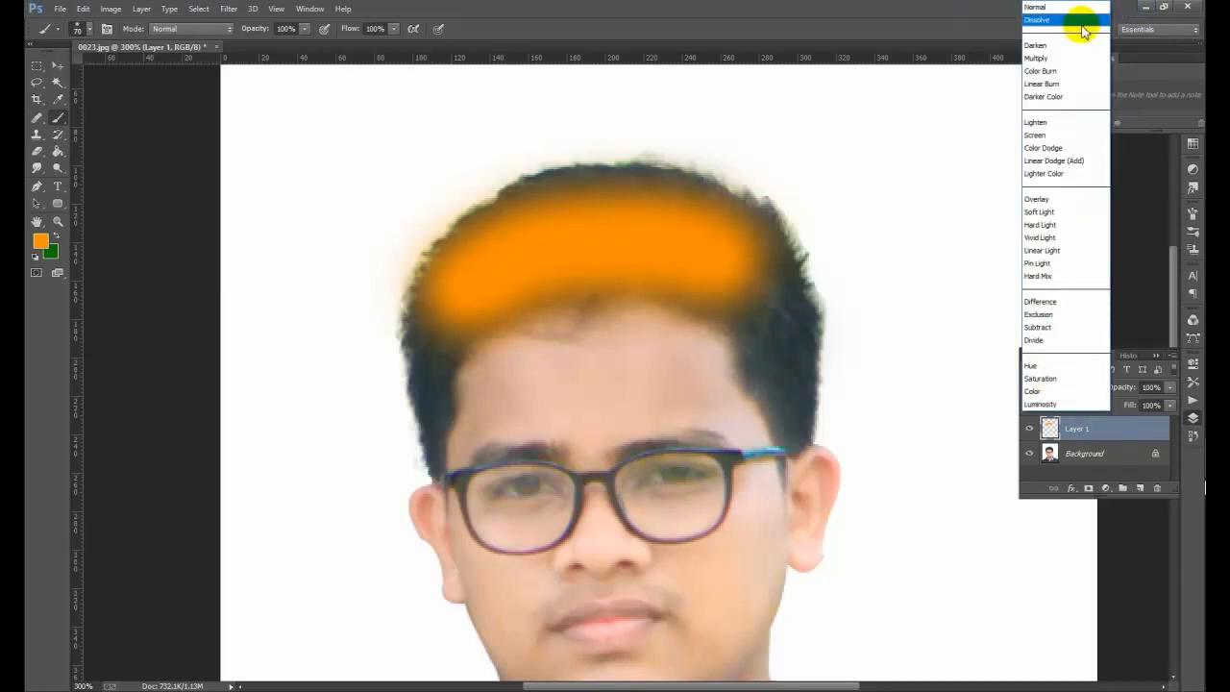
{"action": "left_click", "coordinate": [1034, 46]}
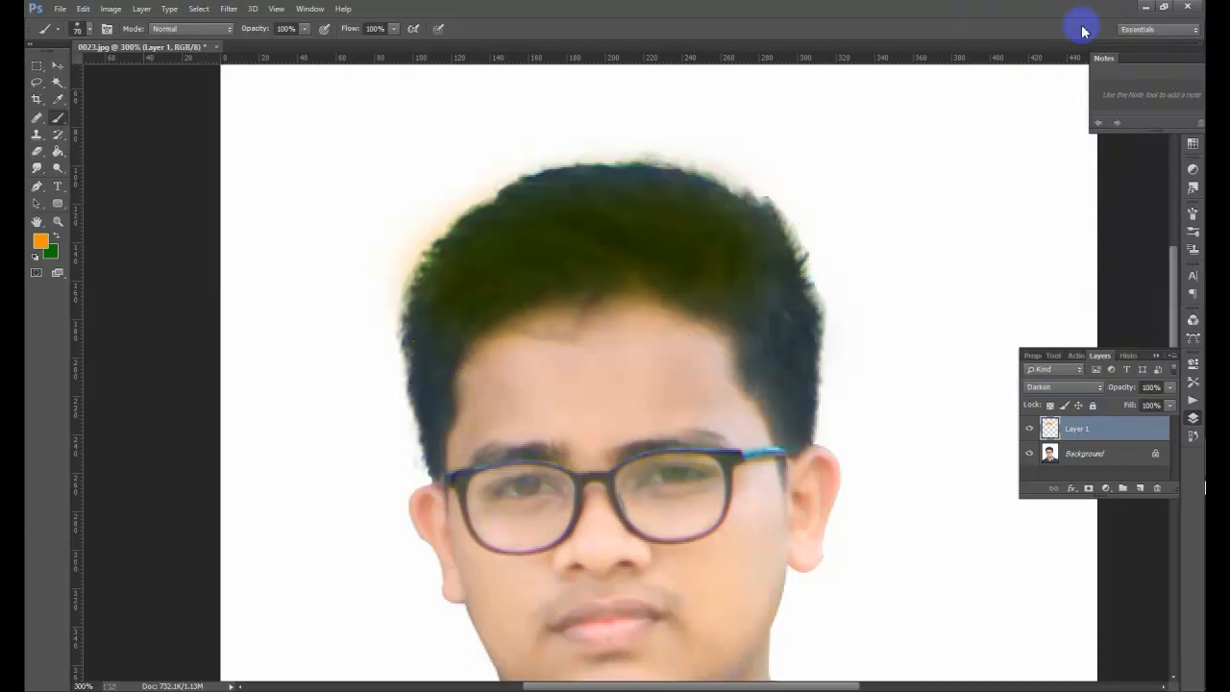
{"action": "left_click", "coordinate": [1061, 386]}
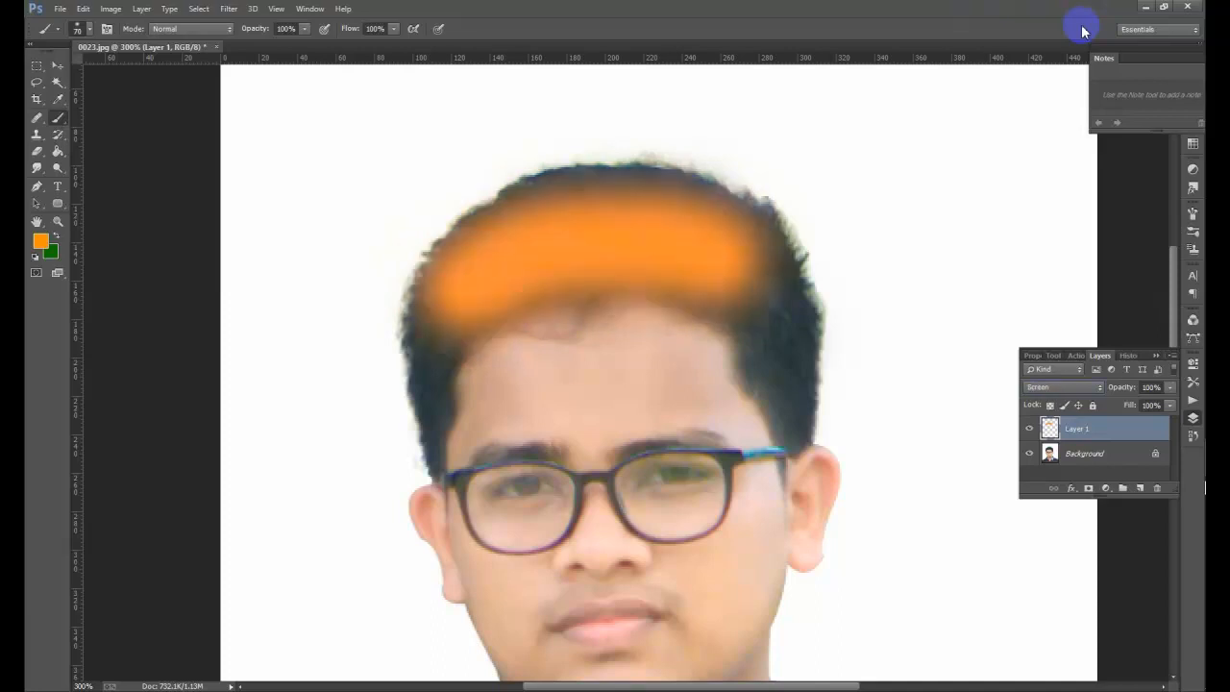
- Try Screen, Linear Light and Hue, then settle on Color mode so the black hair reads brown
{"action": "left_click", "coordinate": [1061, 386]}
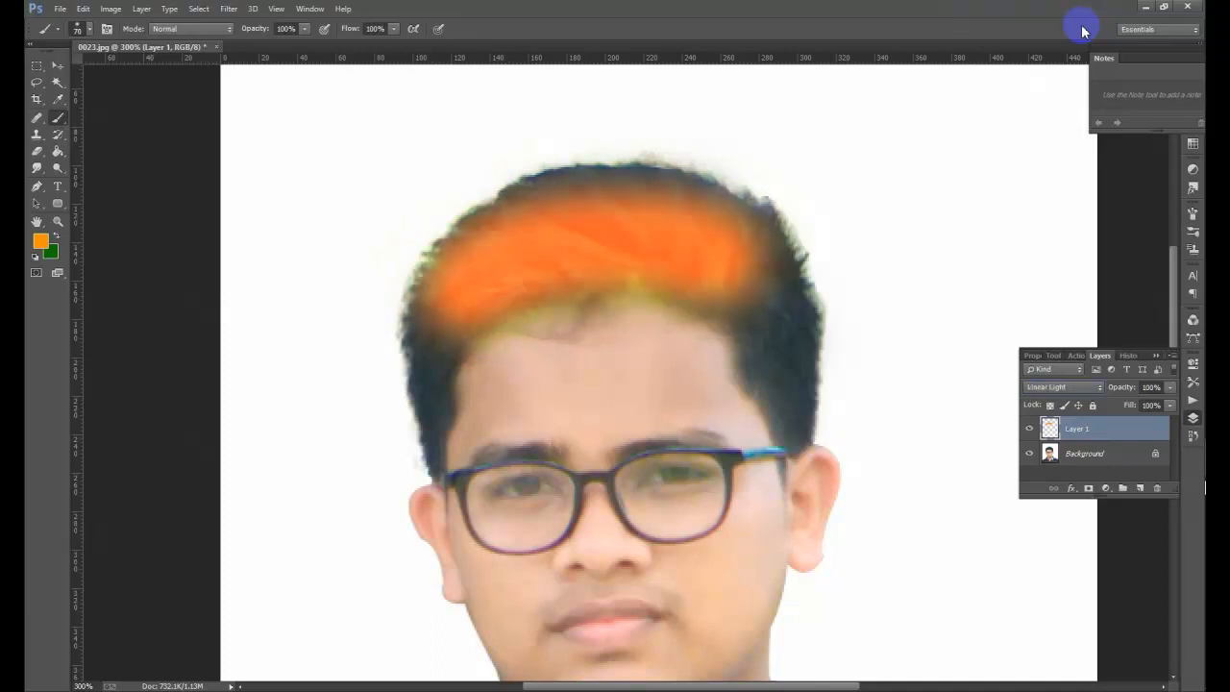
{"action": "left_click", "coordinate": [1061, 386]}
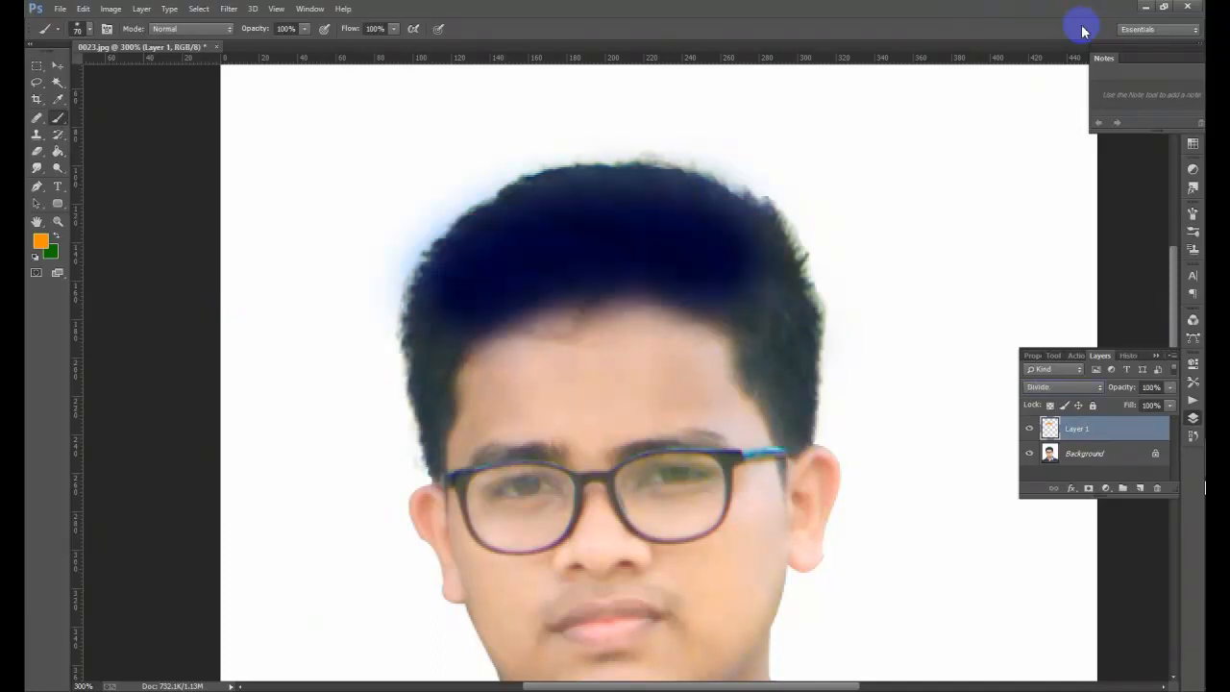
{"action": "left_click", "coordinate": [1057, 386]}
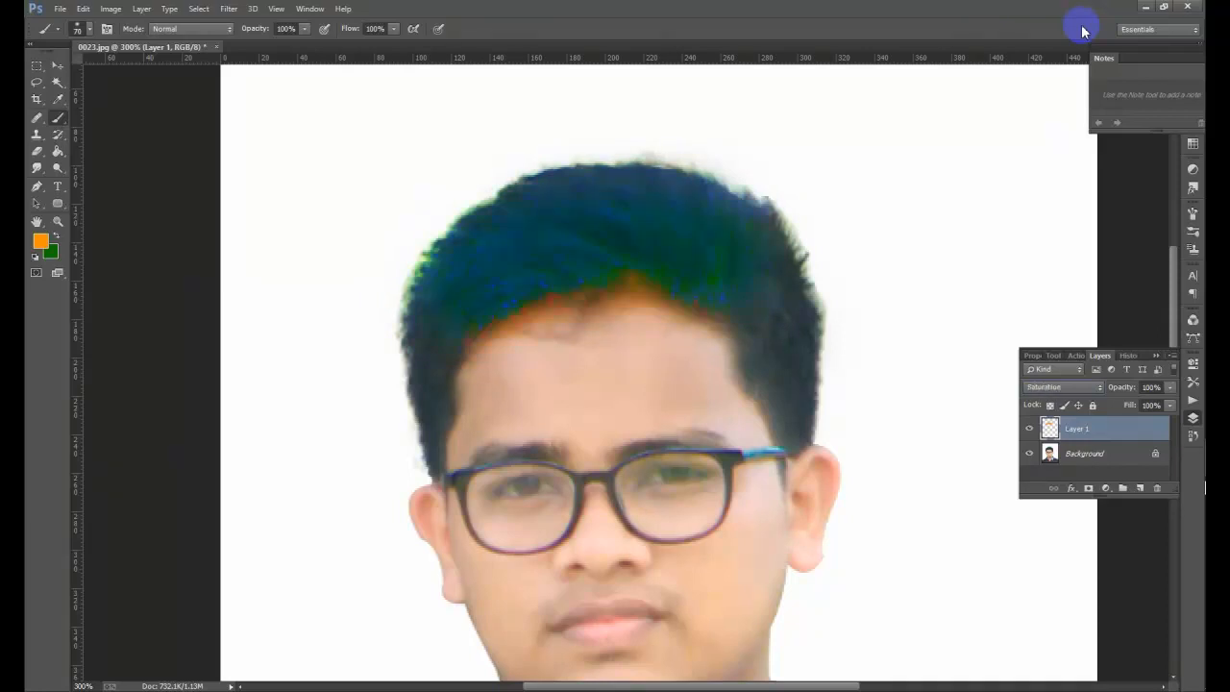
{"action": "left_click", "coordinate": [1061, 387]}
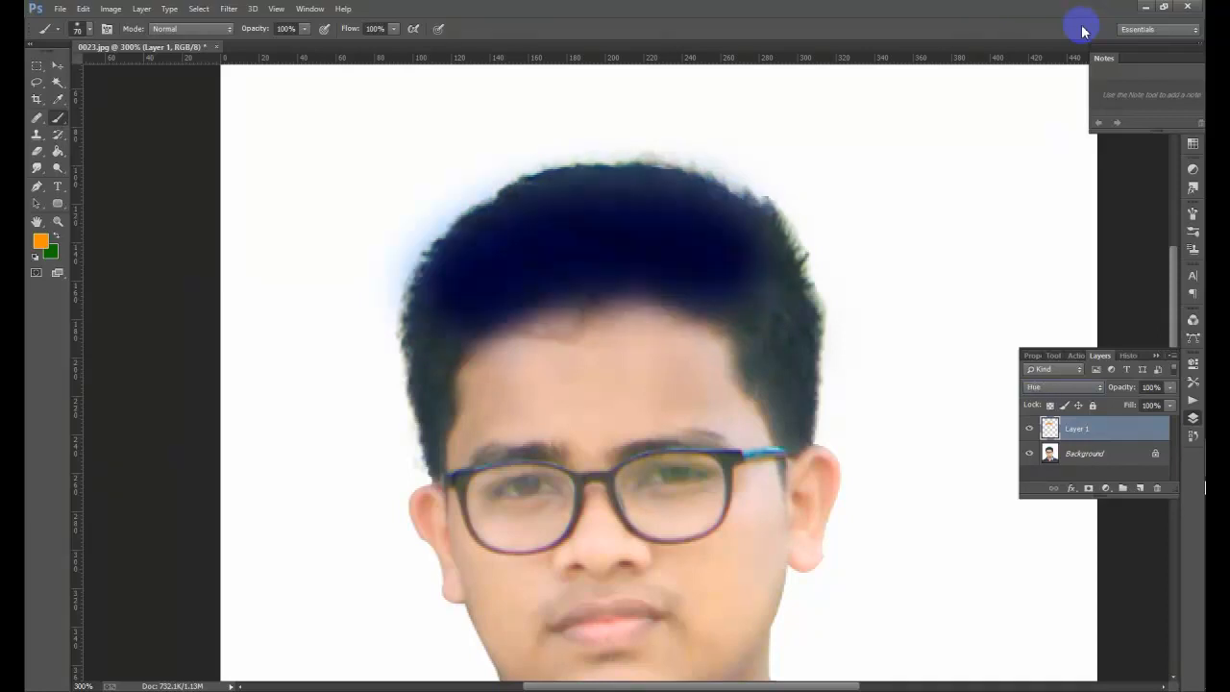
{"action": "left_click", "coordinate": [1060, 387]}
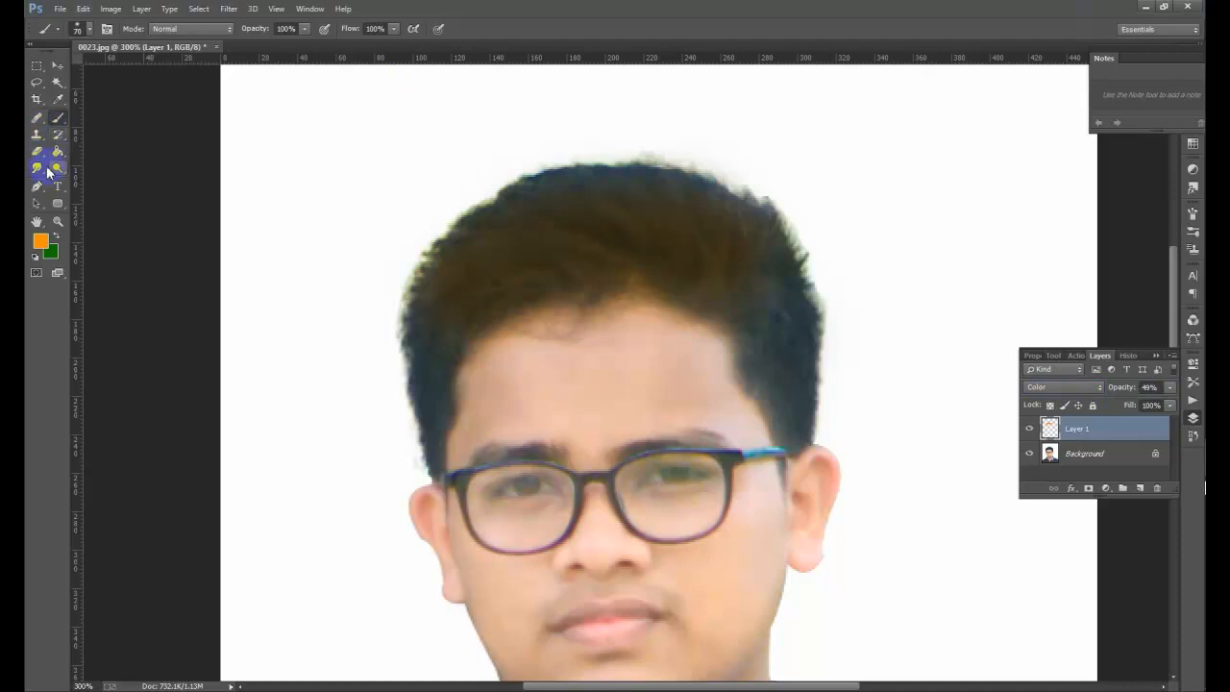
- Erase the orange spill from the forehead and hairline so only the hair stays tinted
{"action": "left_click", "coordinate": [37, 169]}
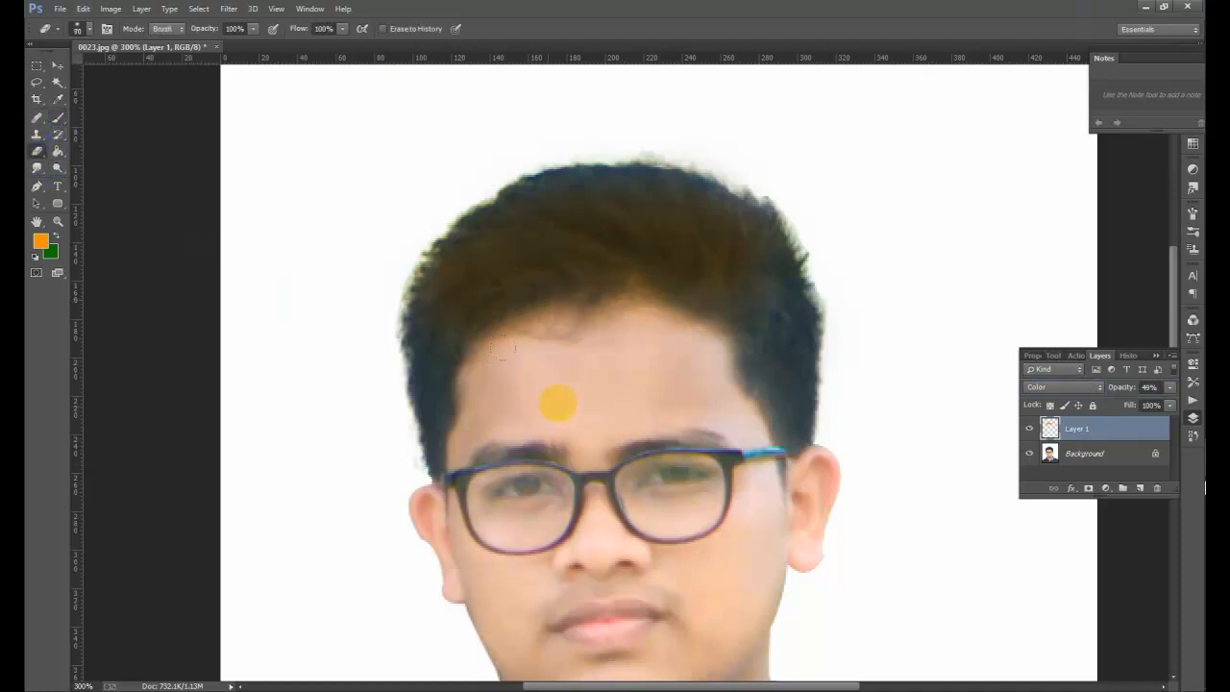
{"action": "left_click", "coordinate": [558, 404]}
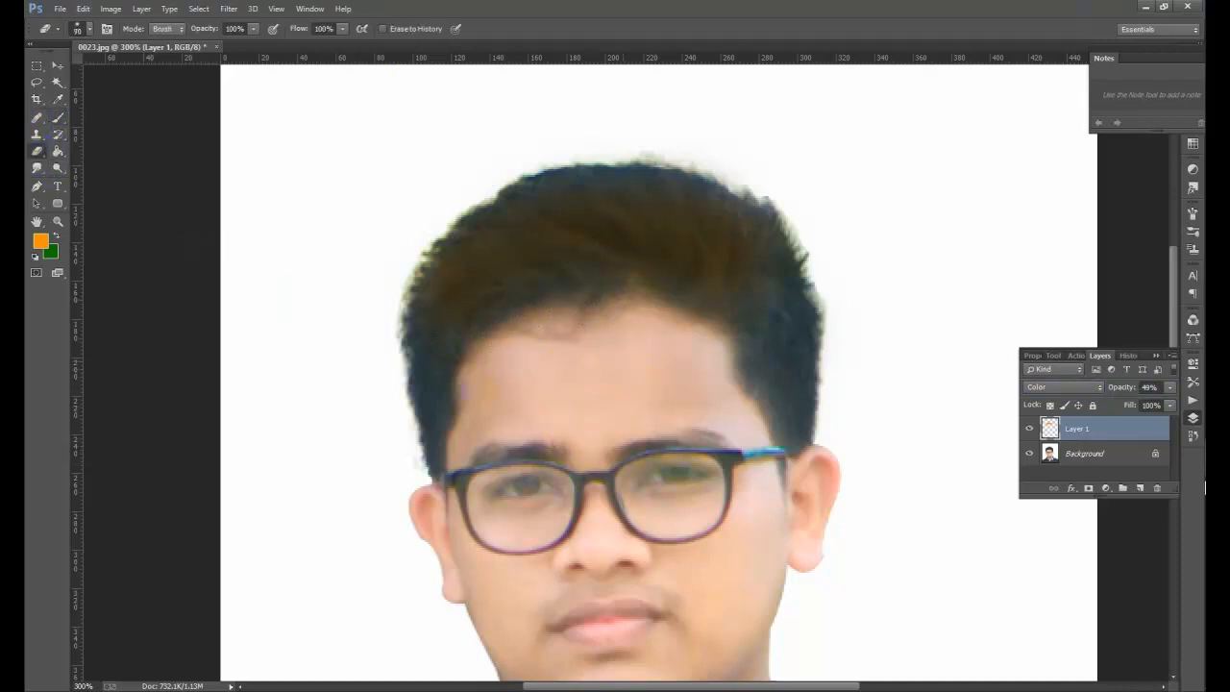
{"action": "left_click", "coordinate": [853, 223]}
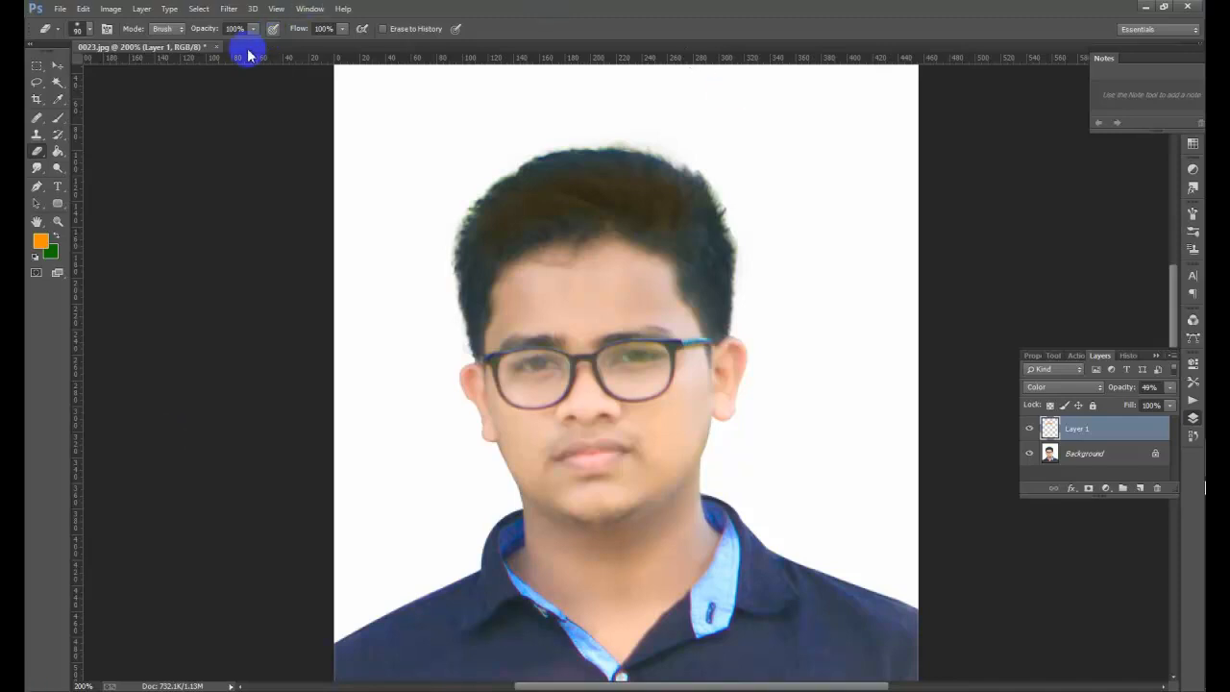
- Close the portrait document and discard the changes at the save prompt
{"action": "left_click", "coordinate": [215, 46]}
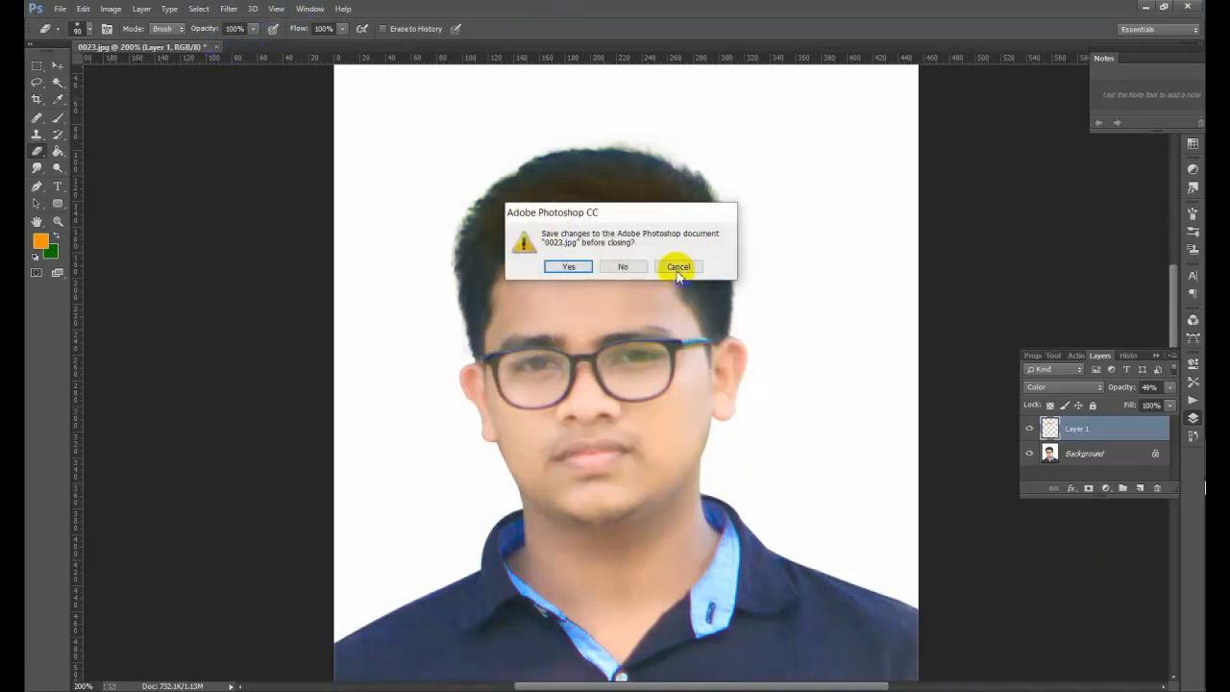
{"action": "left_click", "coordinate": [622, 265]}
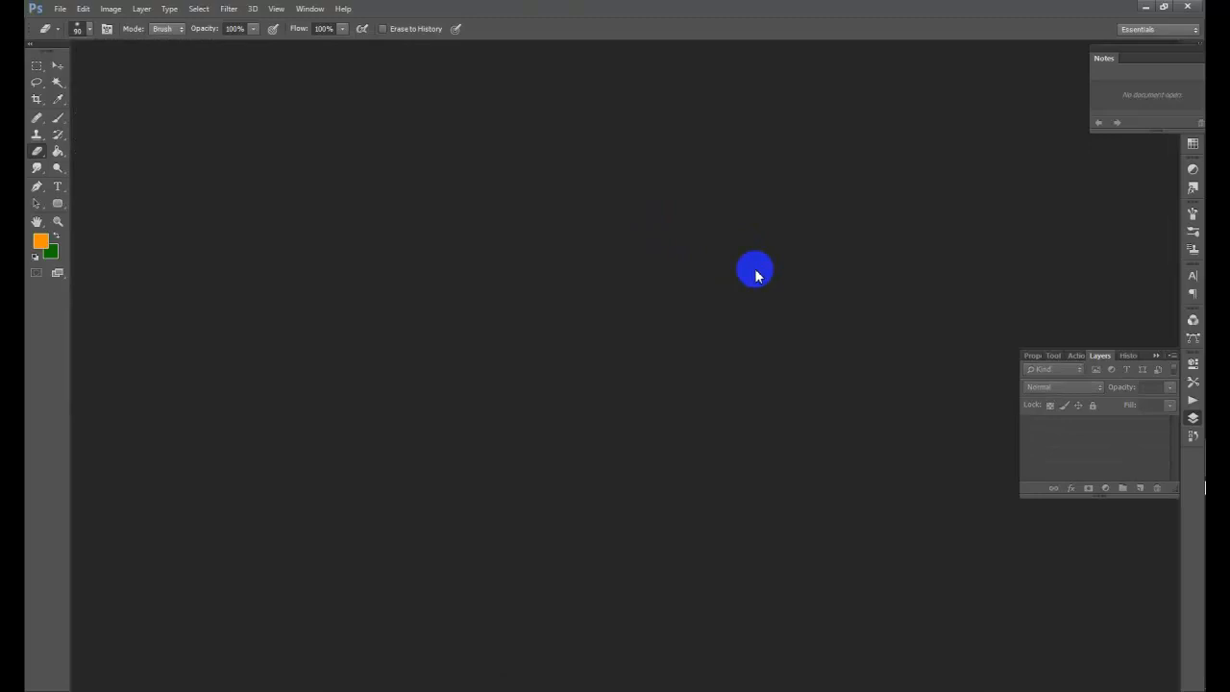
{"action": "mouse_move", "coordinate": [915, 140]}
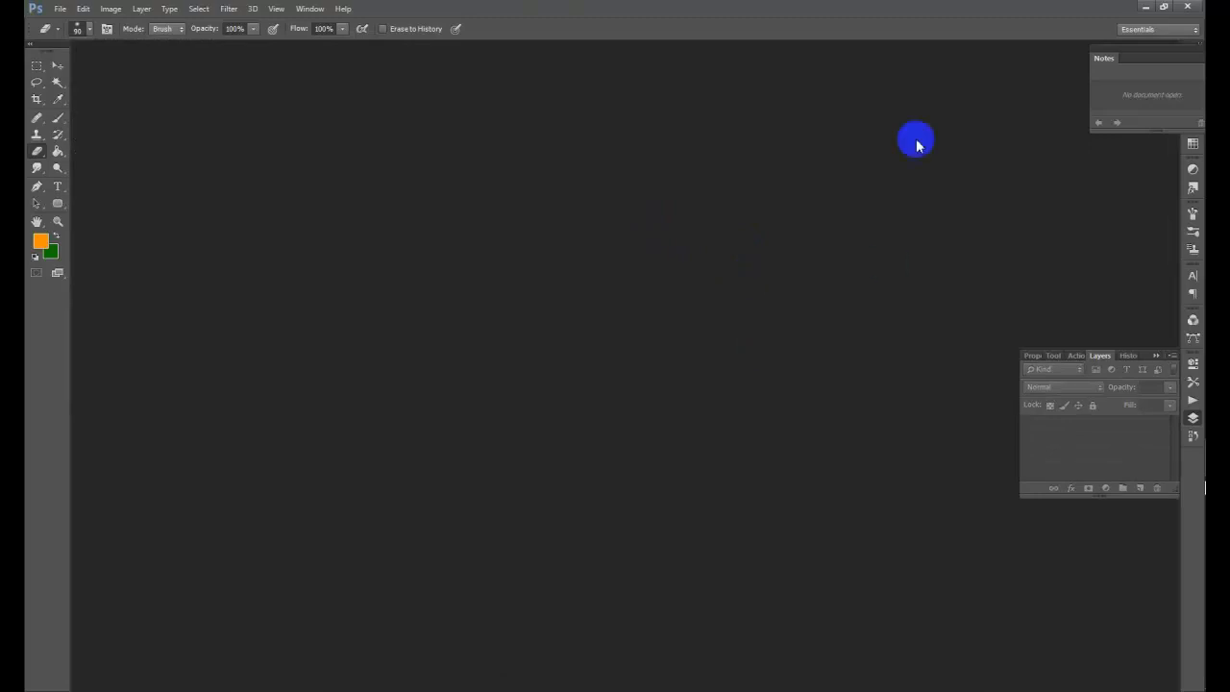
{"action": "mouse_move", "coordinate": [987, 65]}
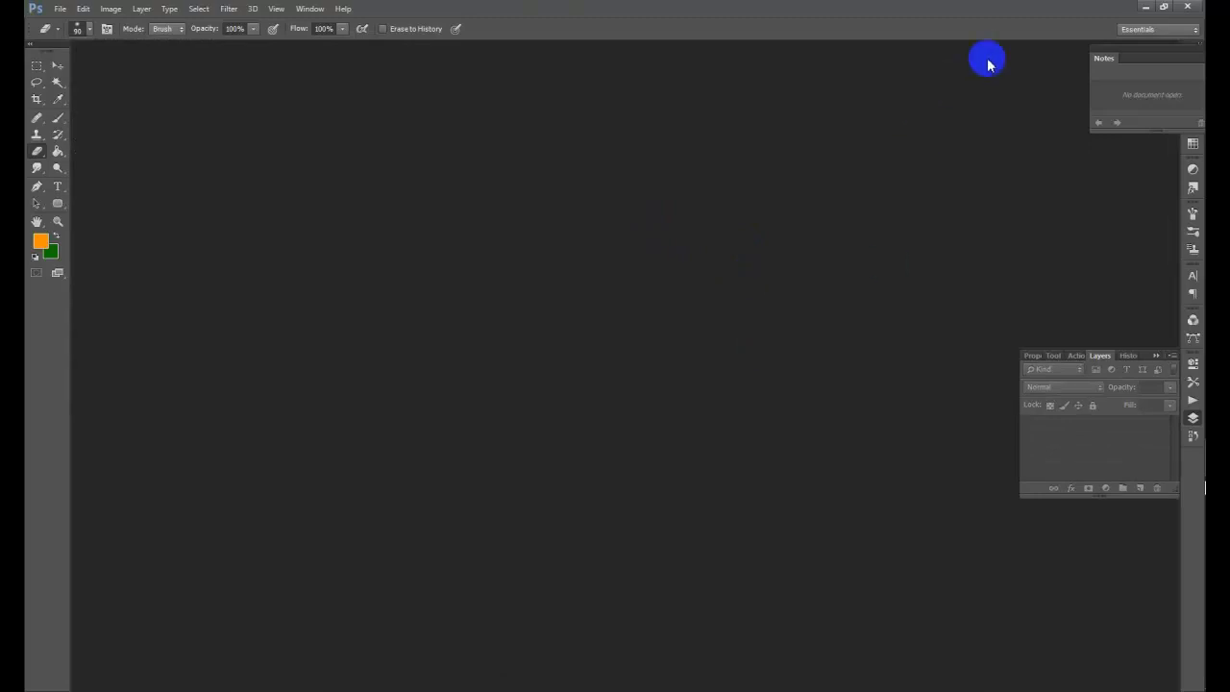